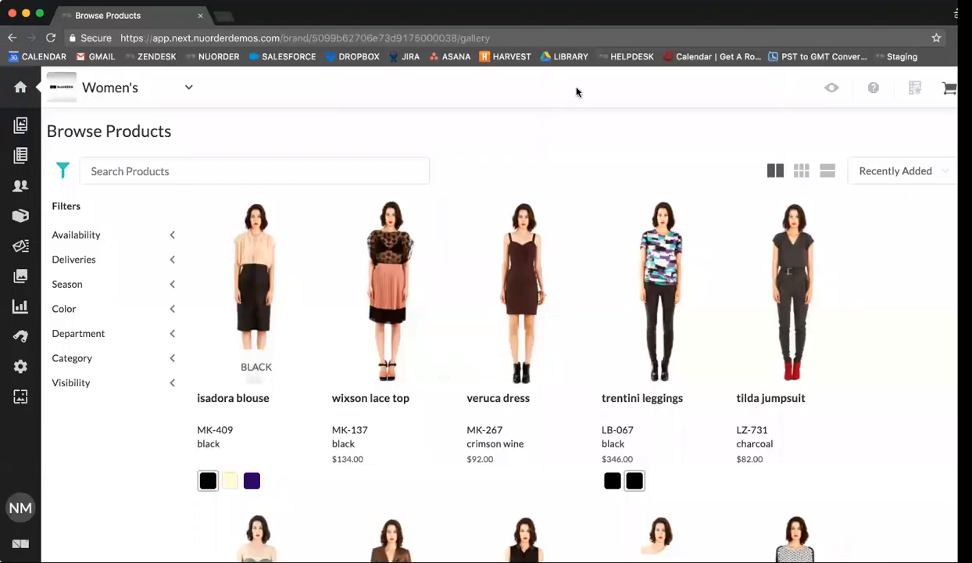
mouse_move(684, 16)
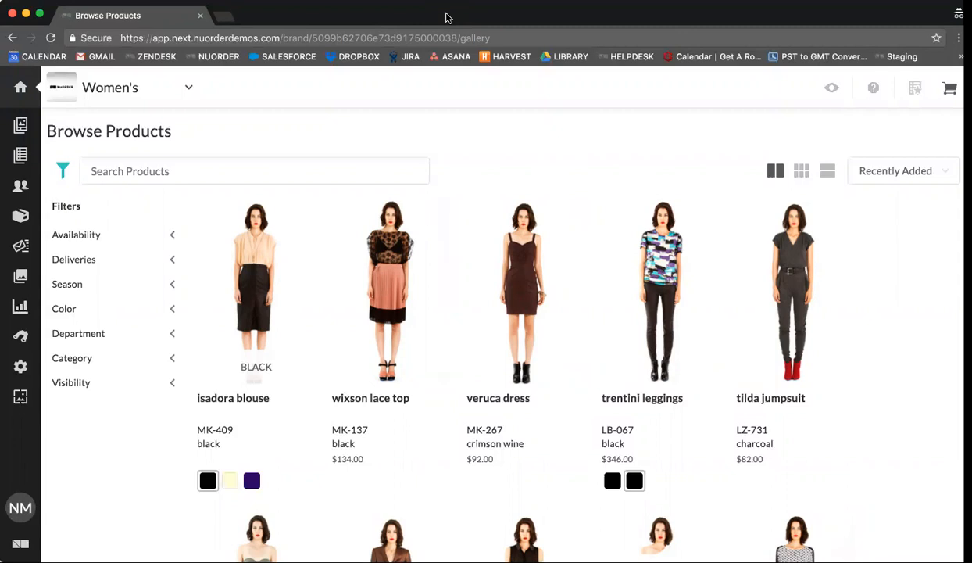
- Start a new company named Company Name with GBP currency and the MMBDUK warehouse
click(20, 87)
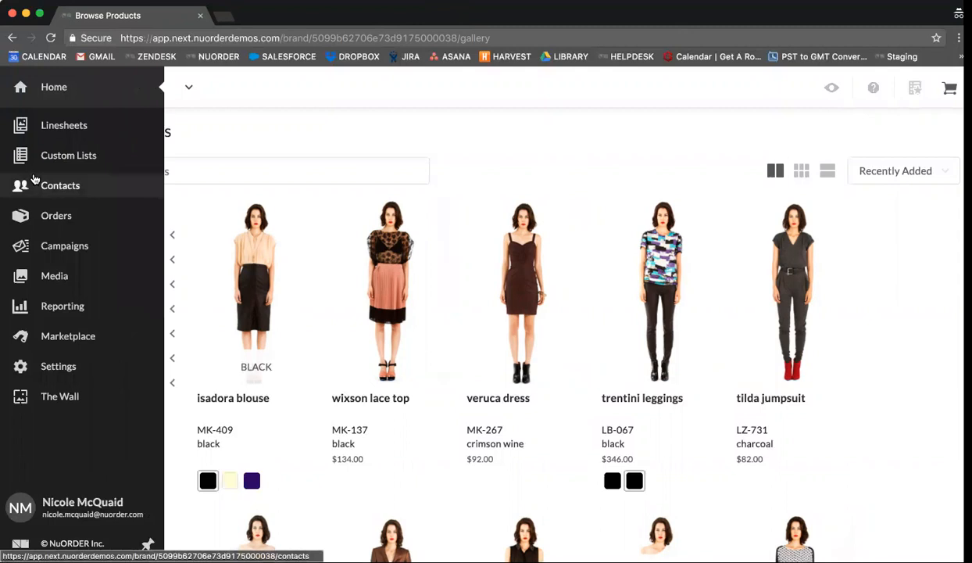
click(60, 185)
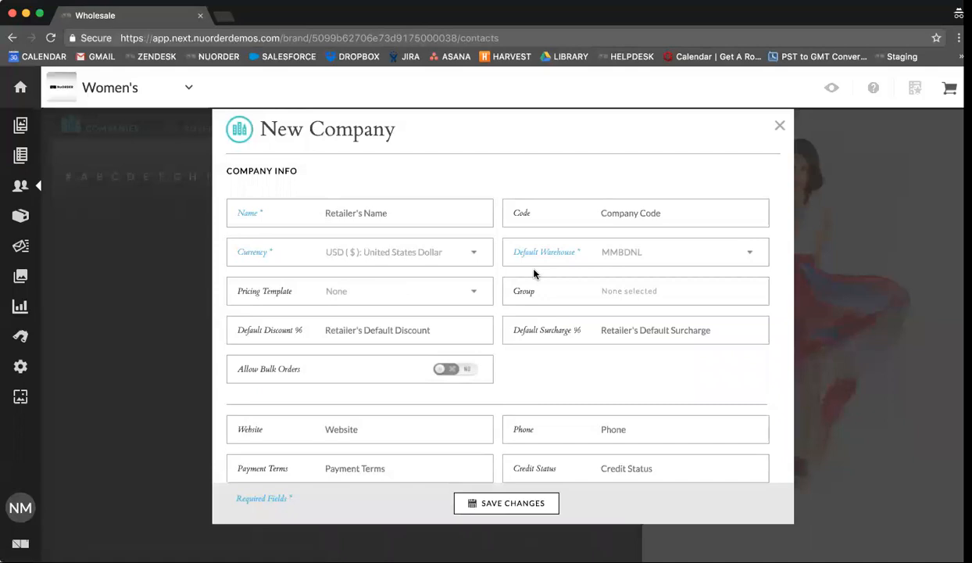
mouse_move(536, 262)
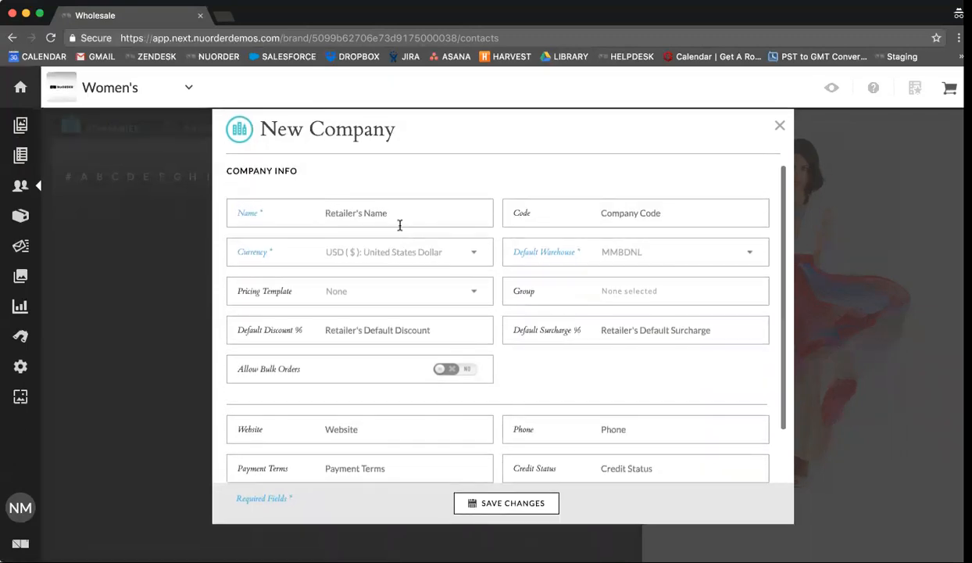
text(Company Name)
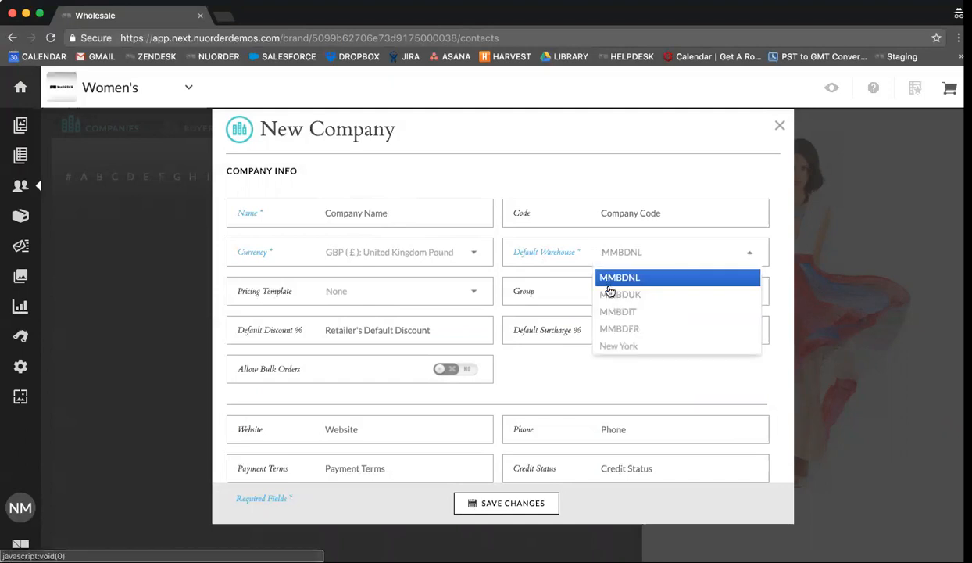
click(620, 294)
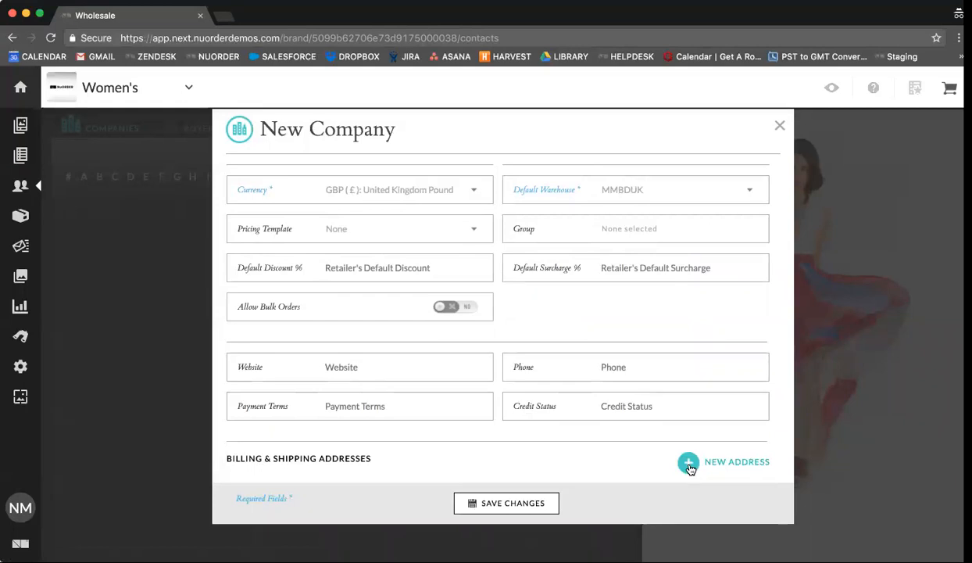
- Add an address line to the company and save it
click(689, 461)
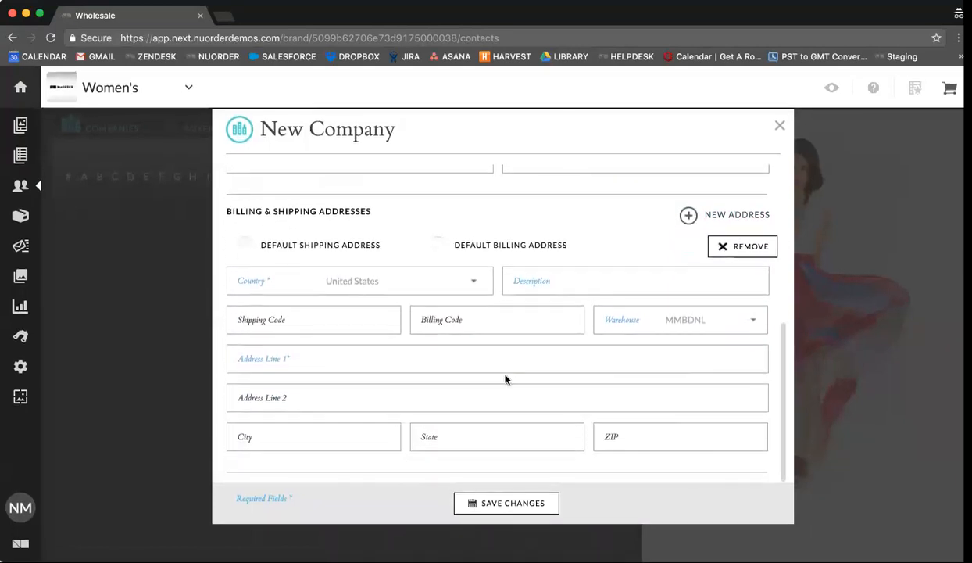
text(A)
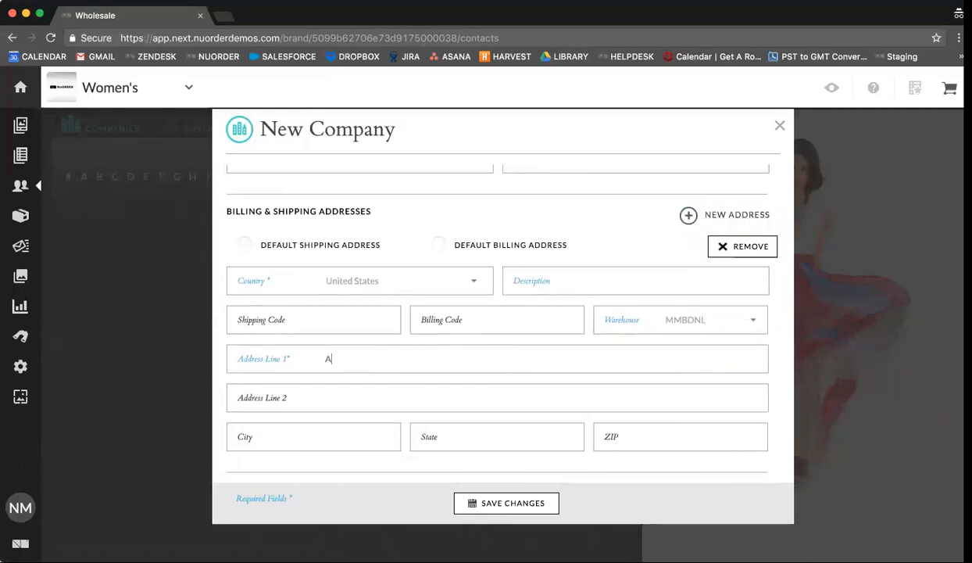
text(ddress)
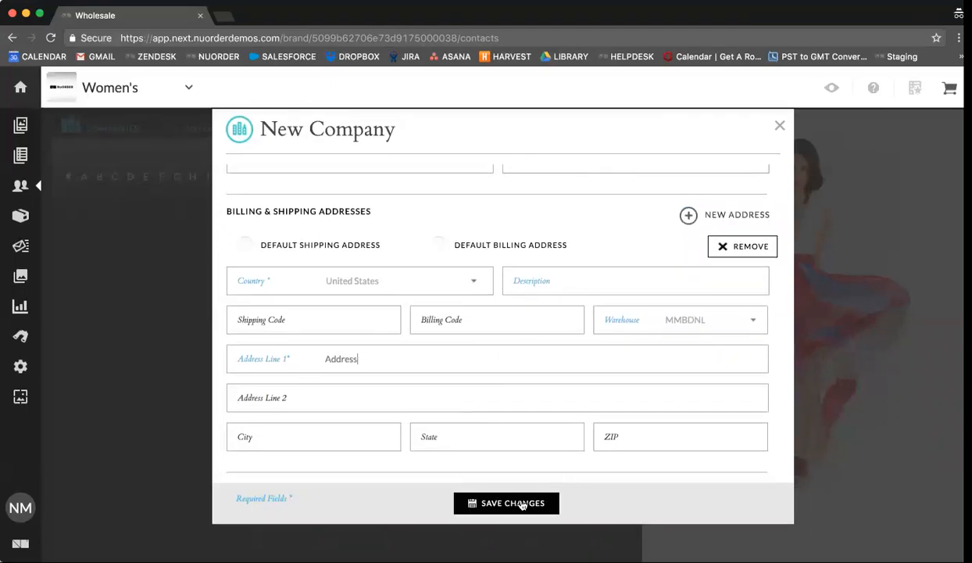
click(505, 502)
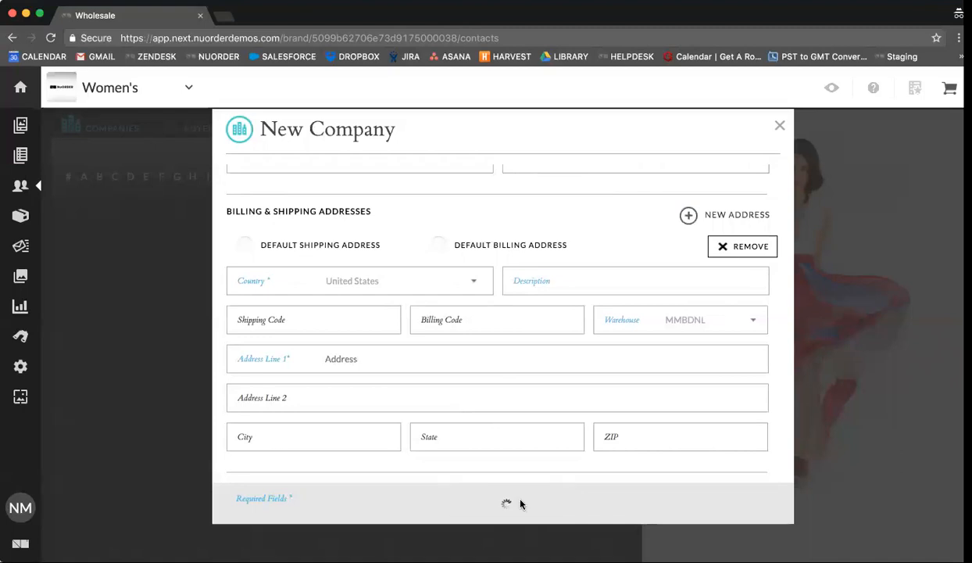
click(780, 125)
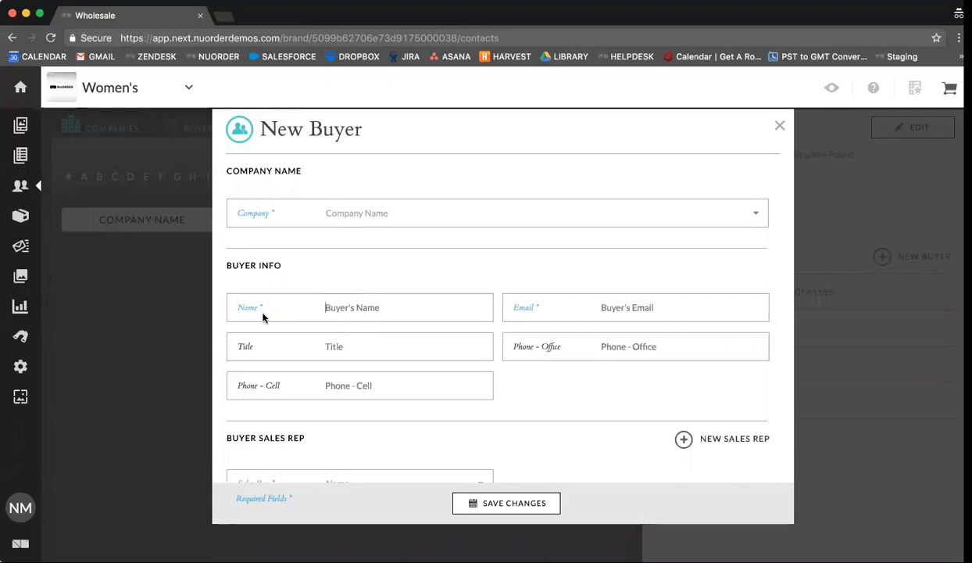
mouse_move(465, 333)
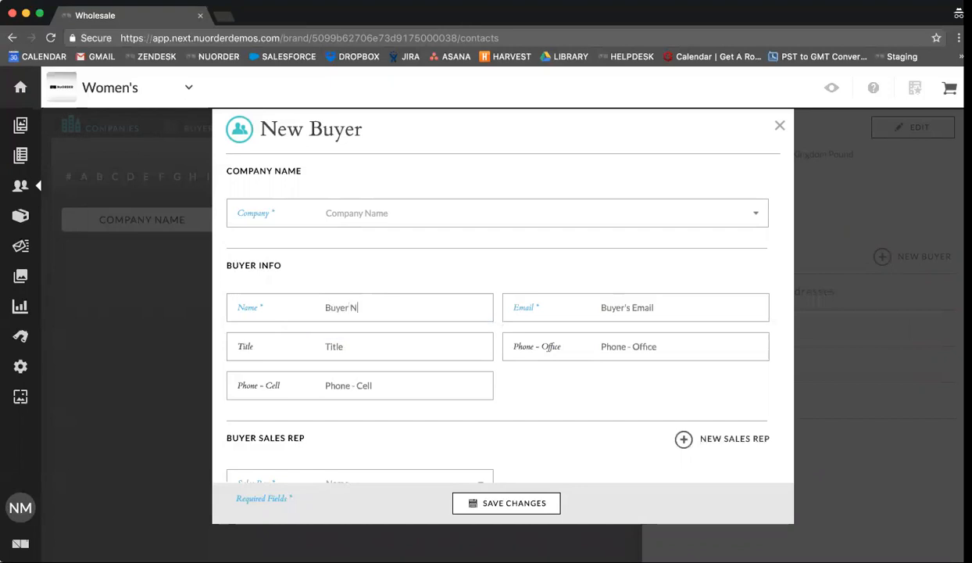
text(buyer@buyer)
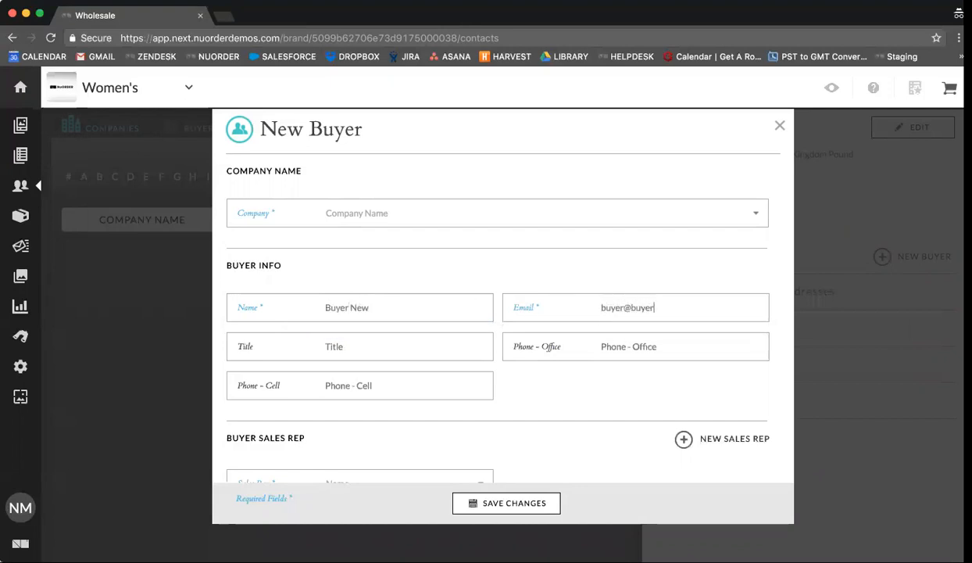
scroll(down, 3)
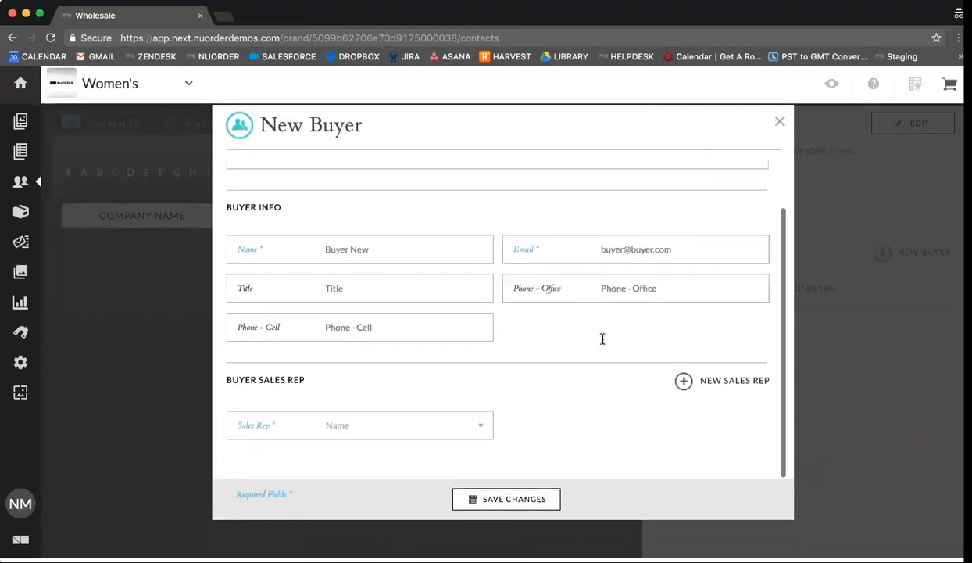
click(360, 425)
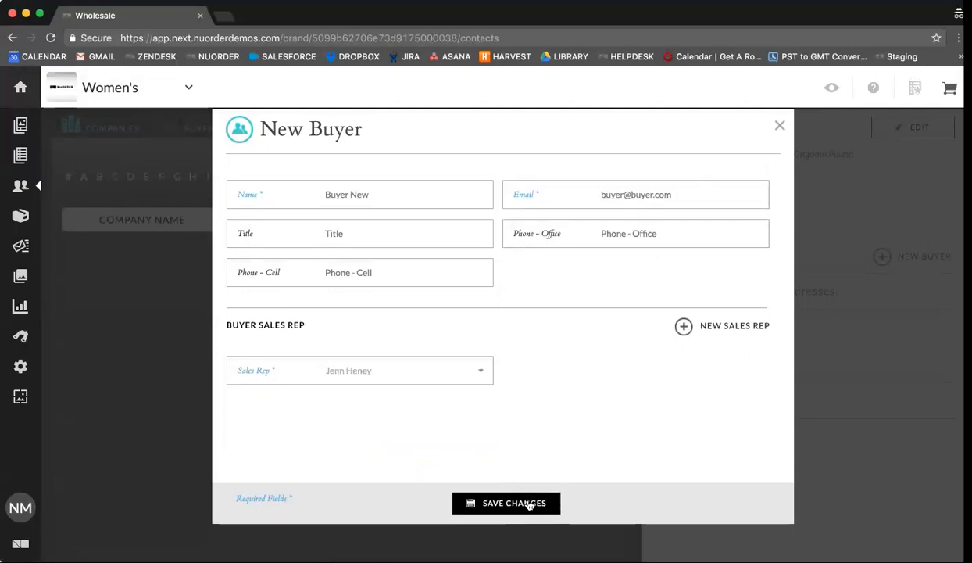
click(505, 502)
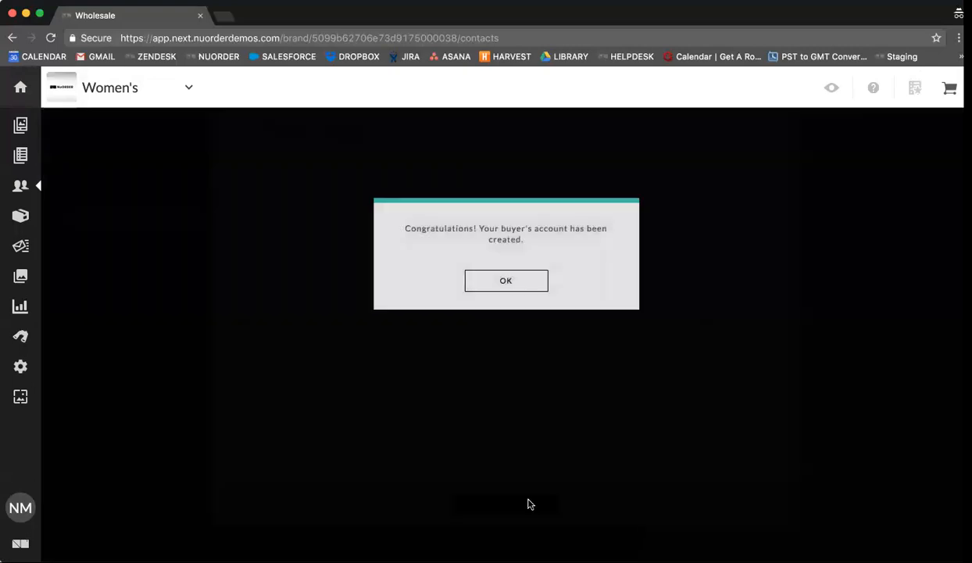
- Dismiss the confirmation, then start and discard a second buyer for company 809709
click(506, 280)
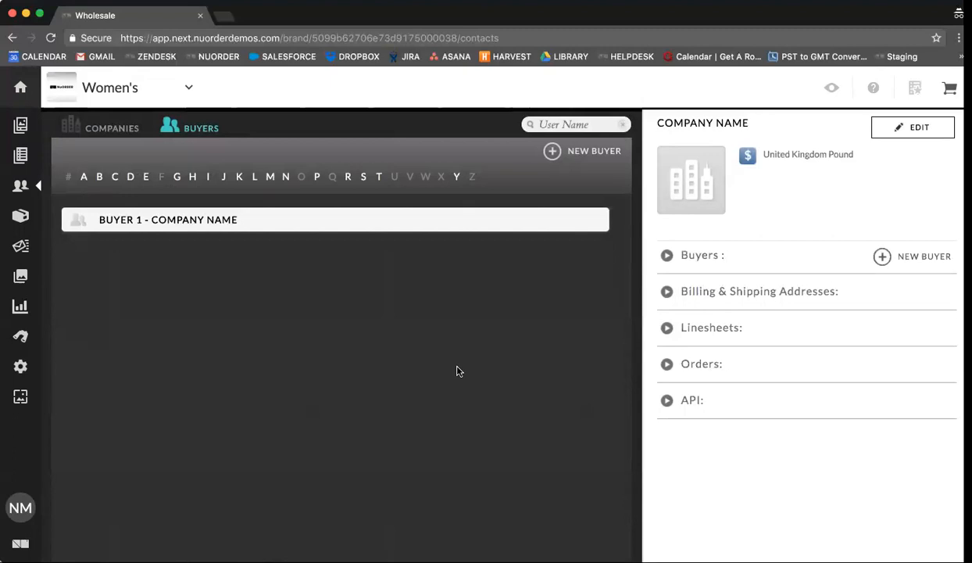
mouse_move(496, 242)
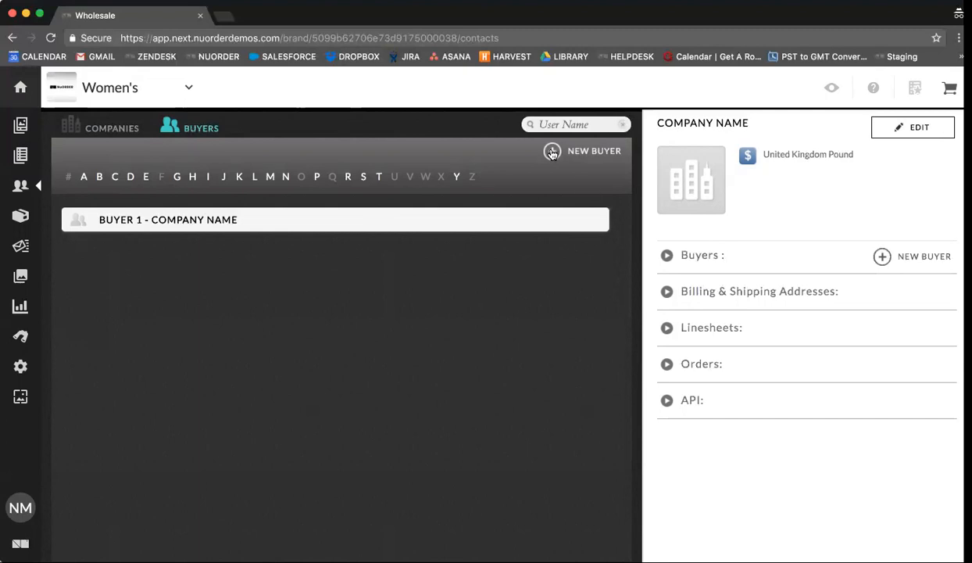
click(593, 151)
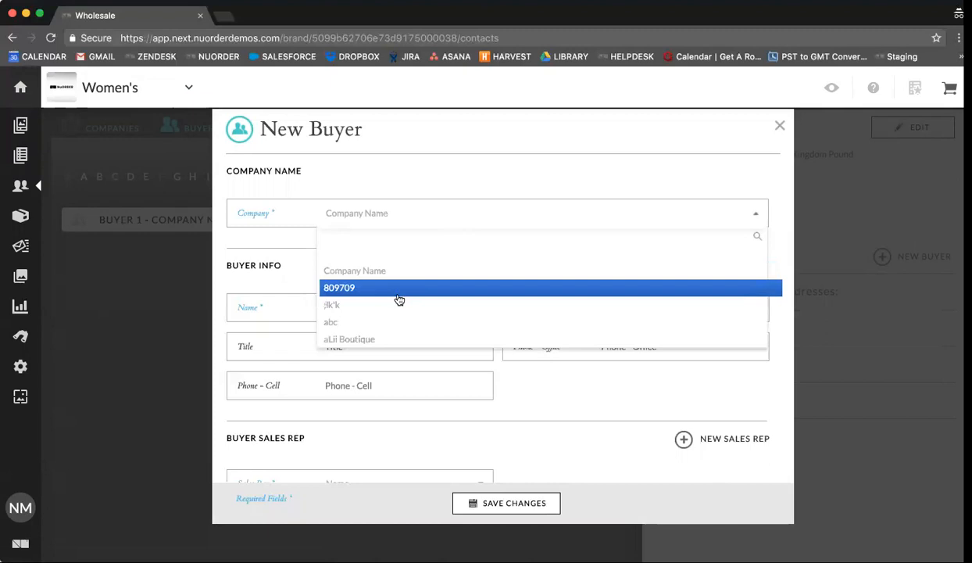
click(339, 287)
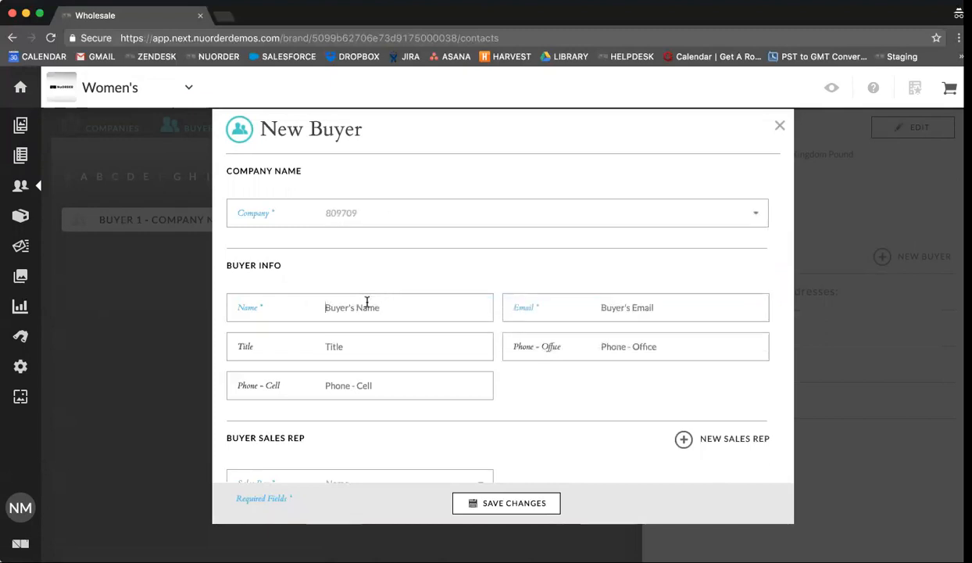
scroll(down, 3)
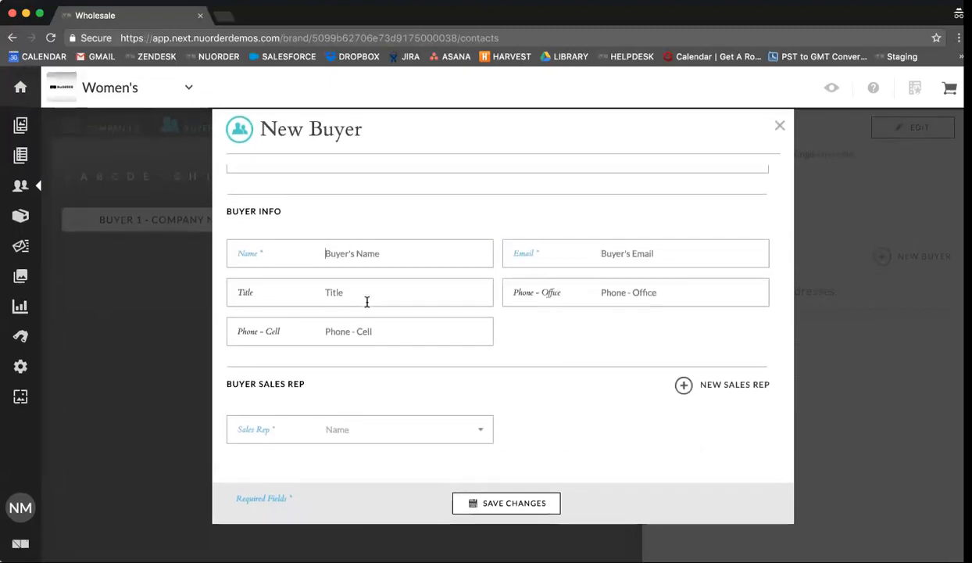
click(779, 125)
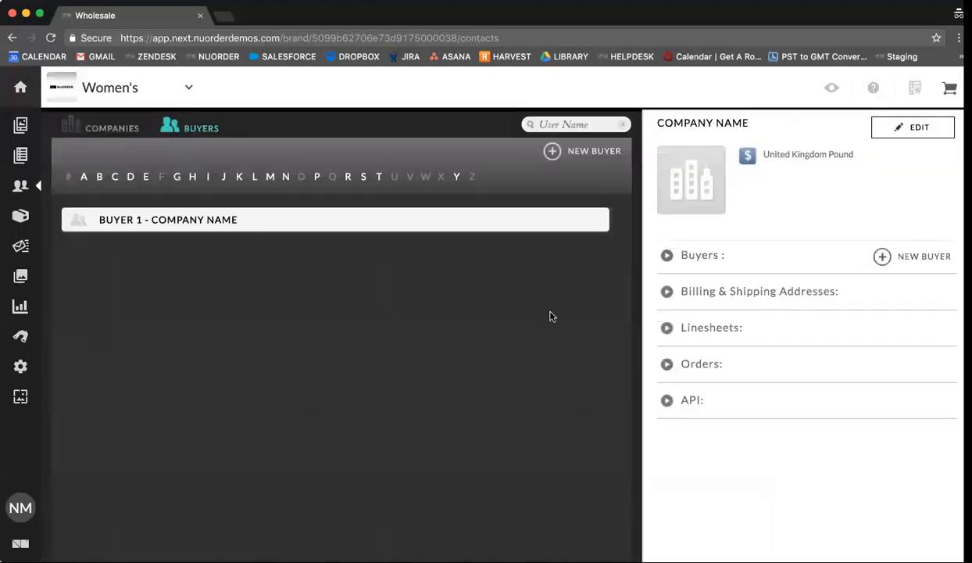
click(21, 86)
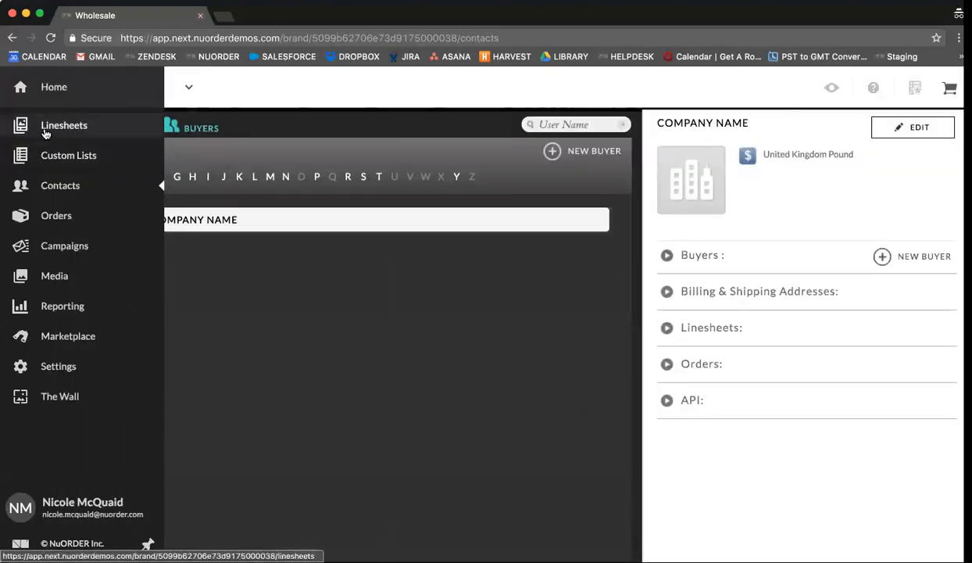
- Open the Fall / Winter 2017 linesheet and scroll through its product images
click(64, 125)
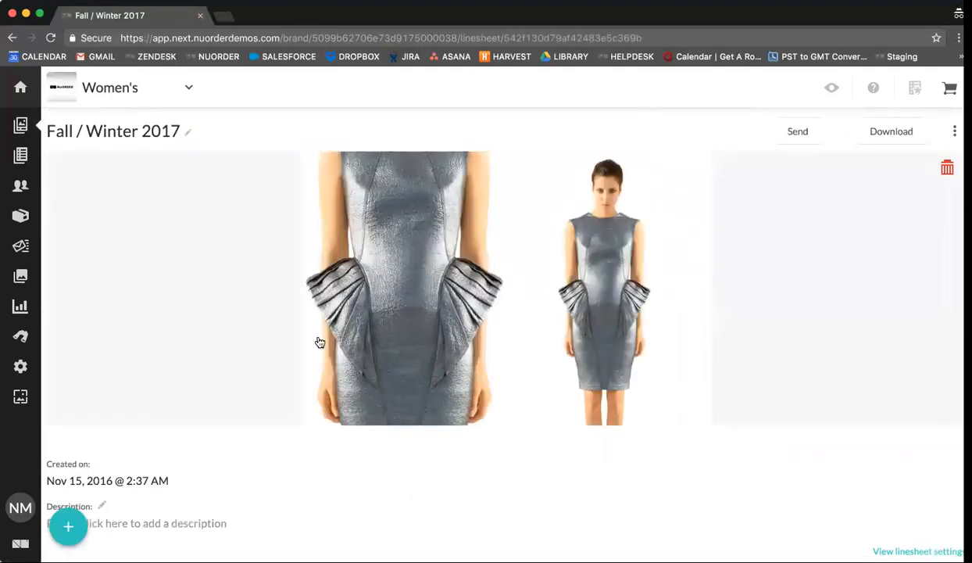
scroll(down, 3)
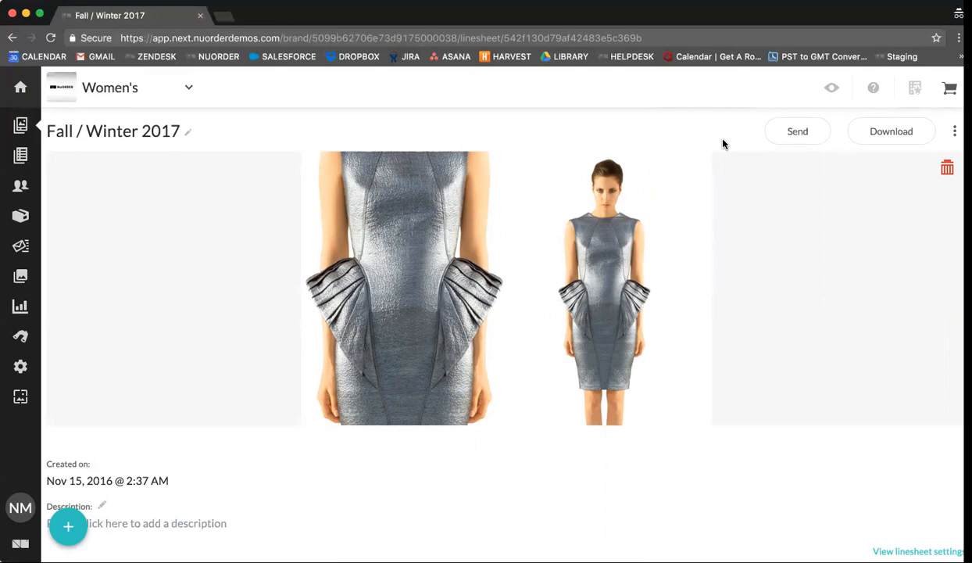
mouse_move(797, 130)
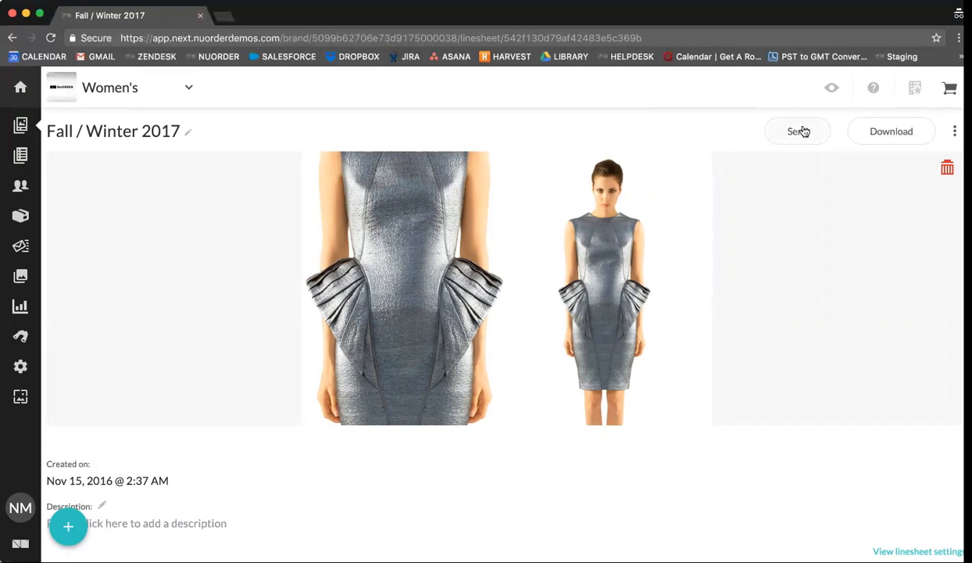
- Start sending the Fall / Winter 2017 linesheet with PDF and XLSX copies included
click(797, 130)
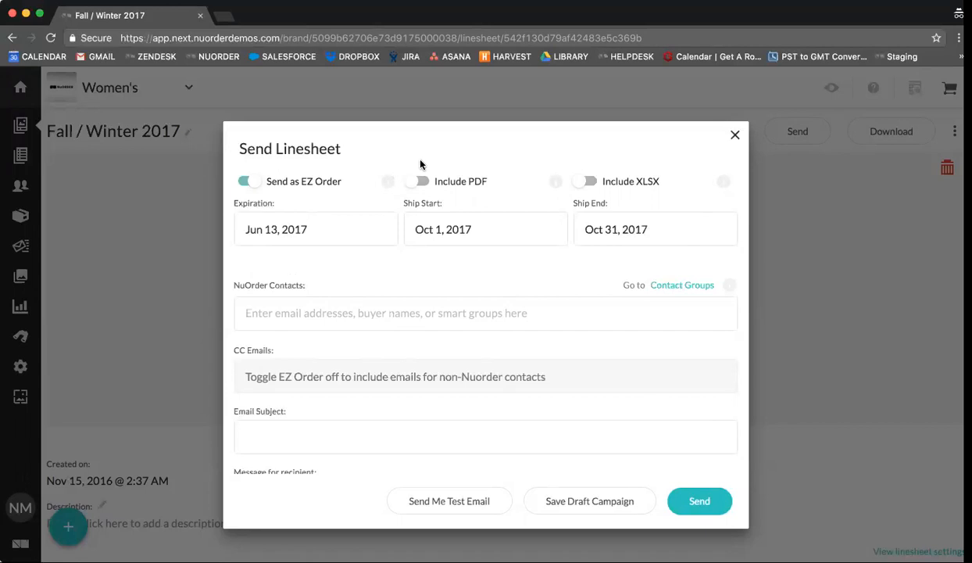
click(418, 181)
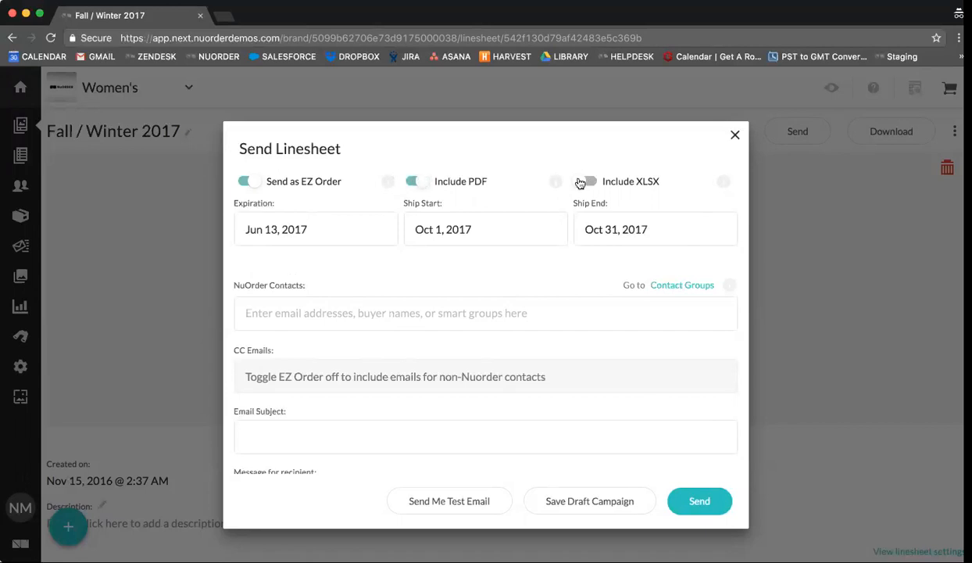
click(584, 181)
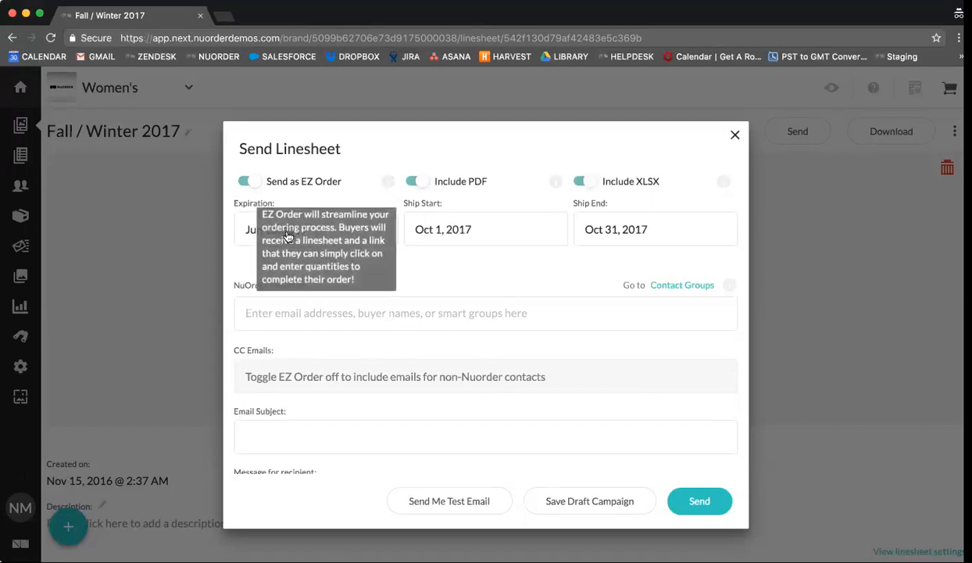
mouse_move(383, 255)
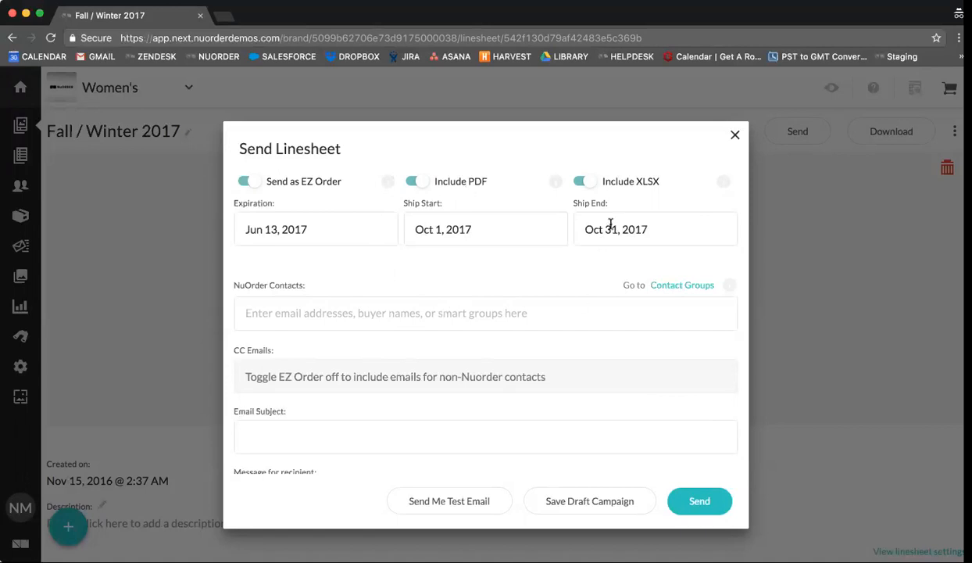
mouse_move(572, 262)
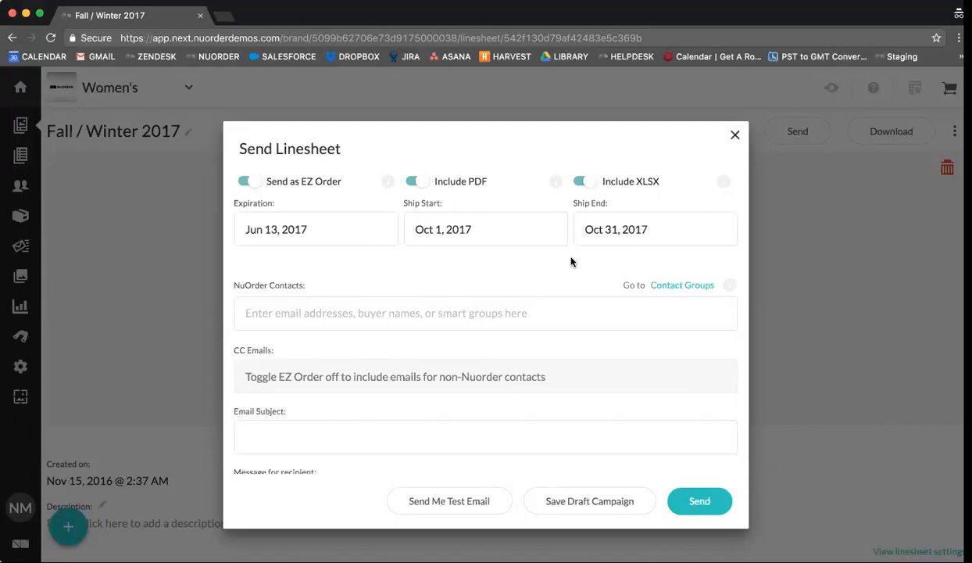
scroll(down, 3)
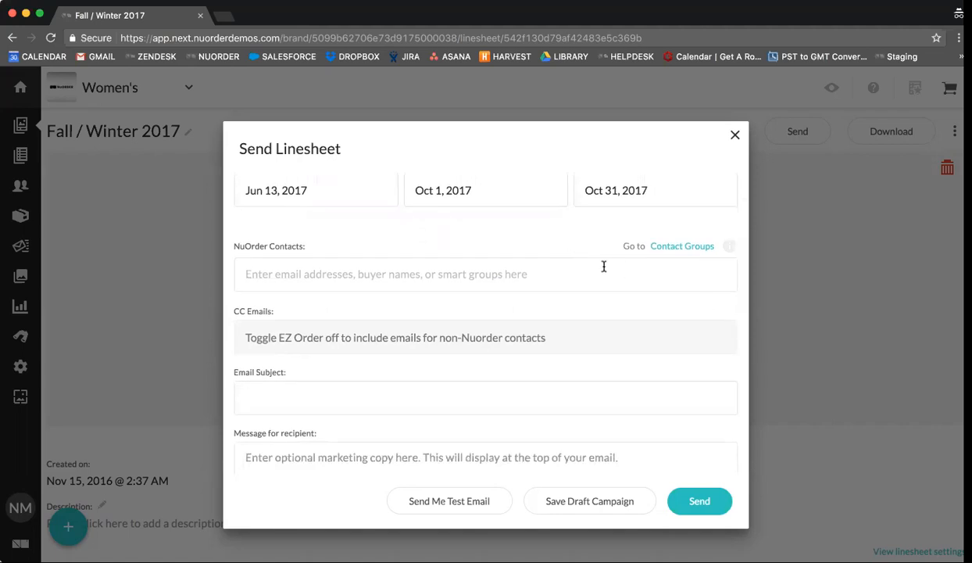
mouse_move(665, 237)
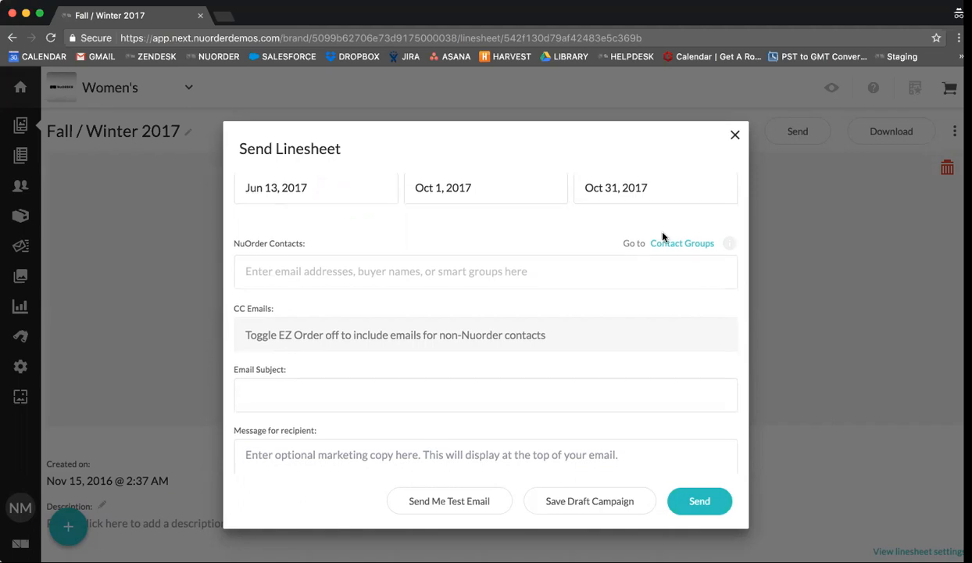
- Set the linesheet email subject to 'Great to meet! 10%'
click(485, 358)
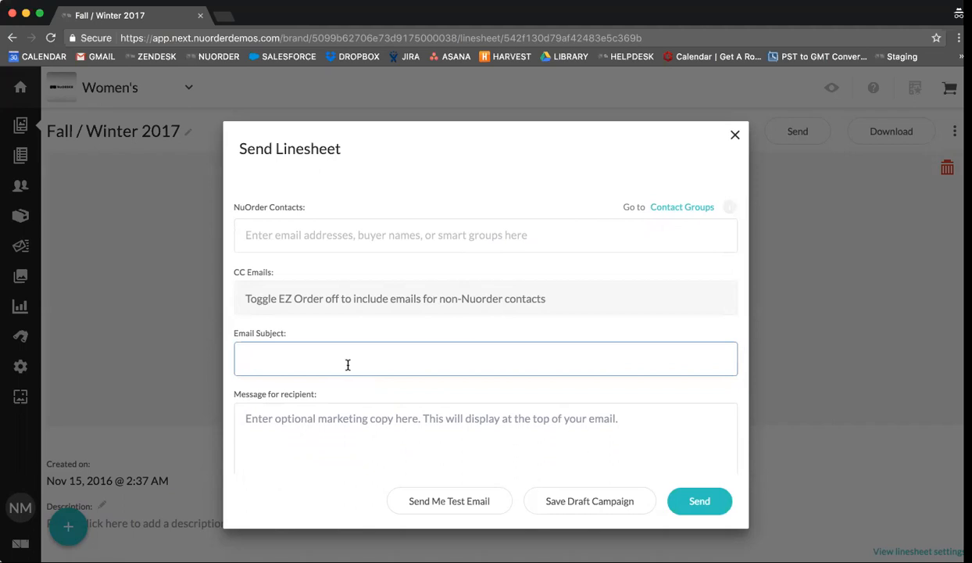
text(Great to meet!)
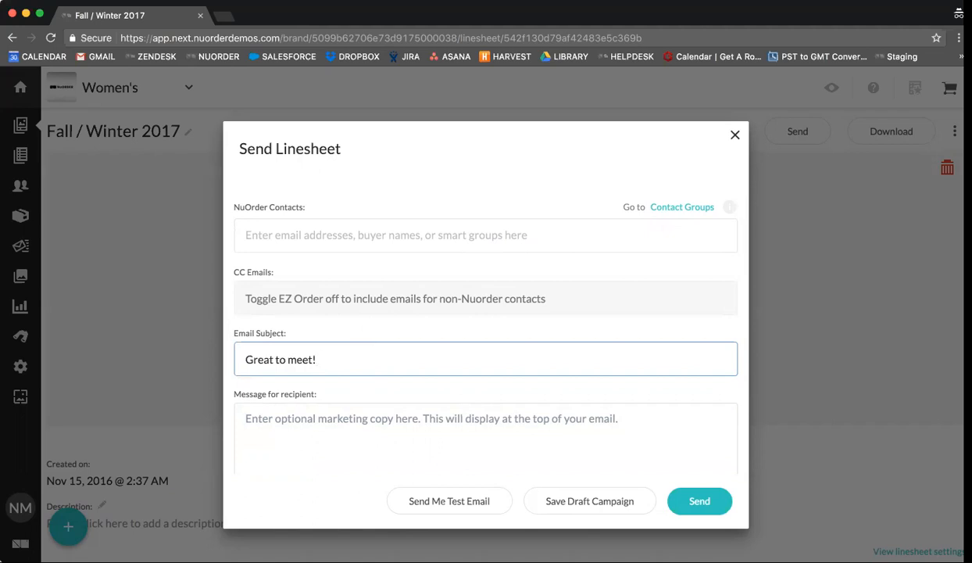
text(10%)
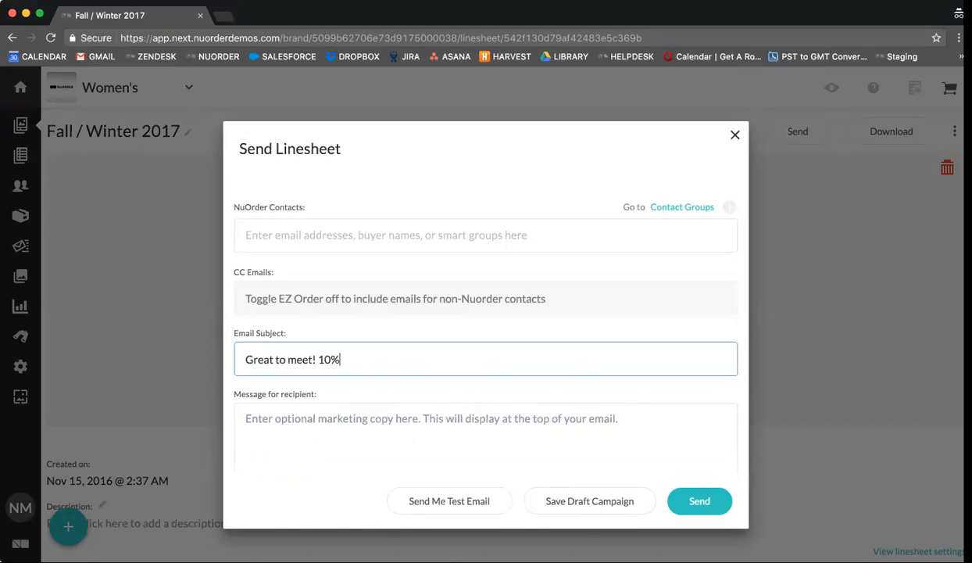
click(485, 437)
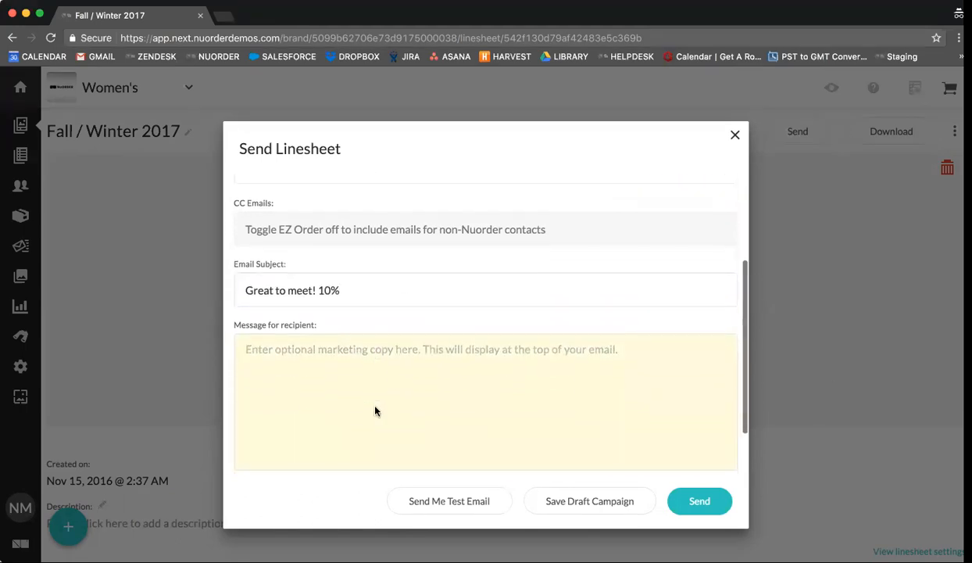
- Check Campaign Name and open Contact Groups in a new tab
scroll(down, 3)
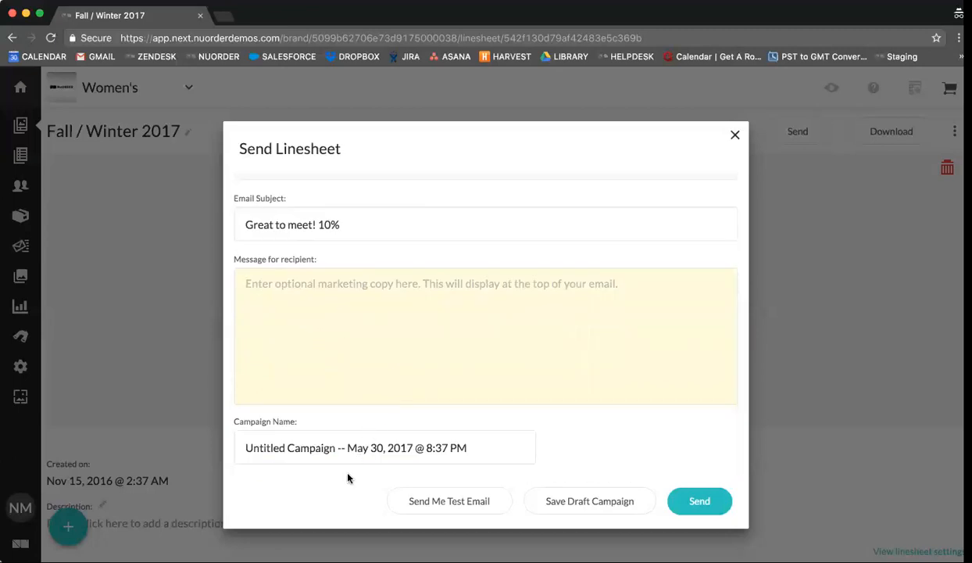
click(325, 447)
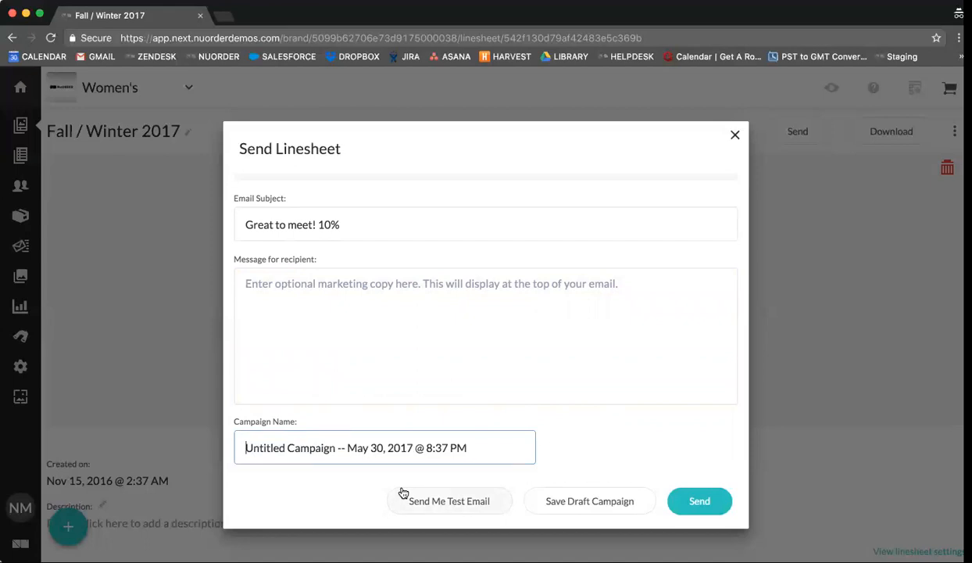
mouse_move(545, 469)
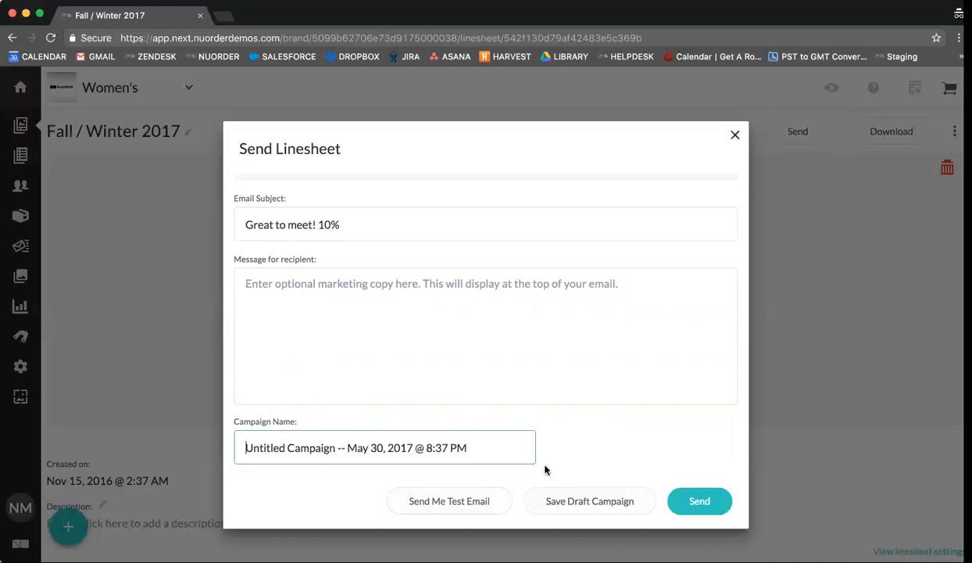
mouse_move(561, 501)
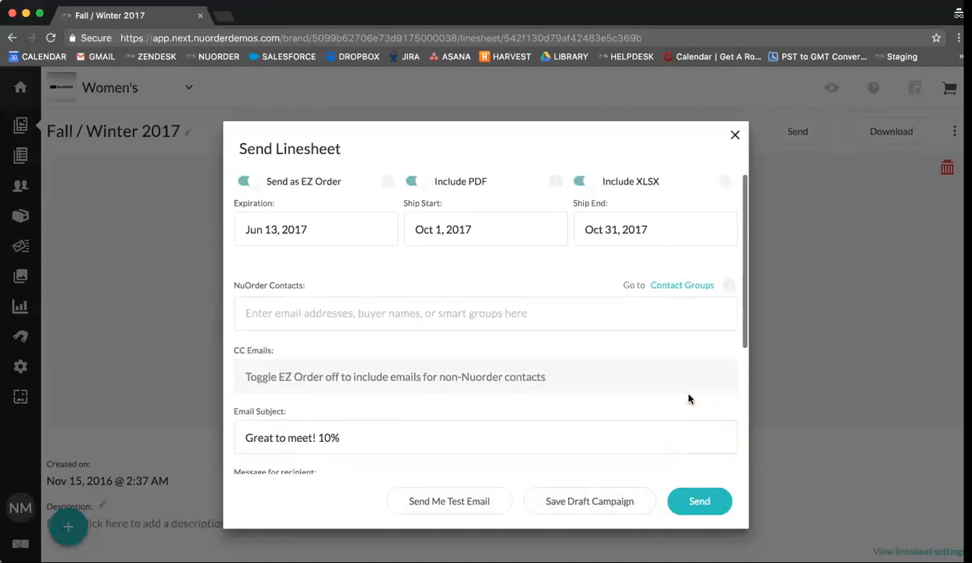
click(681, 285)
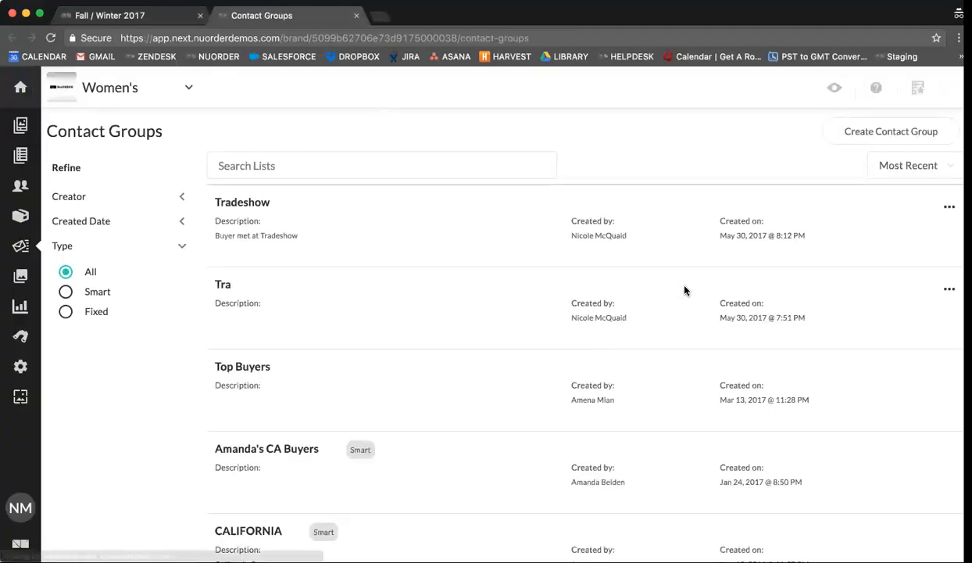
mouse_move(826, 197)
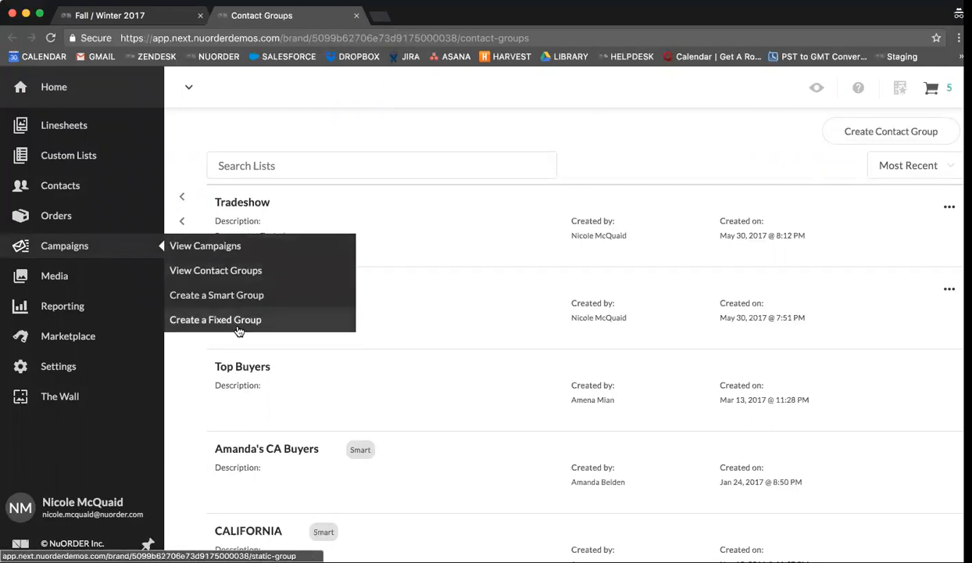
click(214, 318)
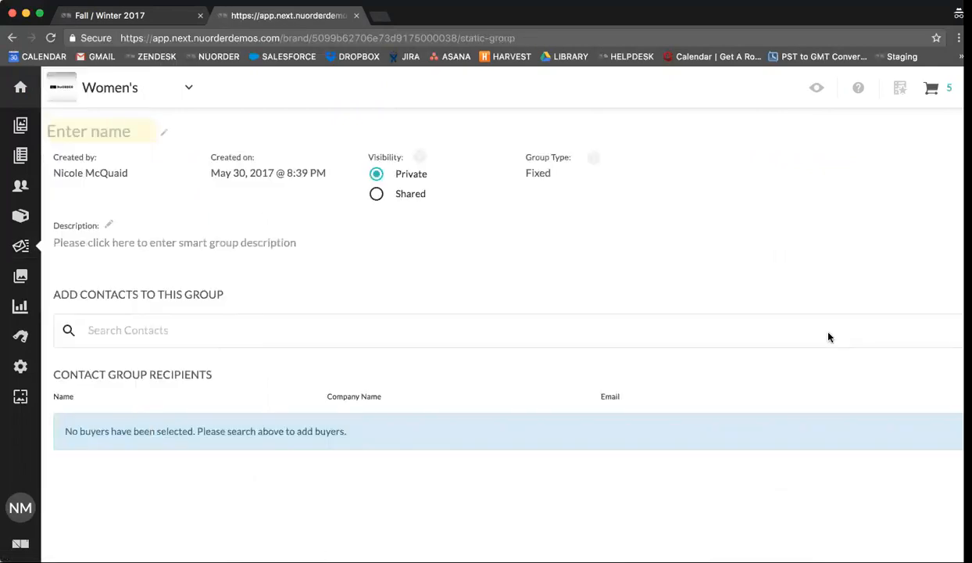
click(89, 131)
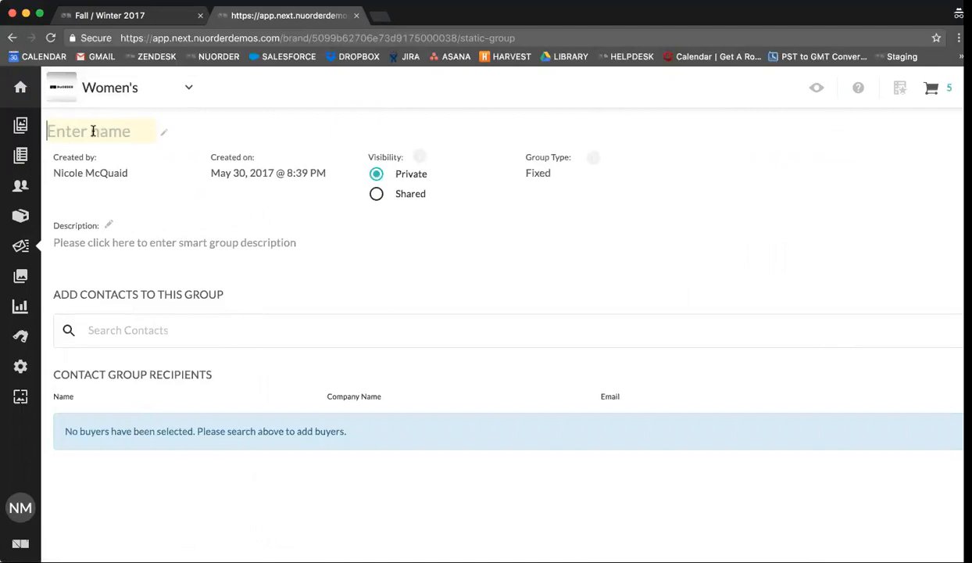
text(Trade)
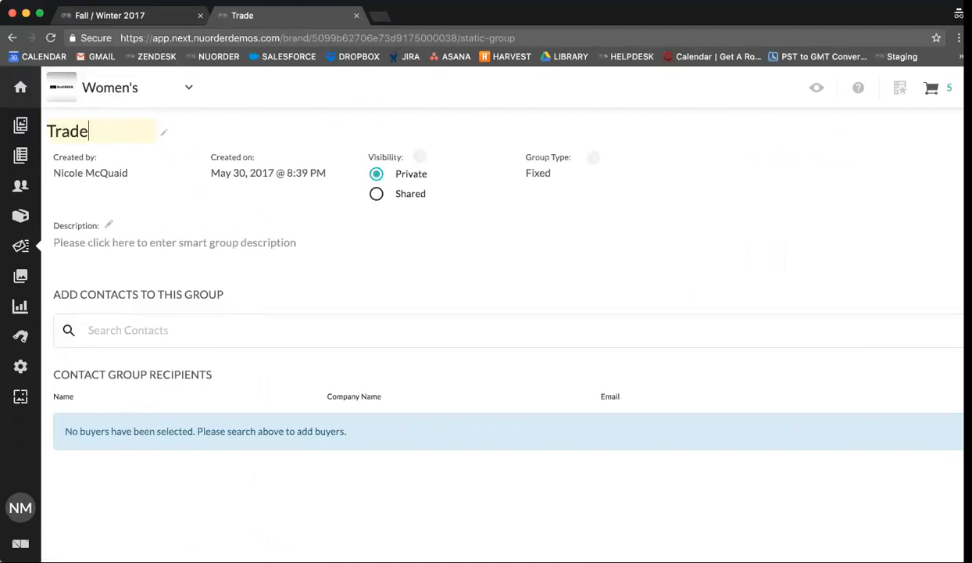
text(show)
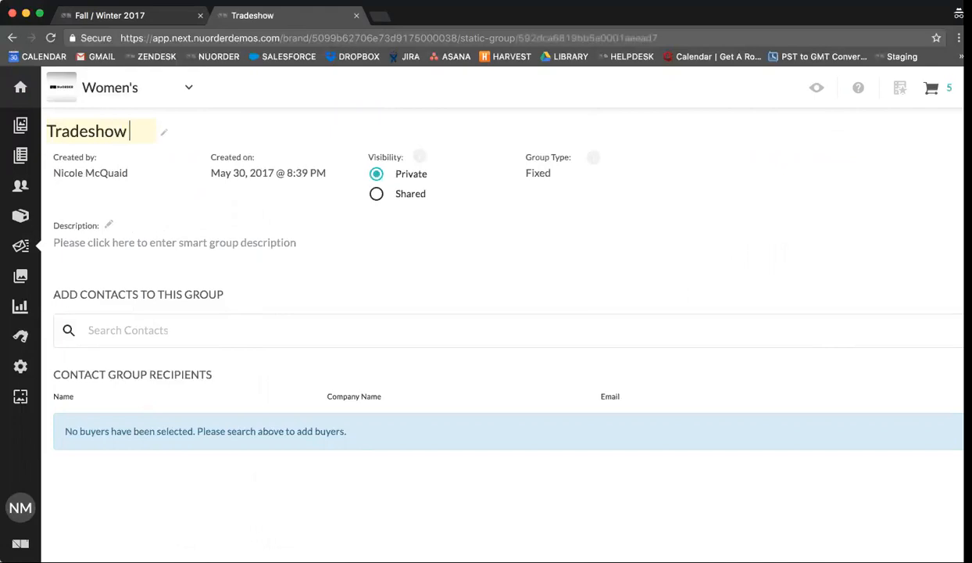
text(Buyers)
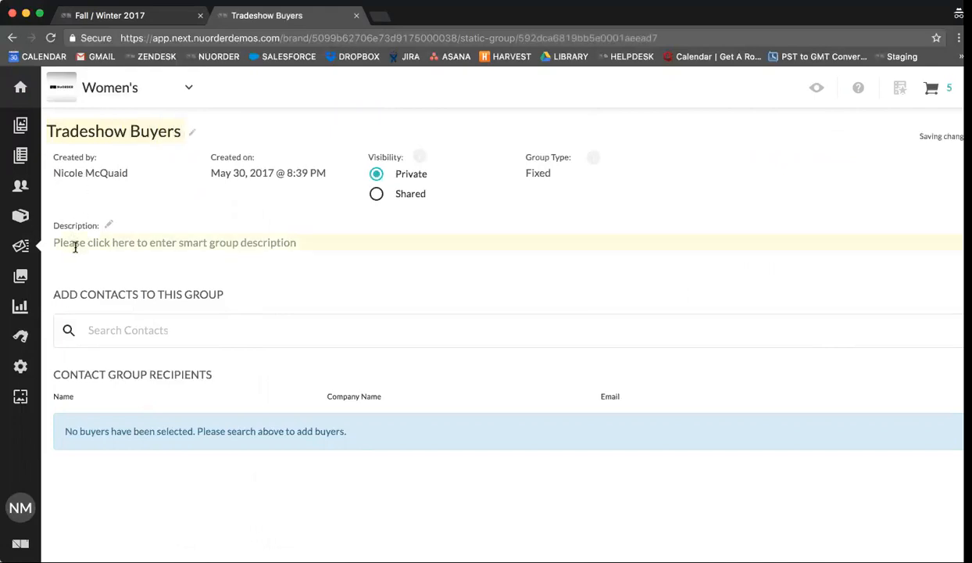
text(Buyers)
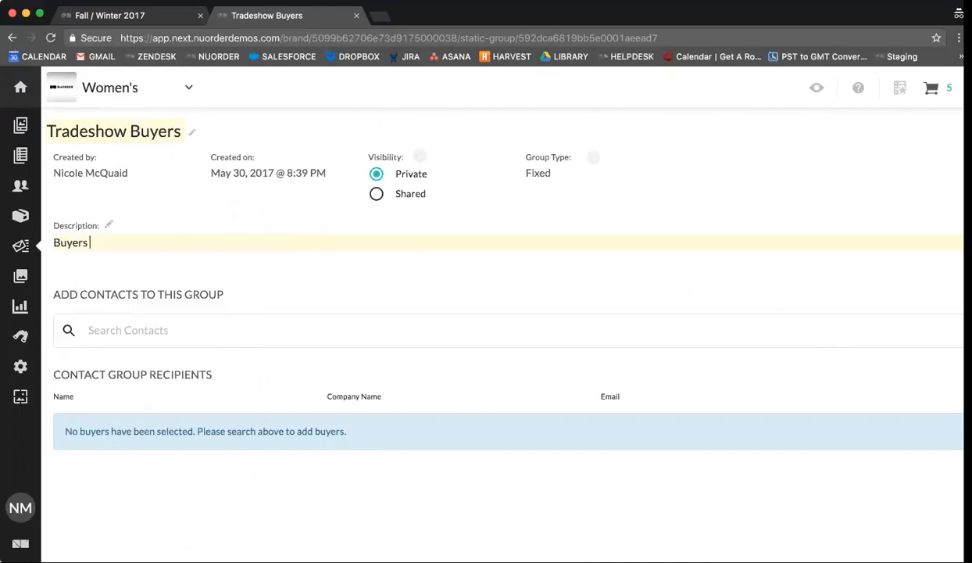
text(met at Tradeshow)
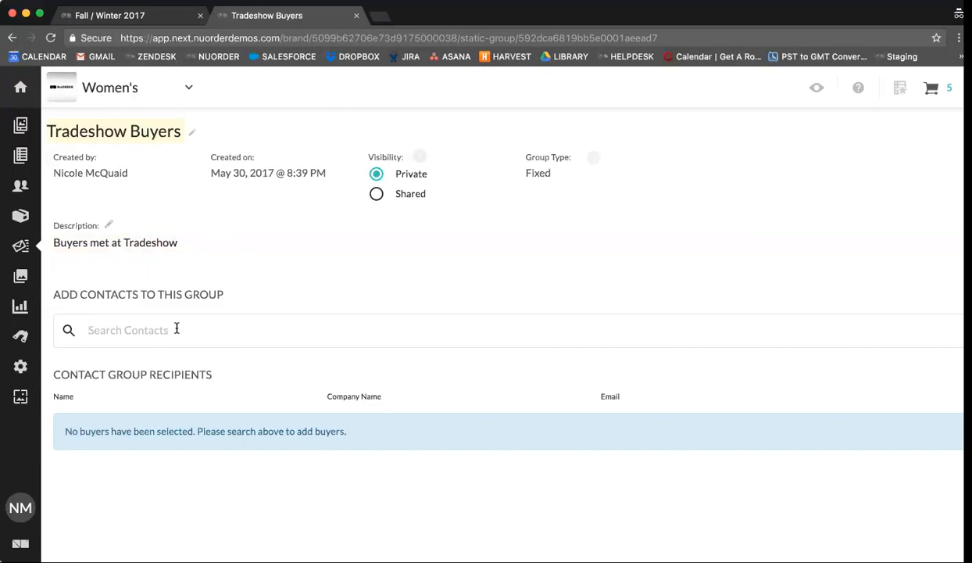
text(a)
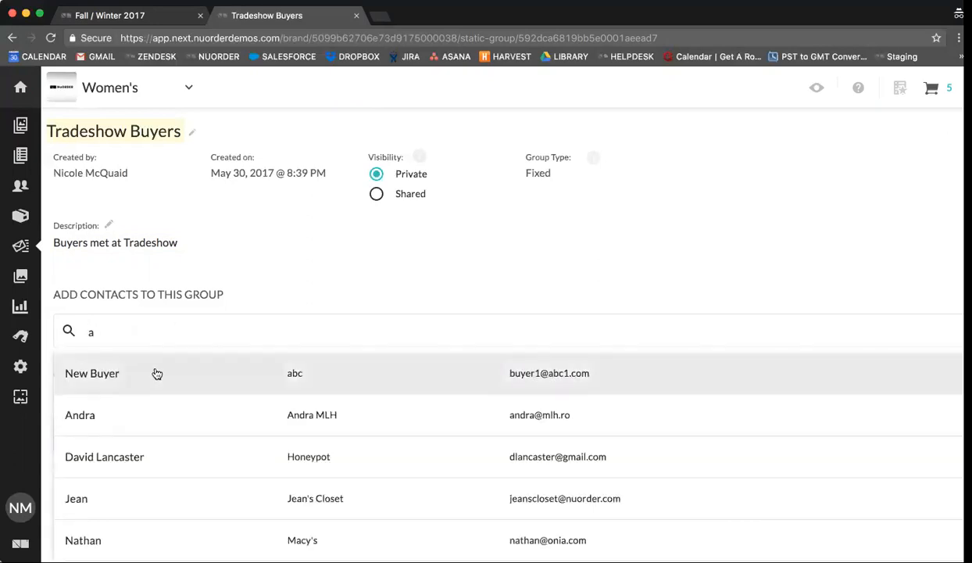
click(91, 373)
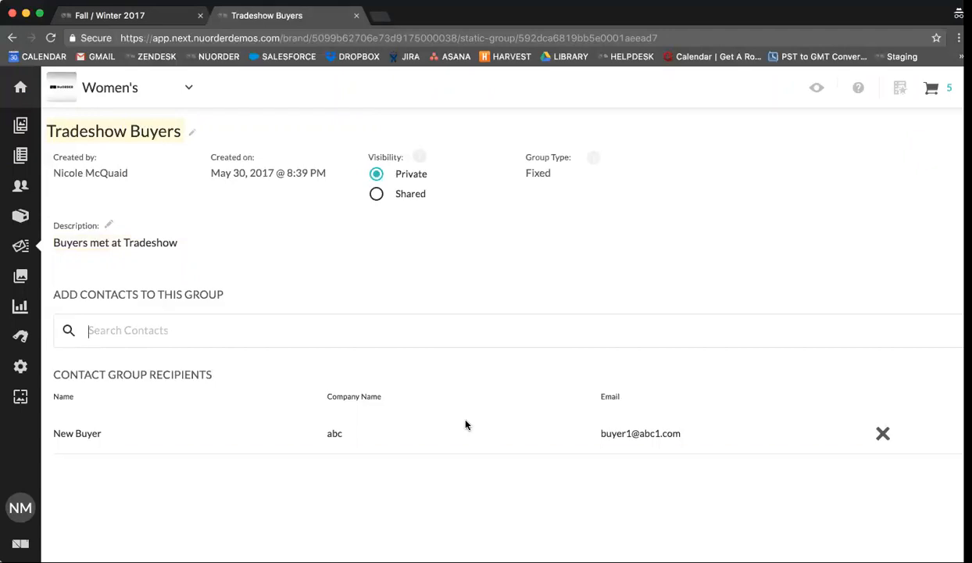
mouse_move(362, 169)
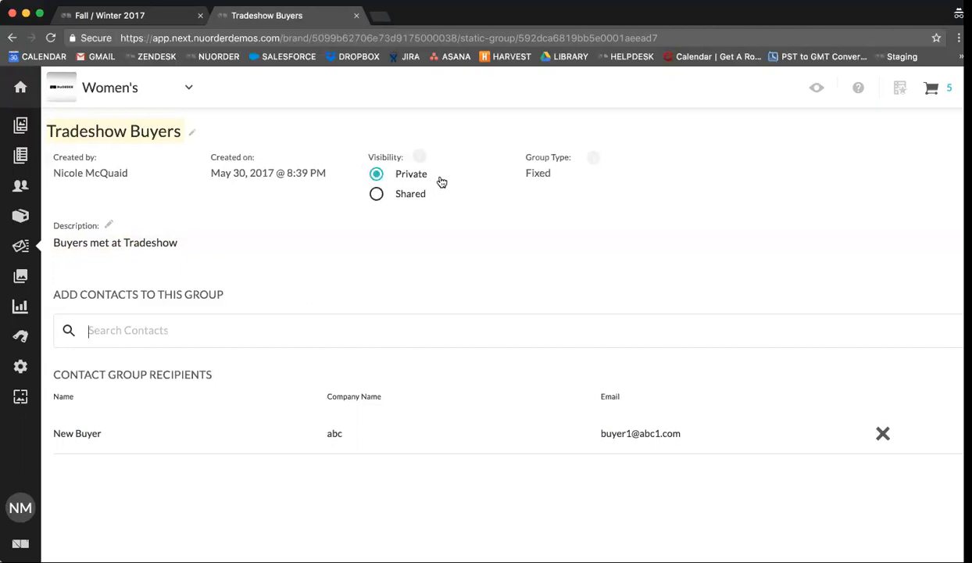
mouse_move(420, 190)
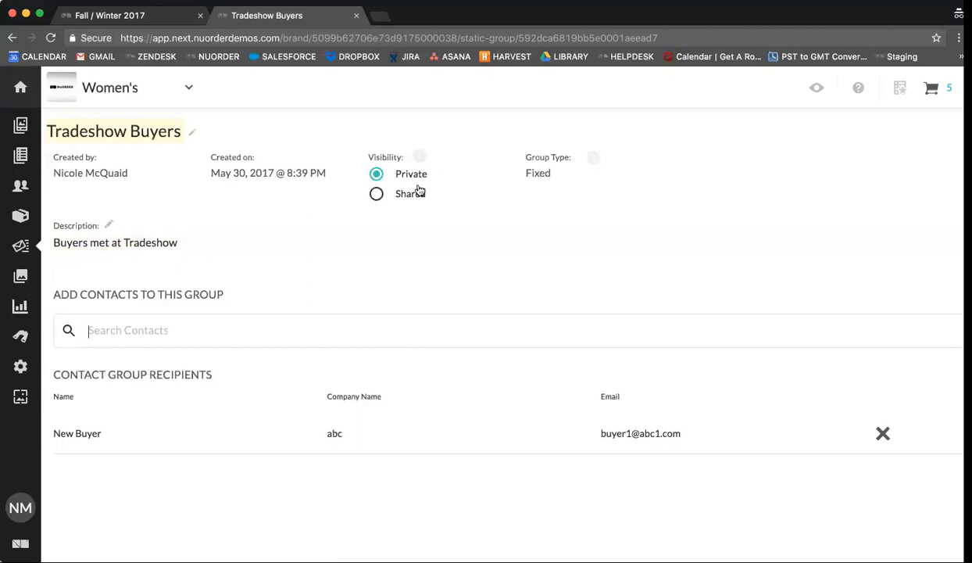
mouse_move(403, 194)
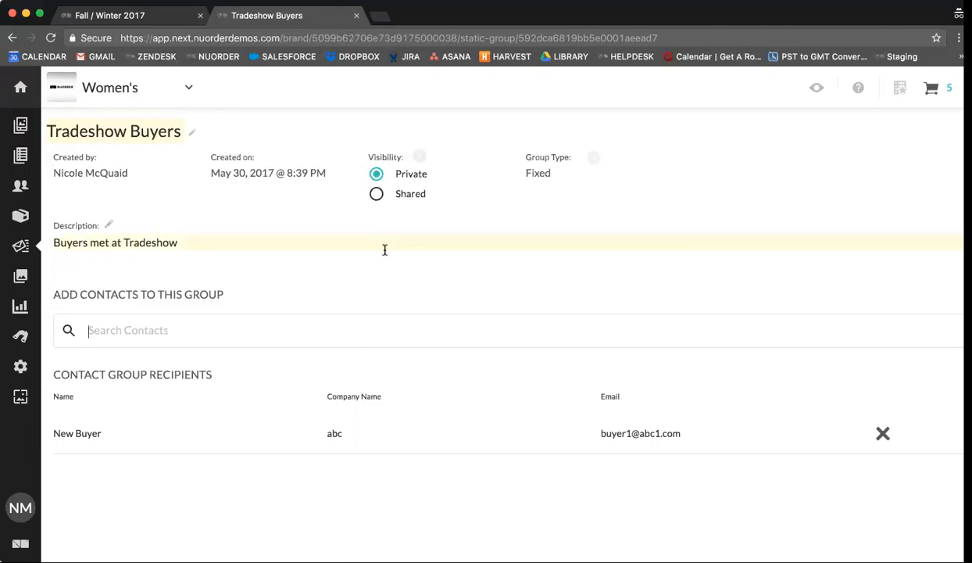
- Reopen the Fall / Winter 2017 linesheet, search contacts for 'tr', and close the send form unsent
click(20, 87)
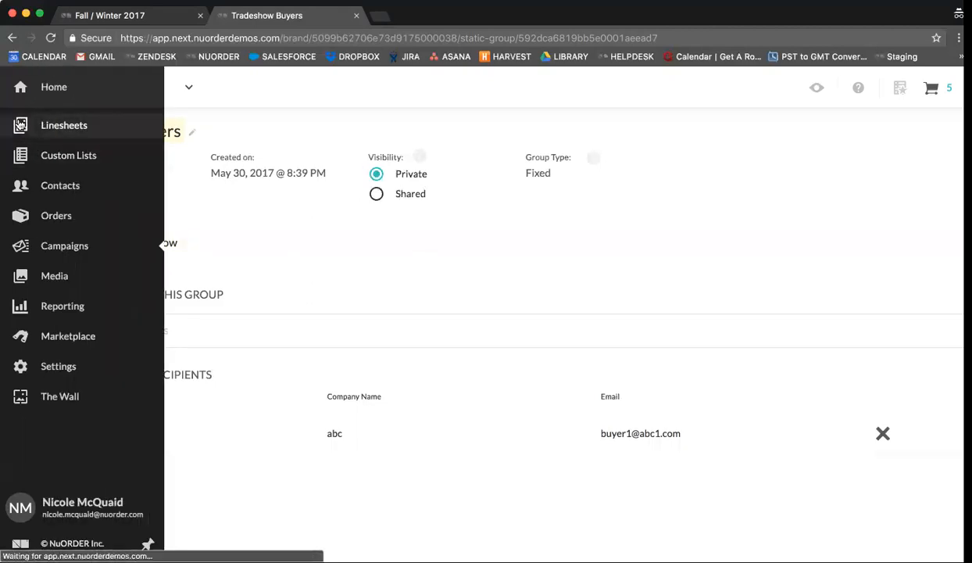
click(64, 125)
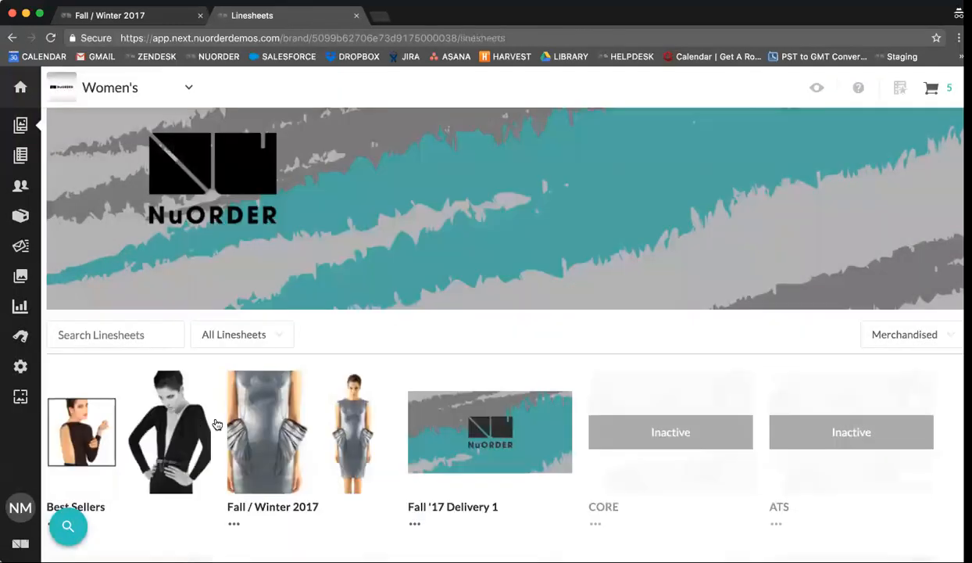
click(267, 432)
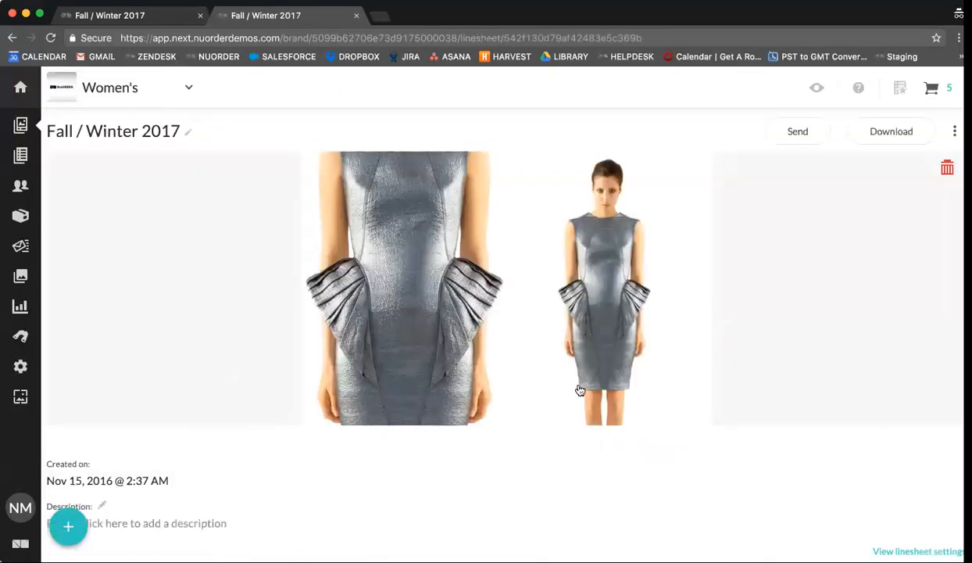
click(797, 131)
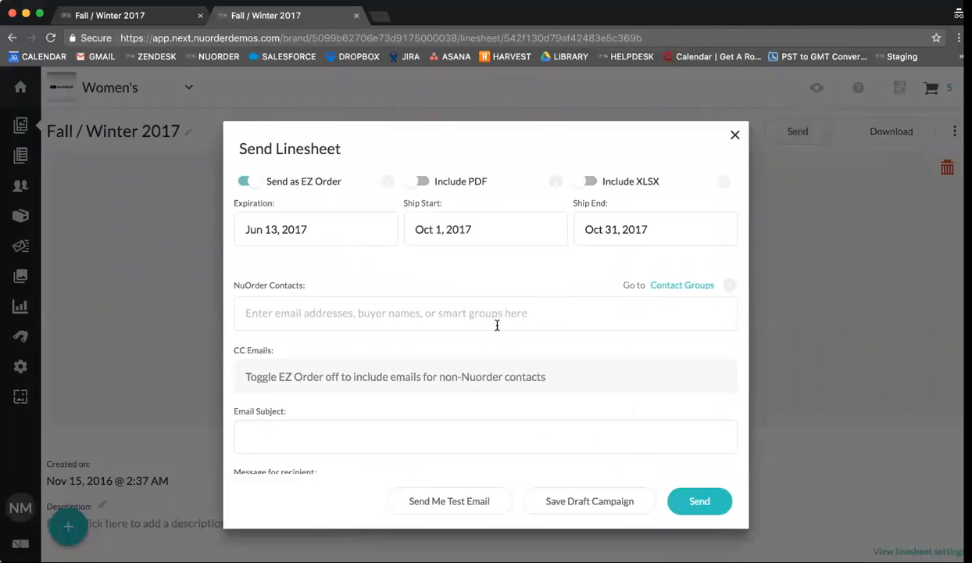
text(tra)
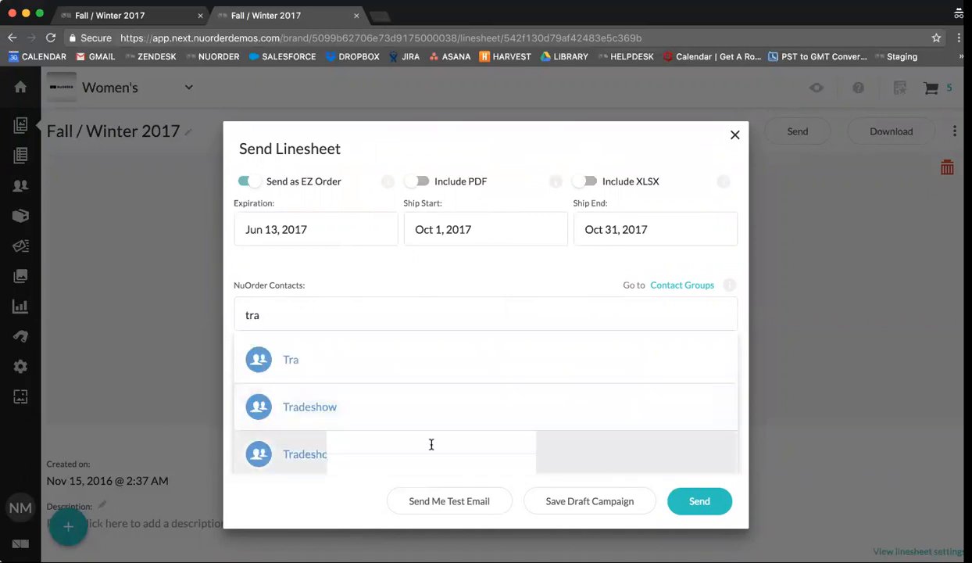
click(309, 406)
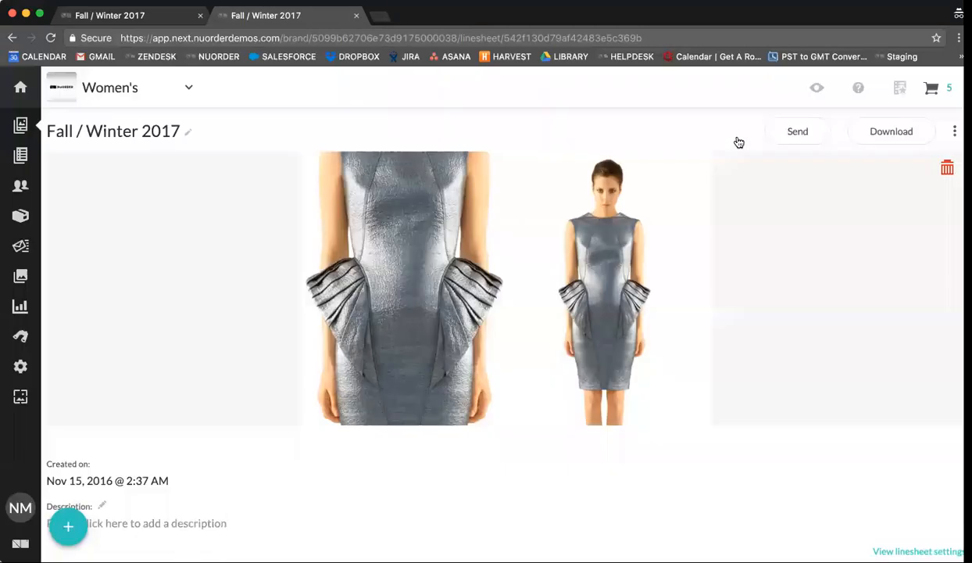
- Select the wixson lace top, gemma top, mansfield dress and linny dress under Dresses & Jumpsuits
scroll(down, 3)
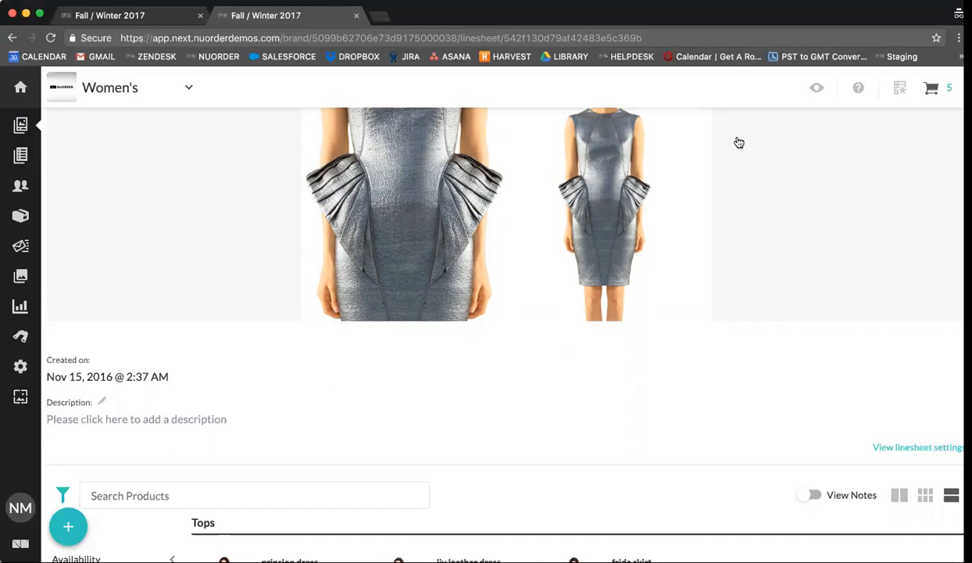
scroll(down, 3)
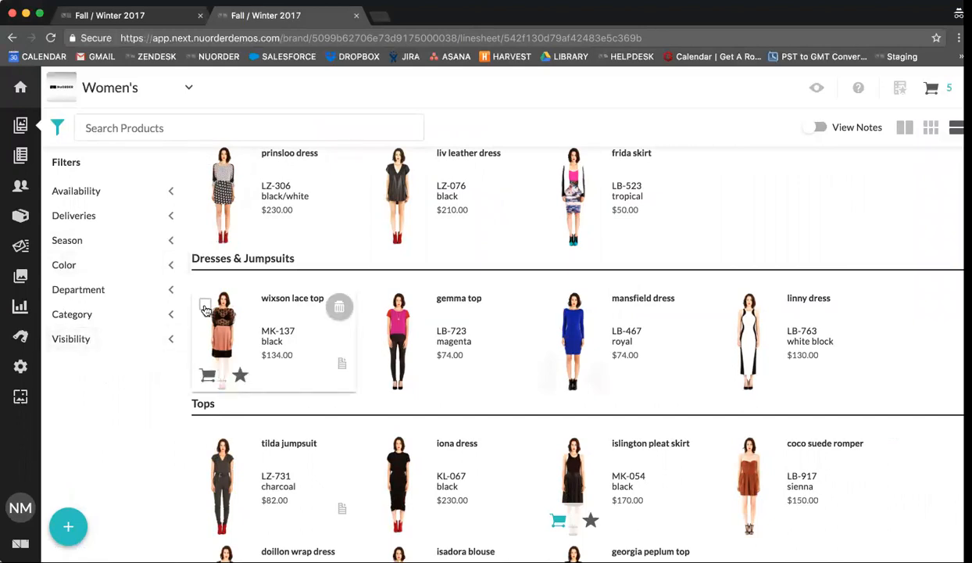
click(205, 304)
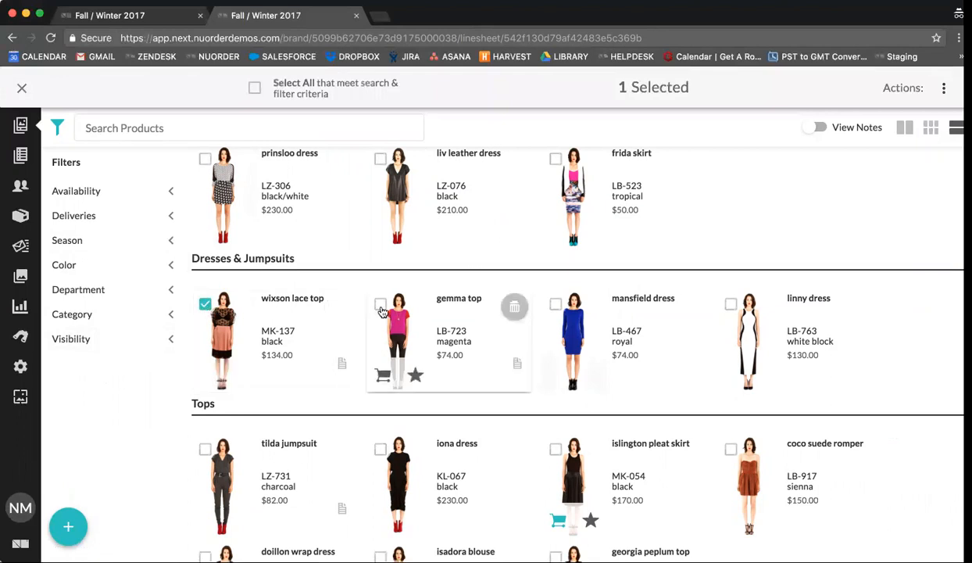
click(381, 303)
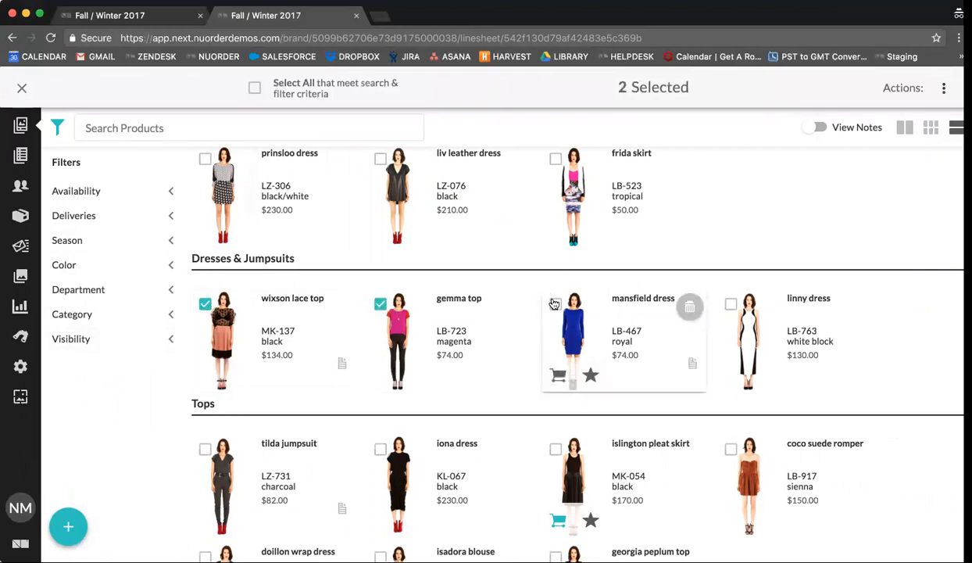
click(555, 303)
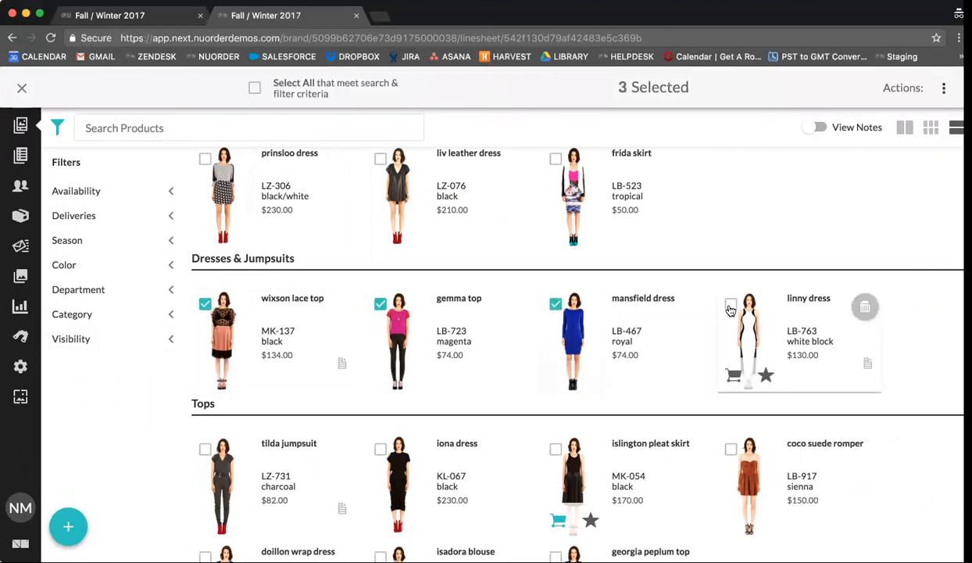
click(731, 303)
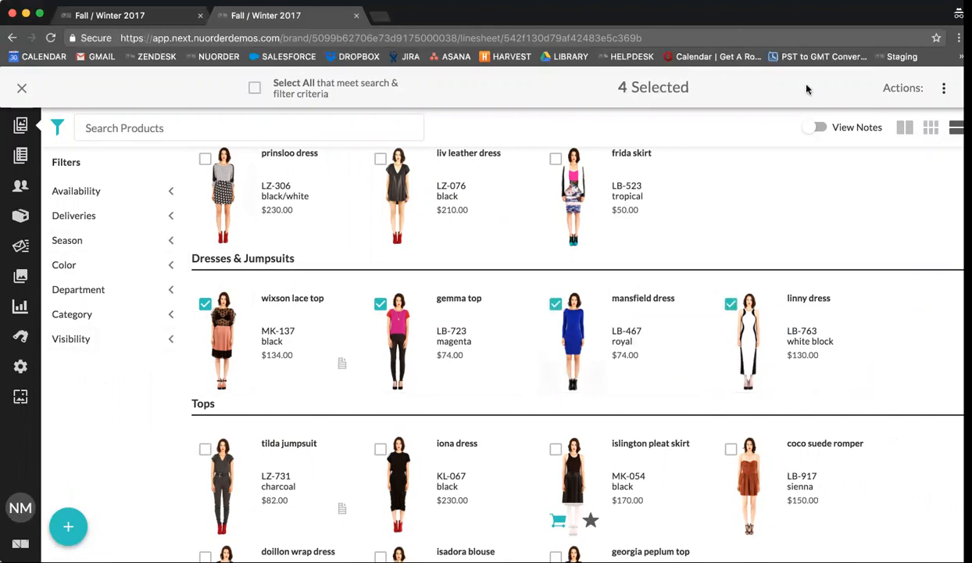
click(943, 88)
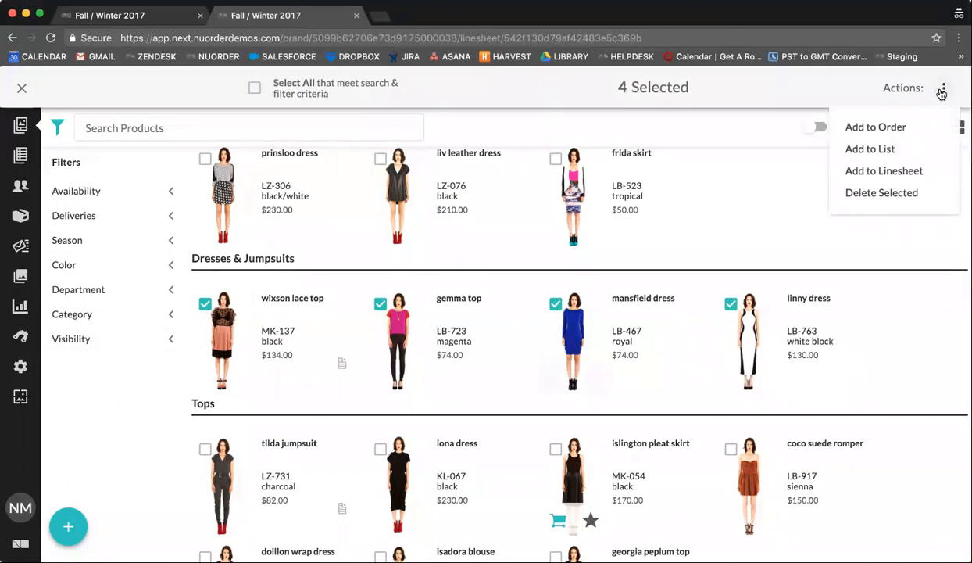
- Add the four selected products to a new list named 'Tradeshow - Dresses'
click(869, 148)
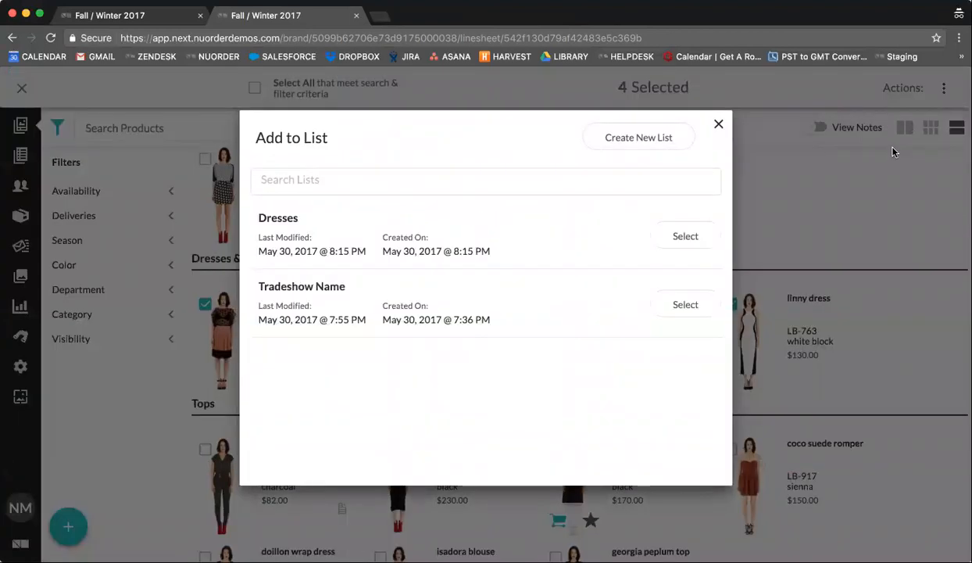
click(638, 137)
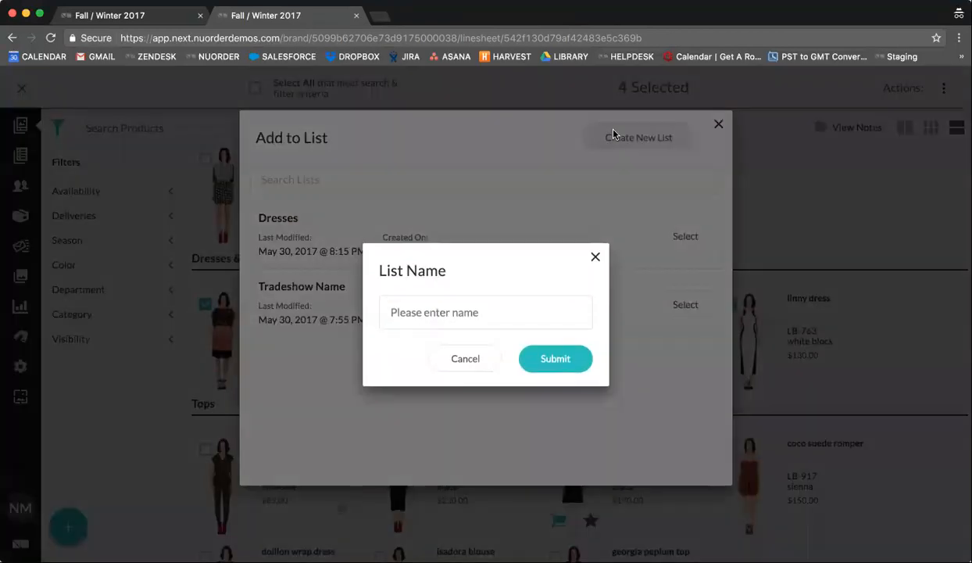
click(485, 312)
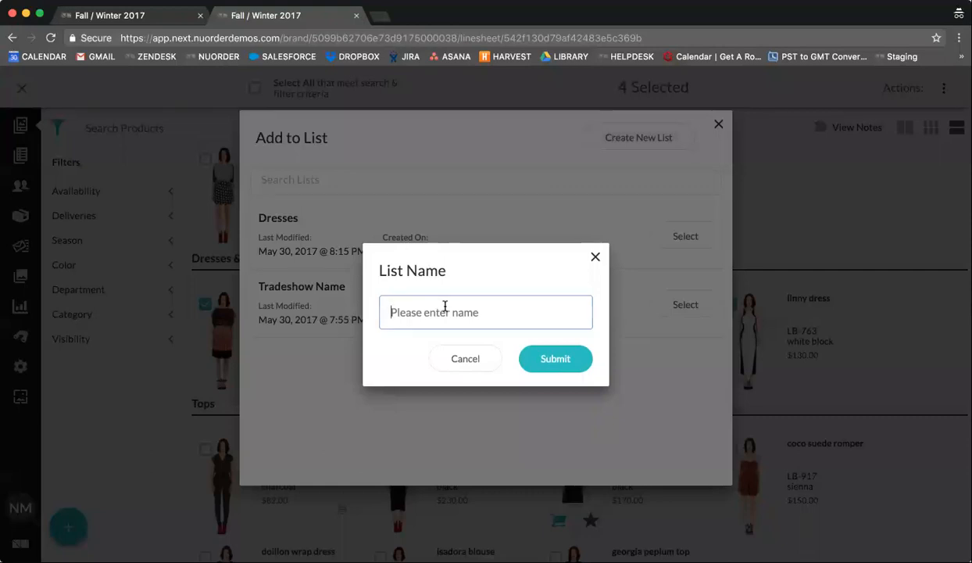
text(Tradeshow)
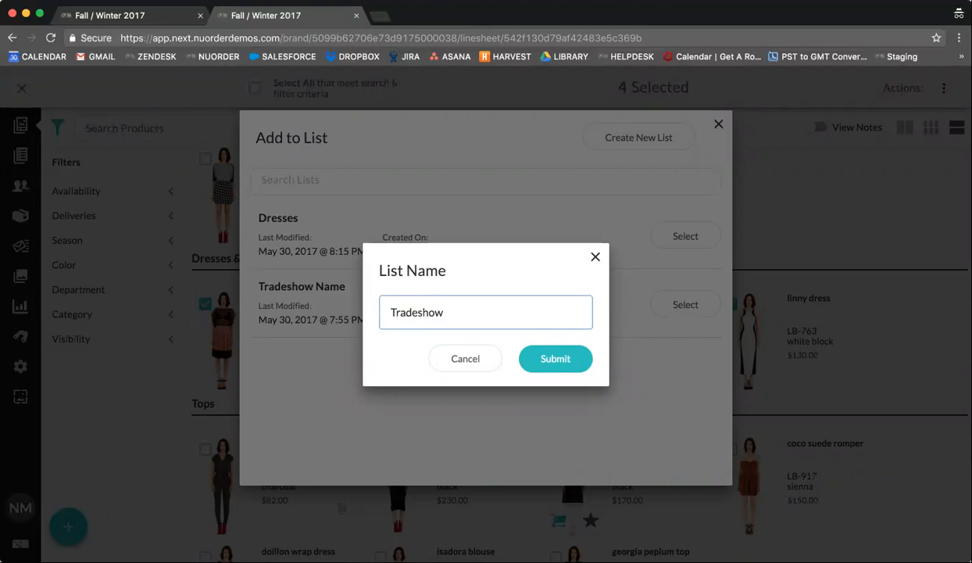
text(- Dresse)
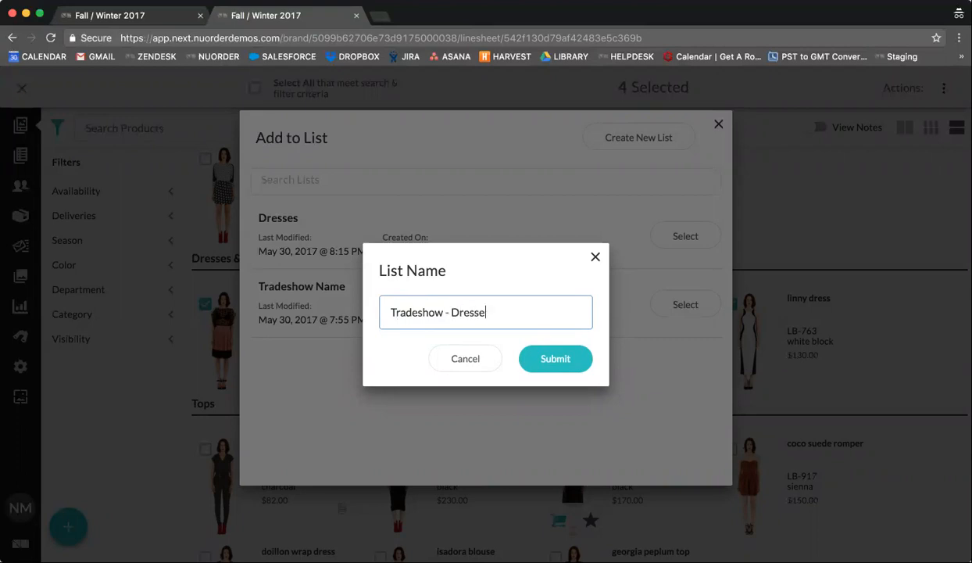
click(554, 358)
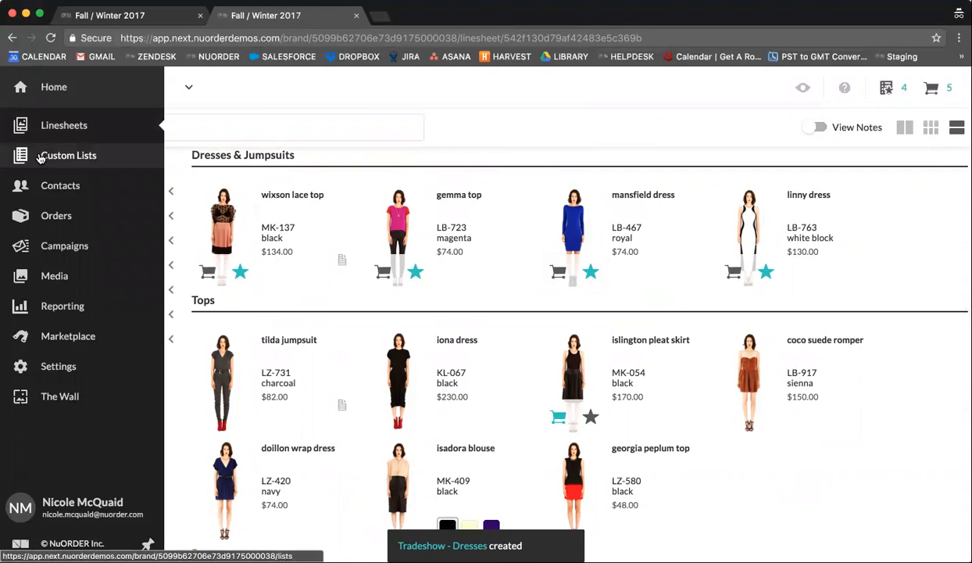
- Open the Tradeshow - Dresses list from Custom Lists
click(69, 155)
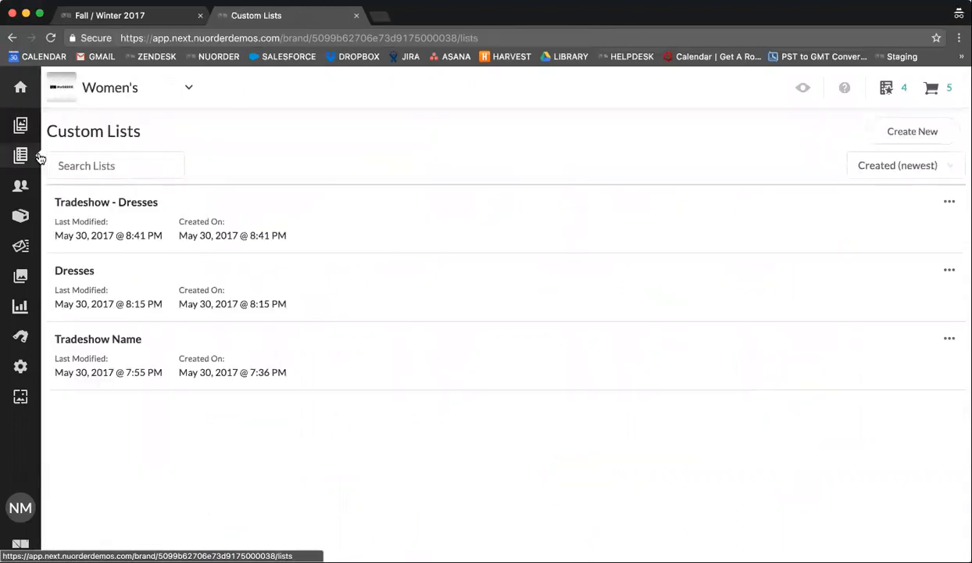
click(105, 201)
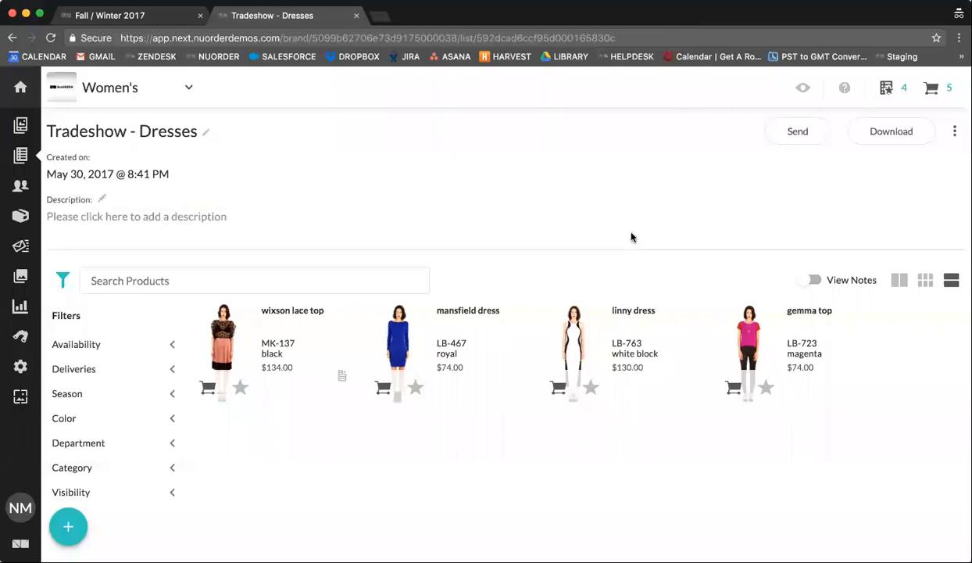
mouse_move(827, 421)
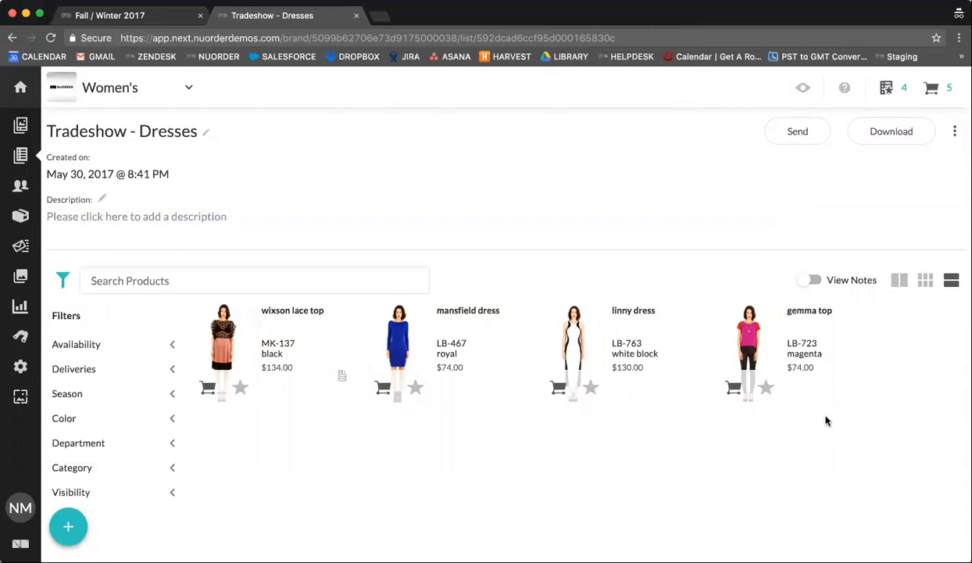
- Show product notes and enter the note 'As seen in Vogue' for the wixson lace top
click(809, 280)
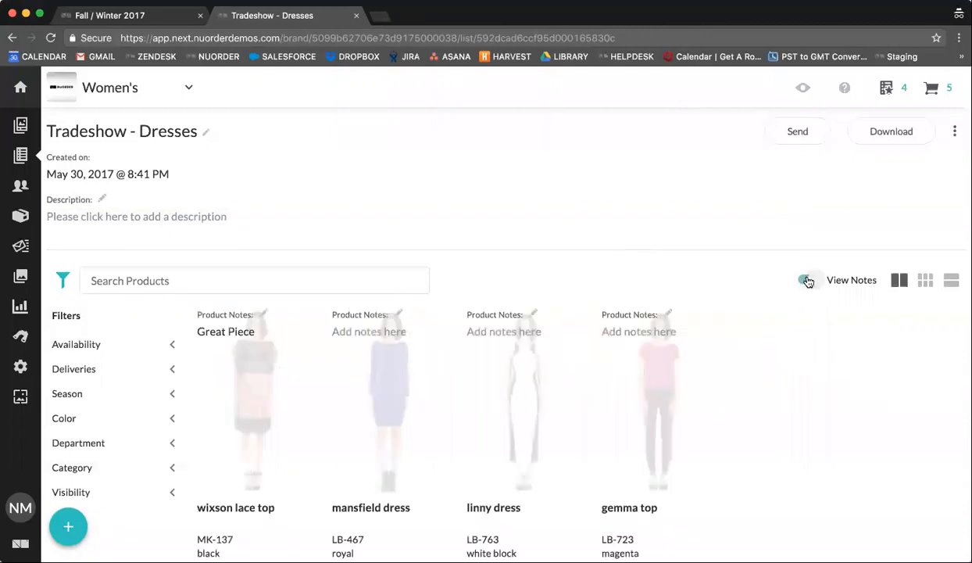
click(808, 280)
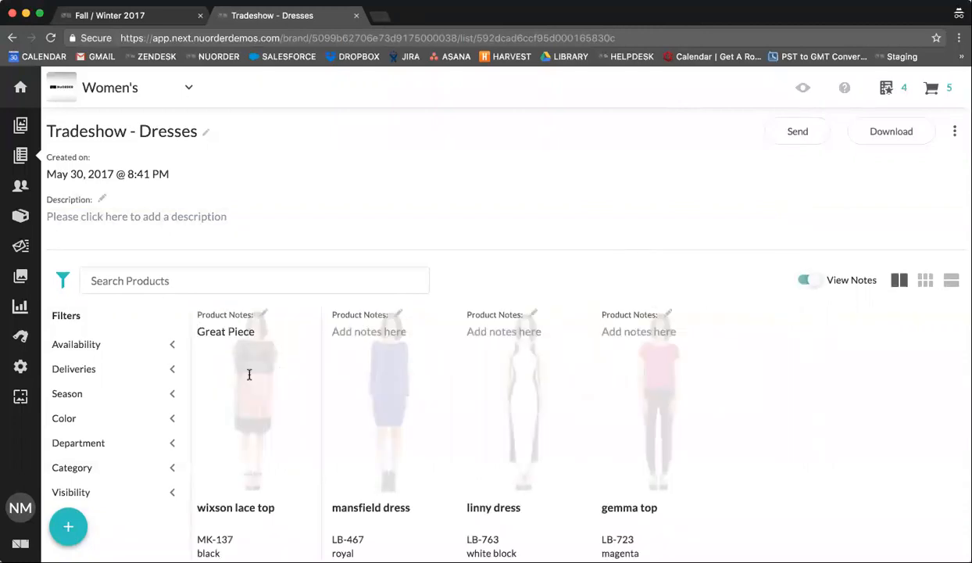
text(As seen)
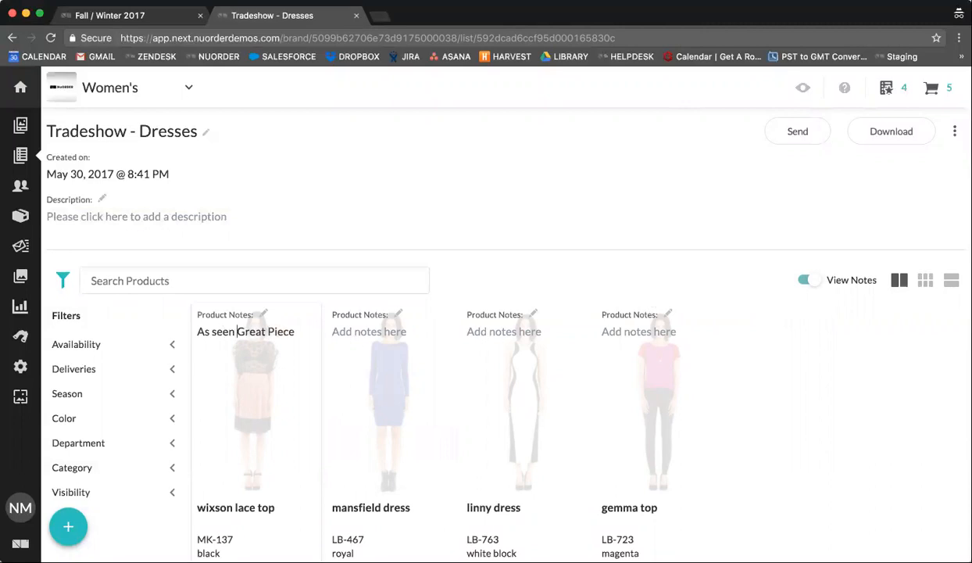
text(in Vogue)
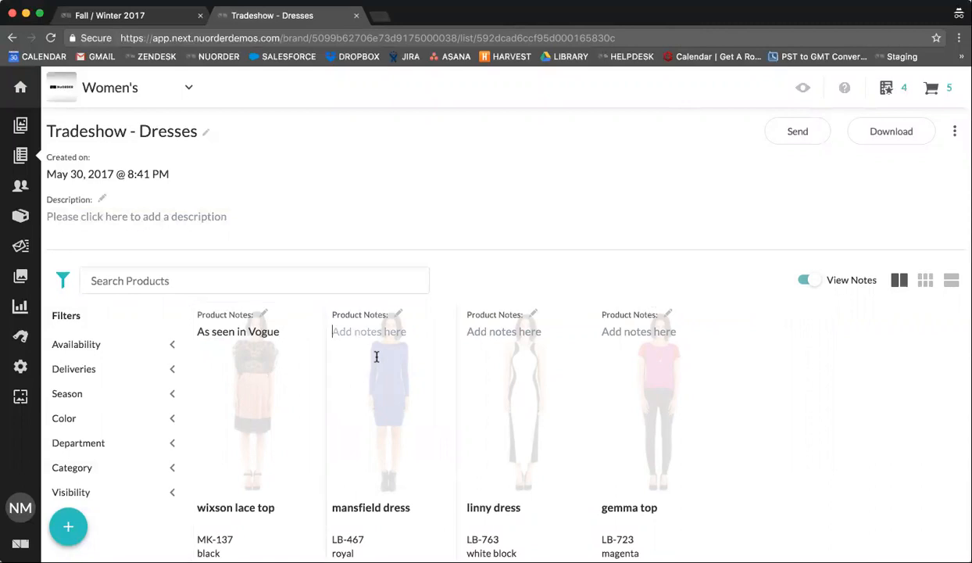
- Give the mansfield dress the note 'Available in white' and hide product notes
text(a)
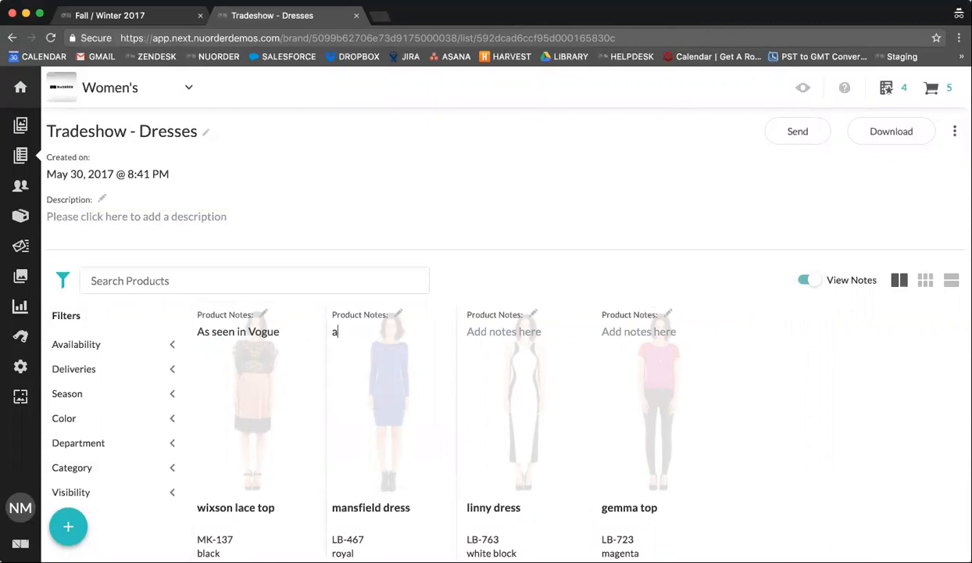
text(Available)
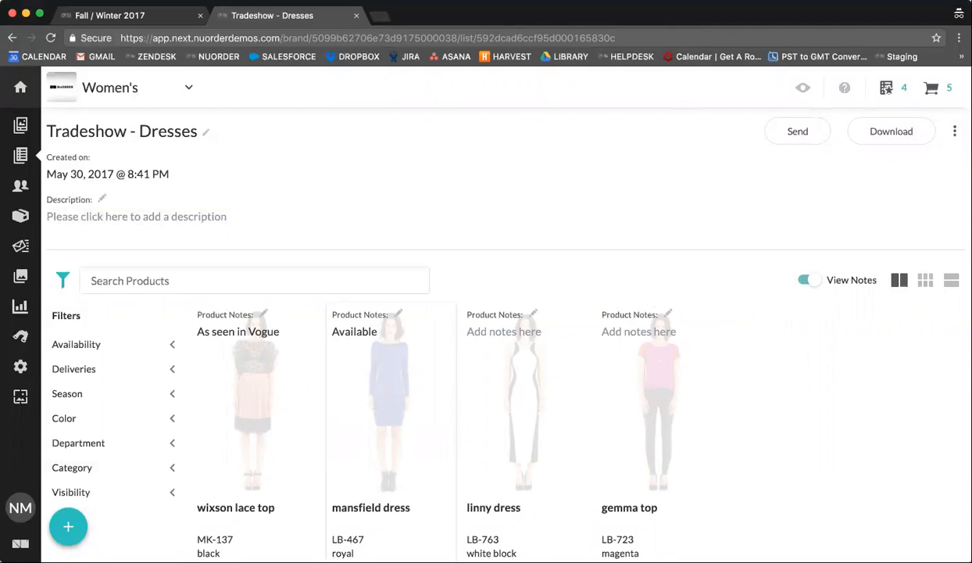
text(in white)
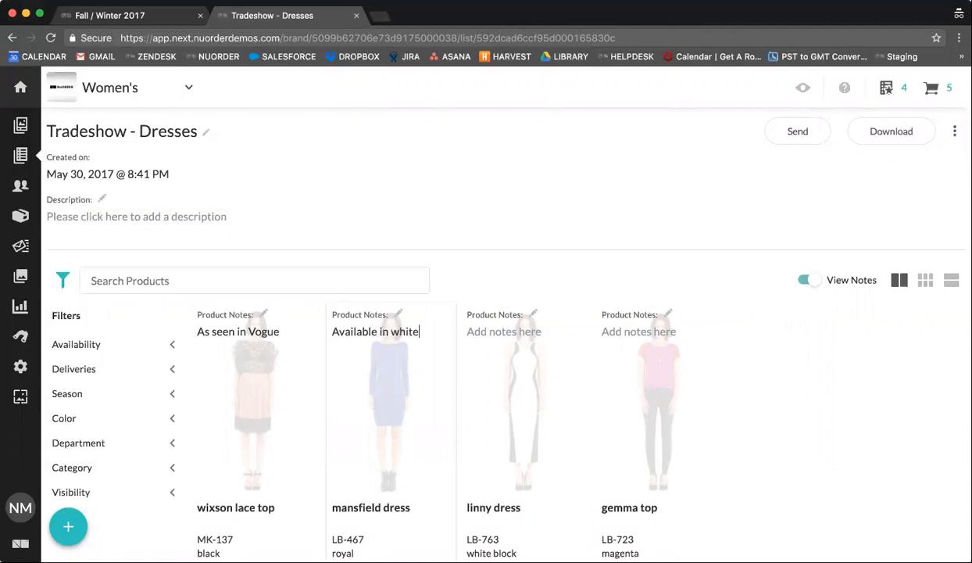
click(809, 280)
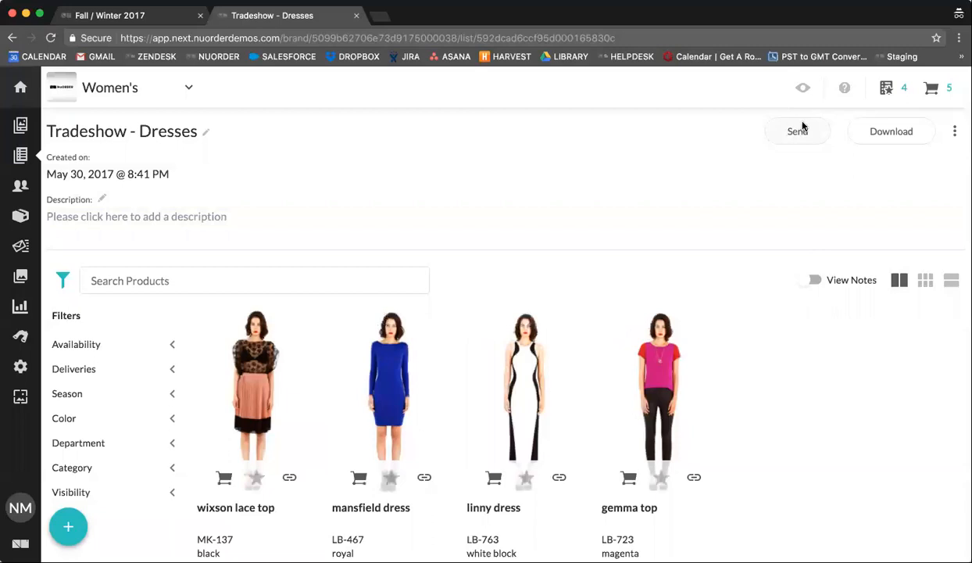
click(797, 131)
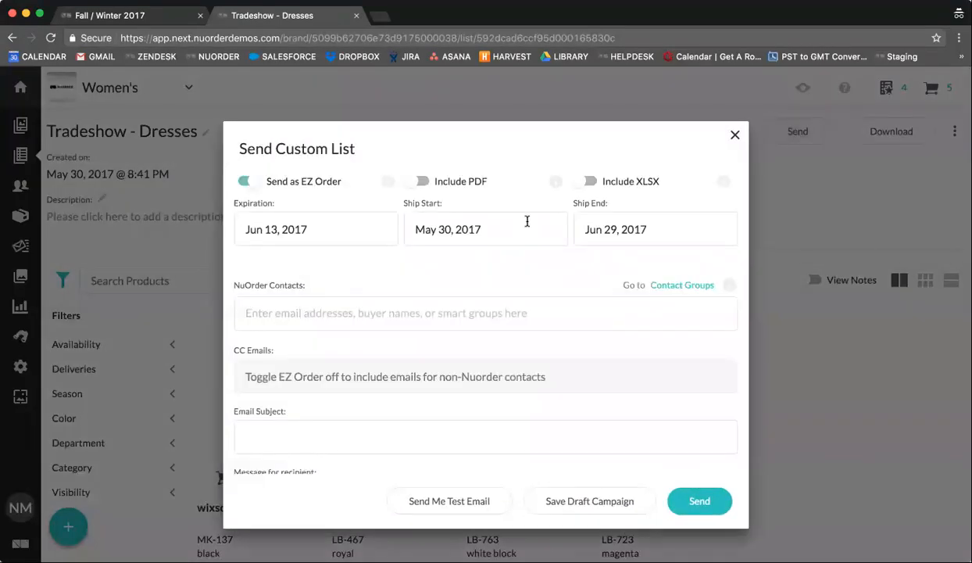
mouse_move(734, 135)
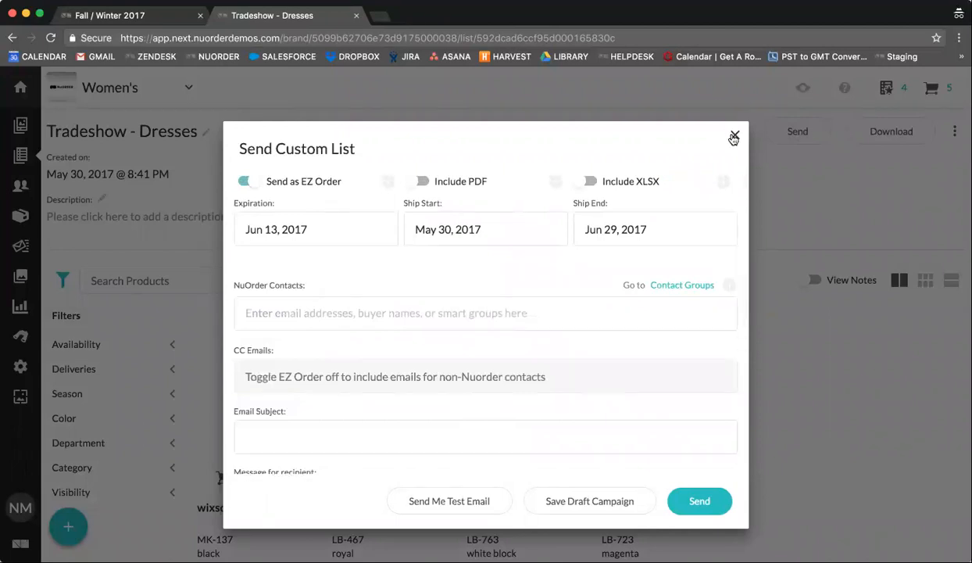
click(733, 137)
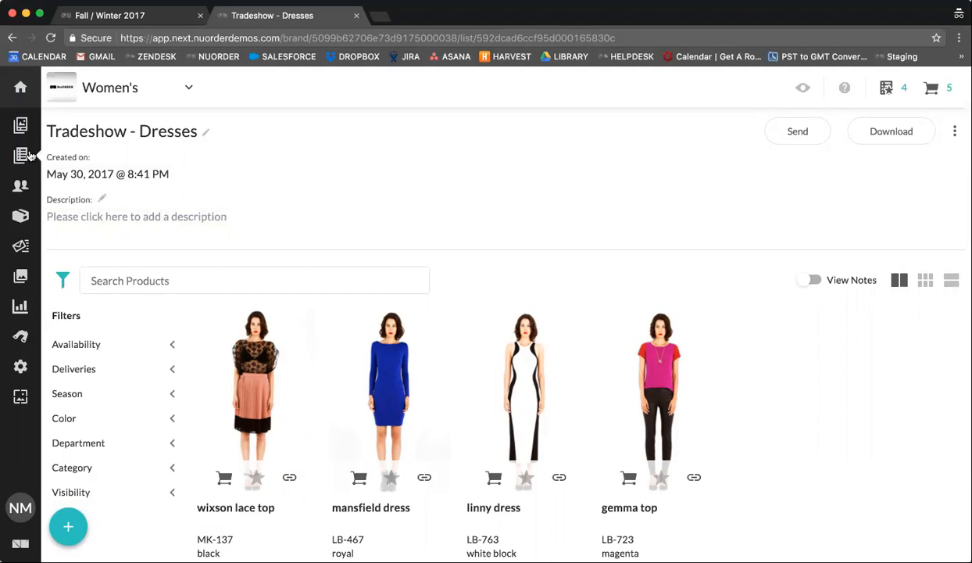
click(22, 245)
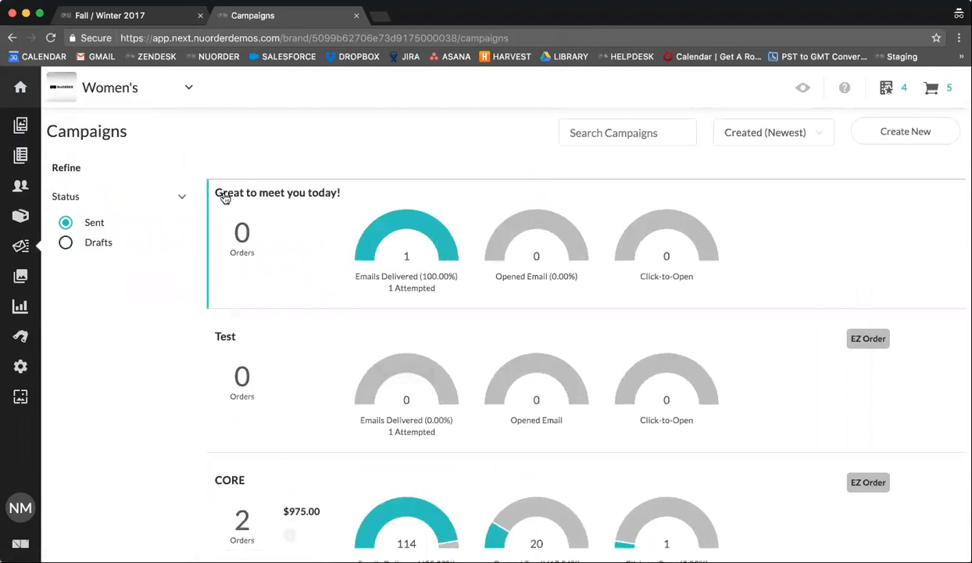
mouse_move(289, 206)
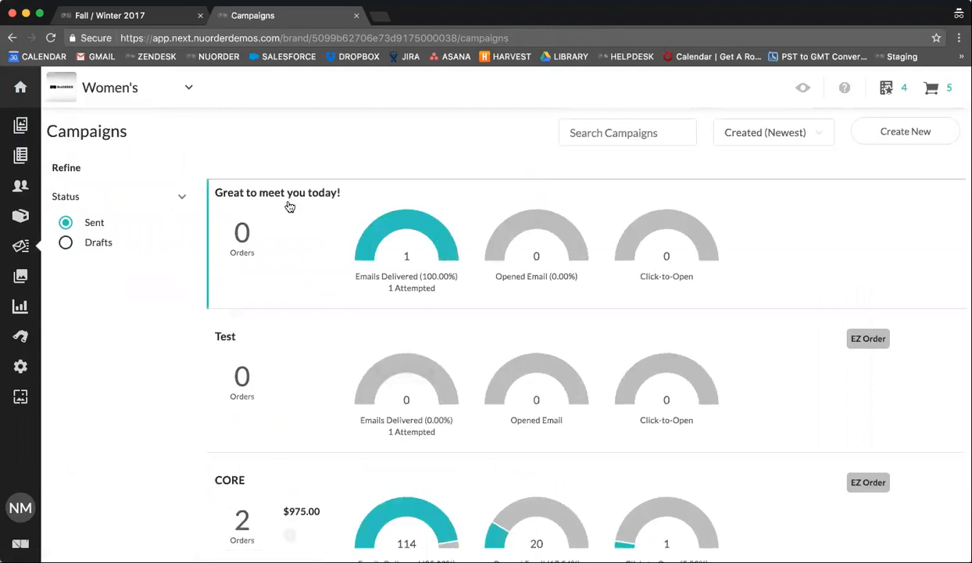
mouse_move(348, 206)
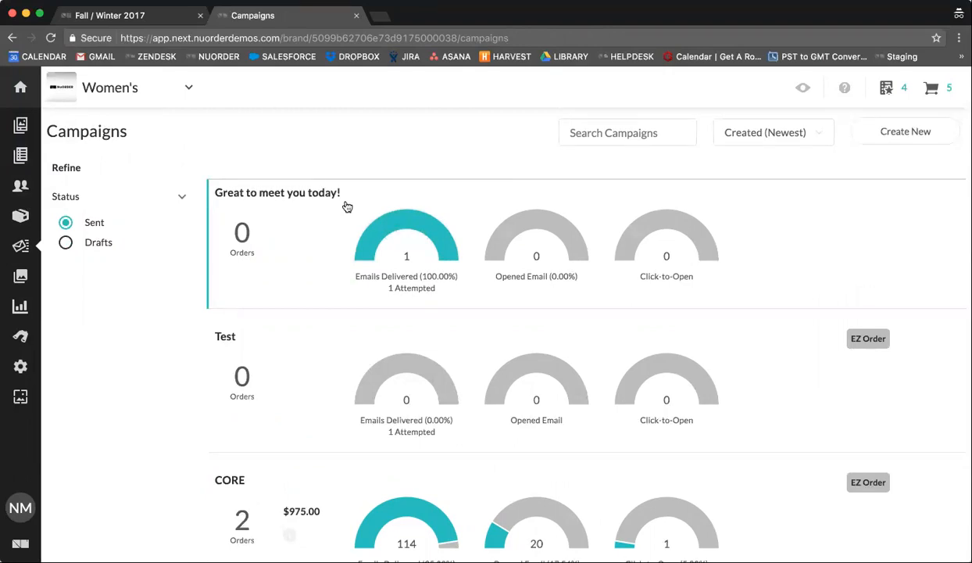
mouse_move(371, 238)
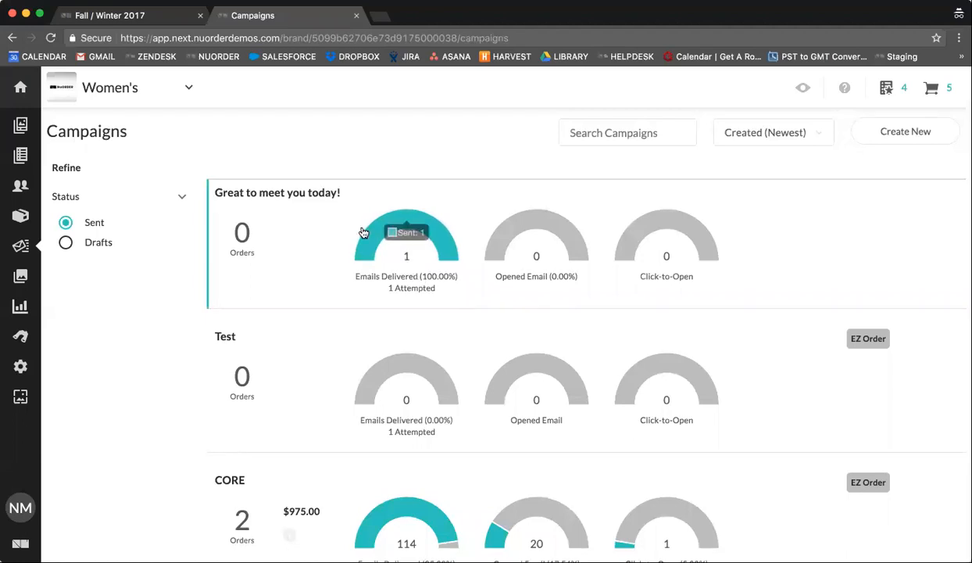
mouse_move(516, 227)
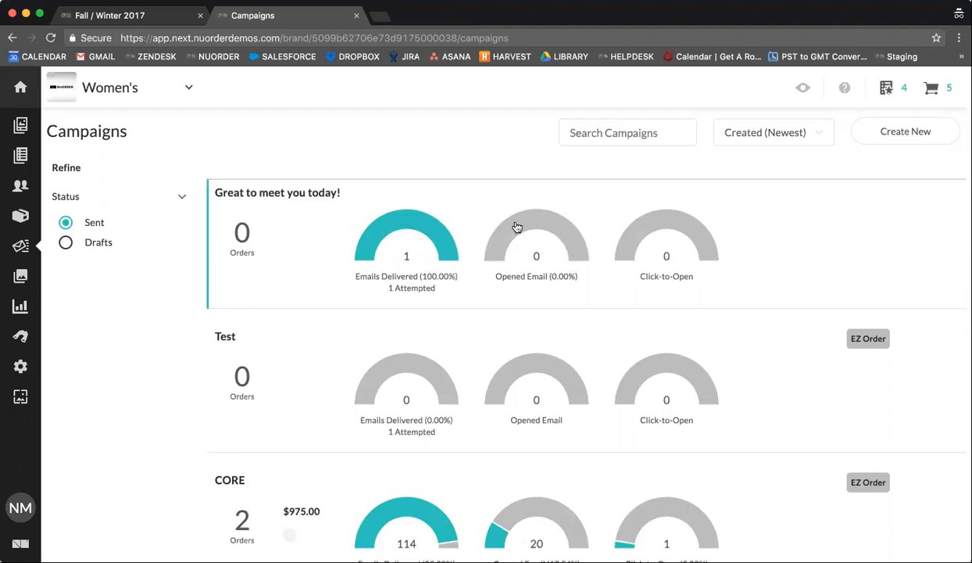
mouse_move(693, 231)
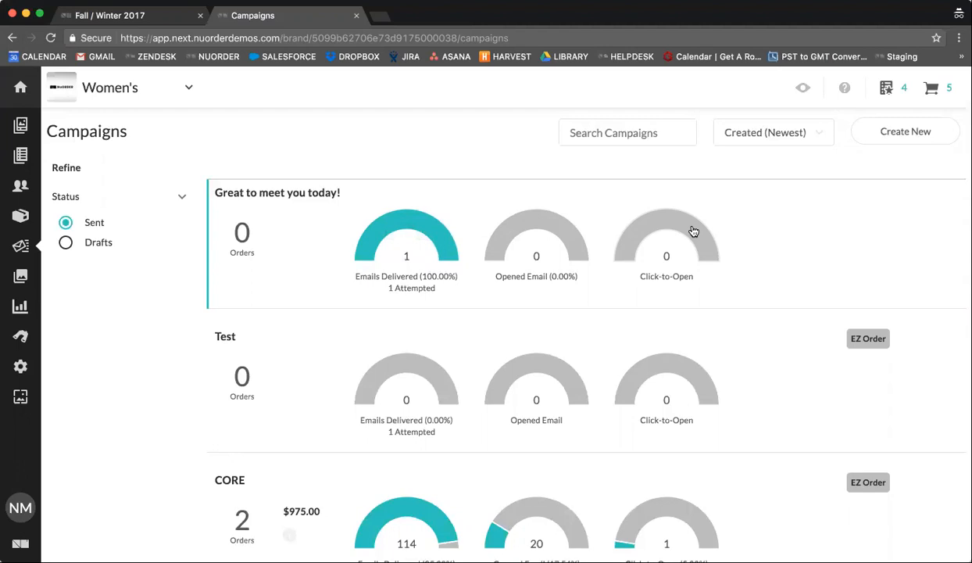
mouse_move(424, 166)
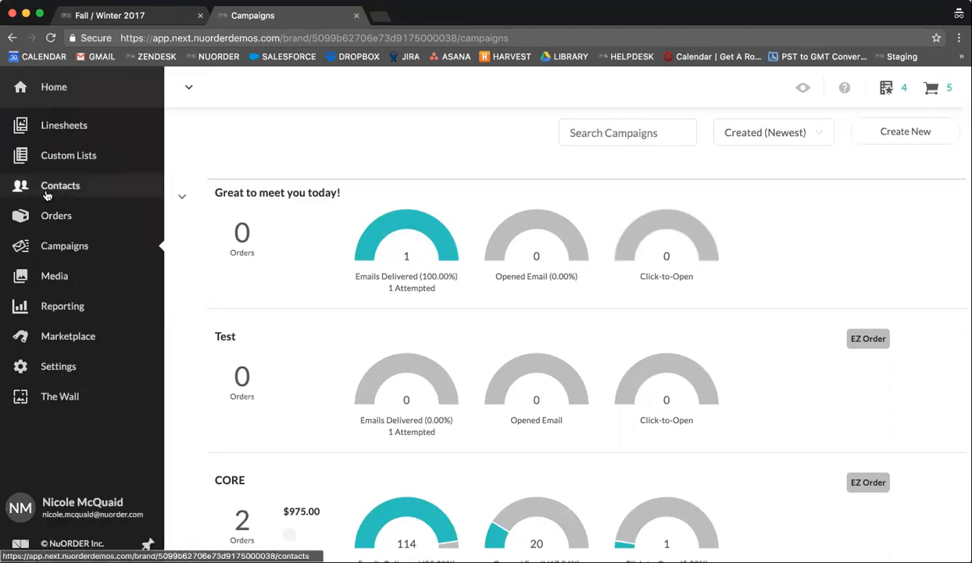
mouse_move(57, 216)
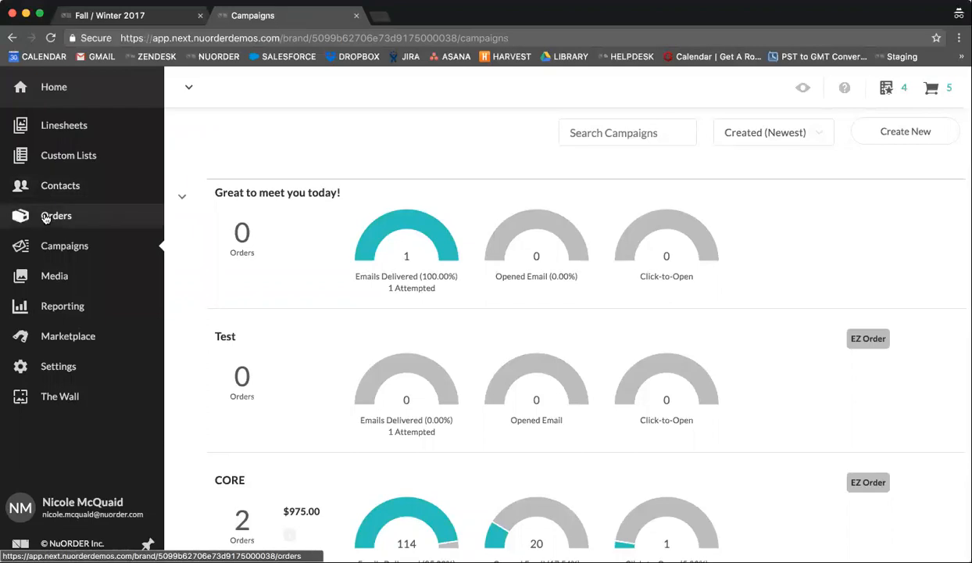
- Filter Orders by status to Pending after trying and clearing EZ Order
click(56, 216)
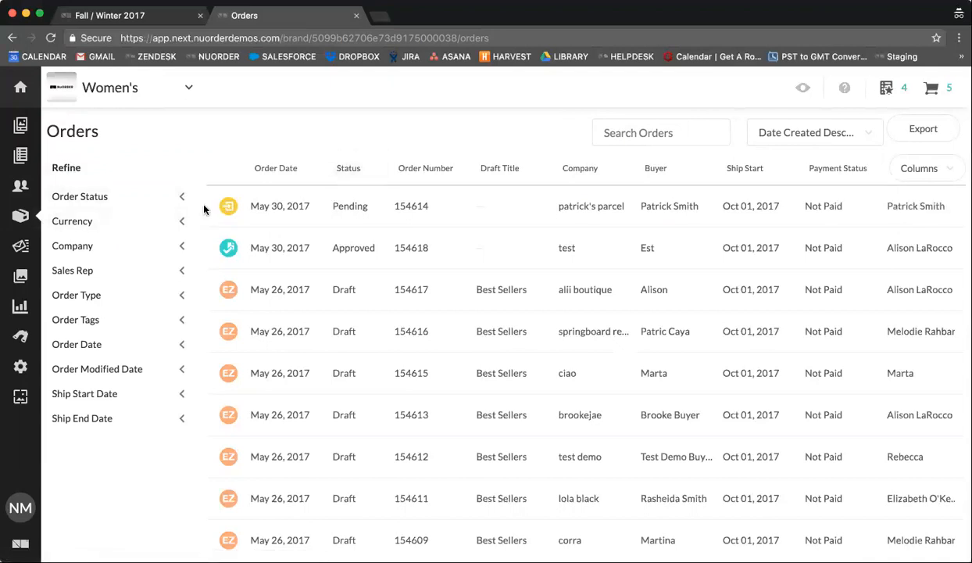
click(79, 196)
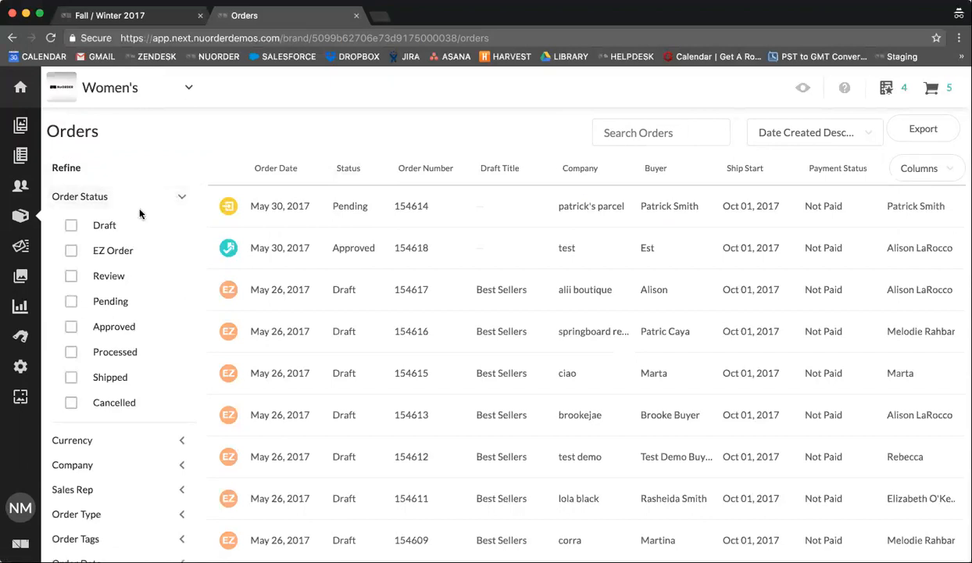
click(71, 250)
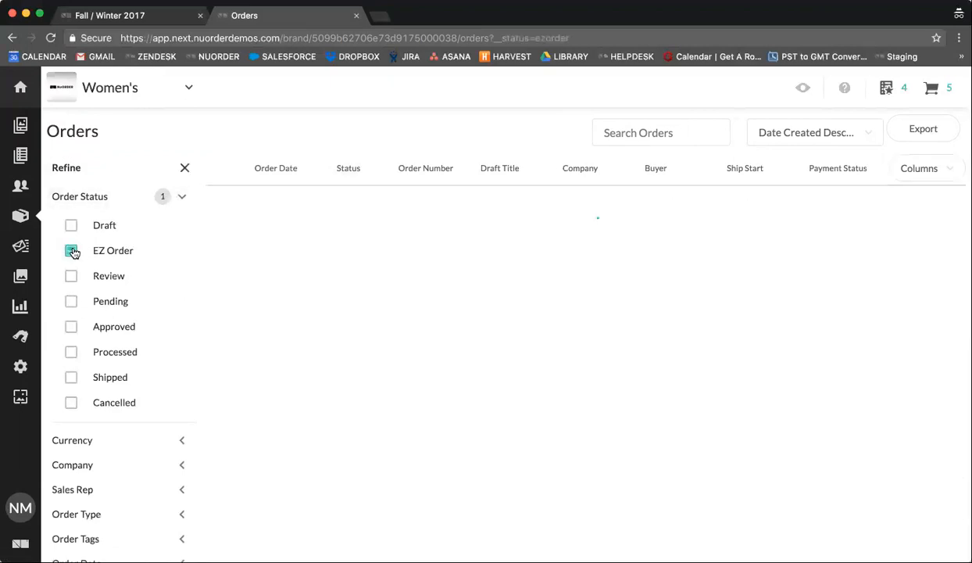
click(71, 250)
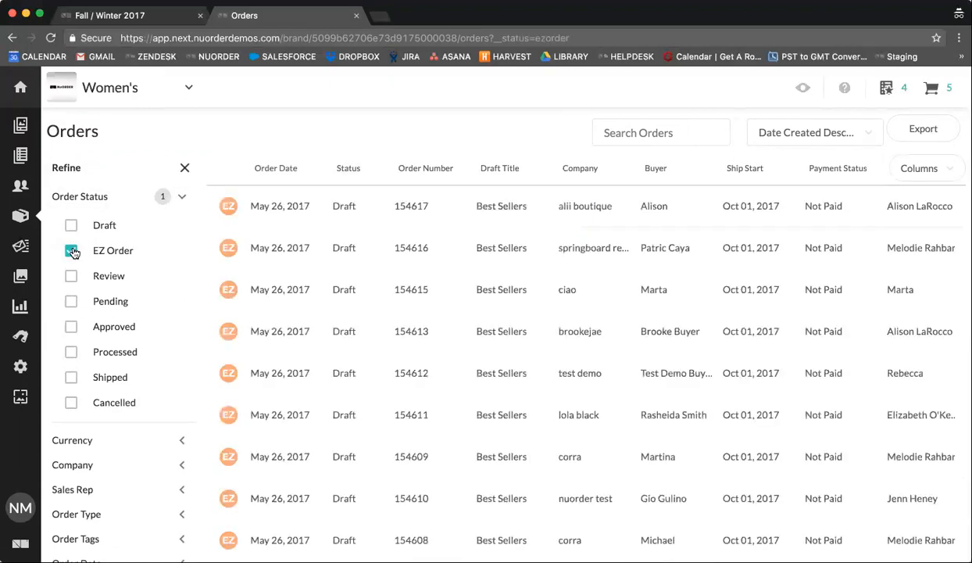
click(71, 250)
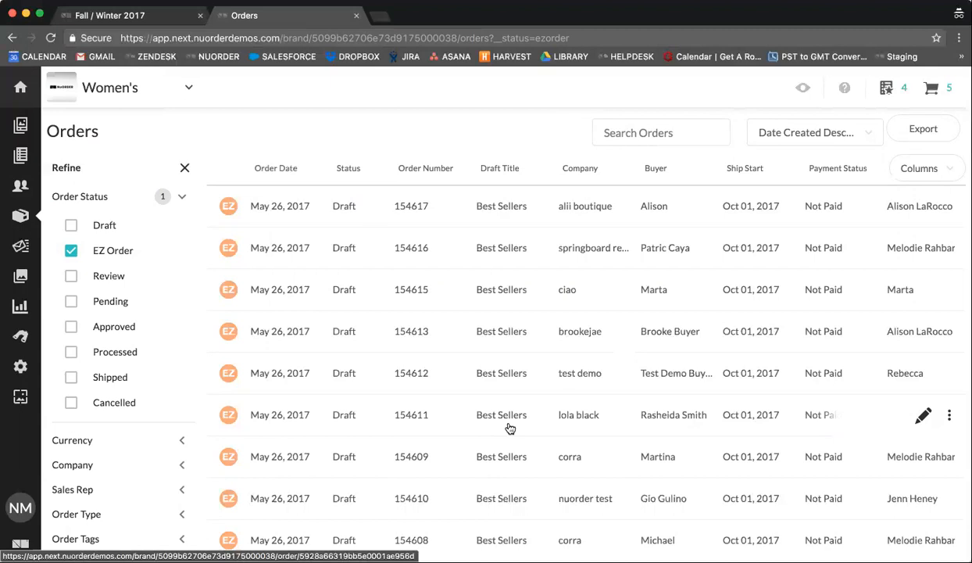
click(71, 250)
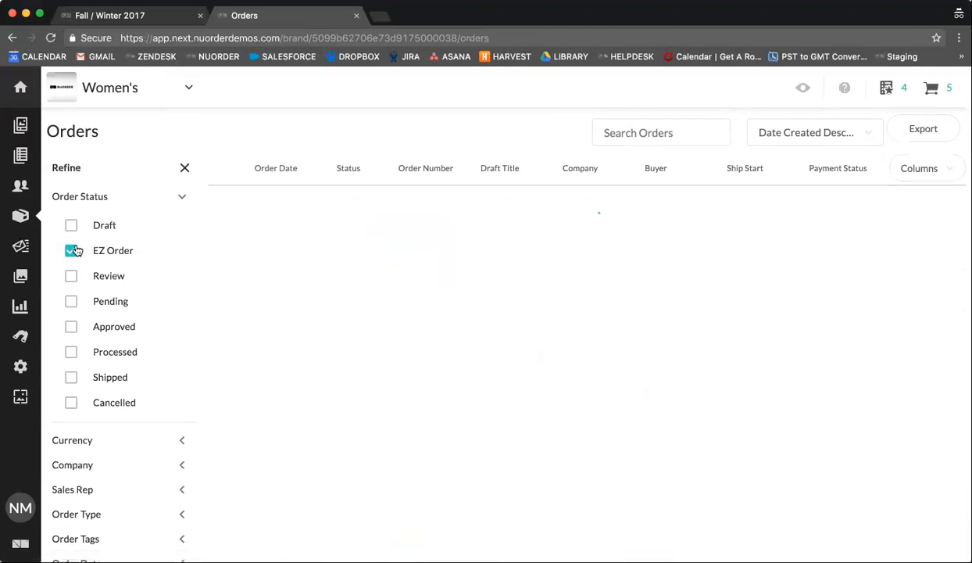
click(71, 301)
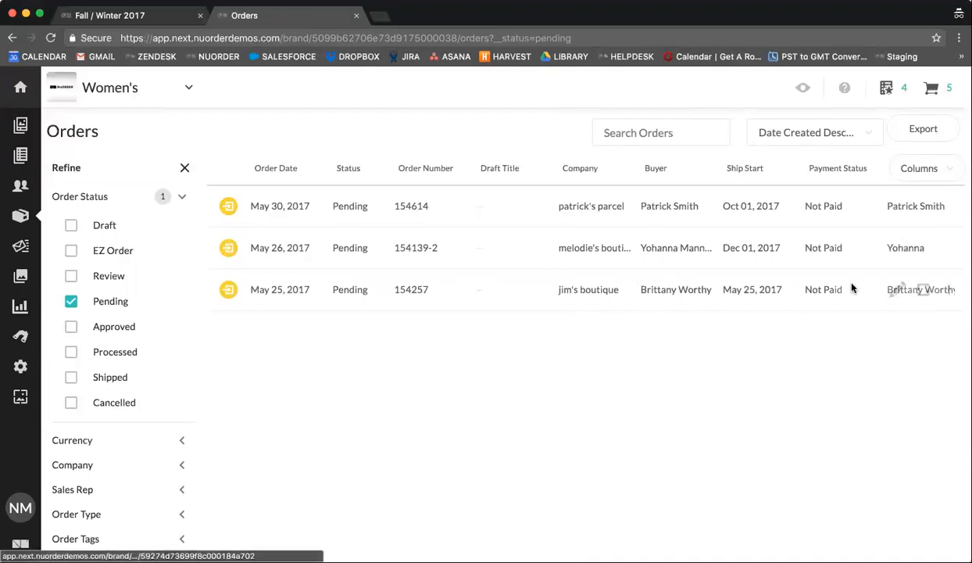
mouse_move(897, 289)
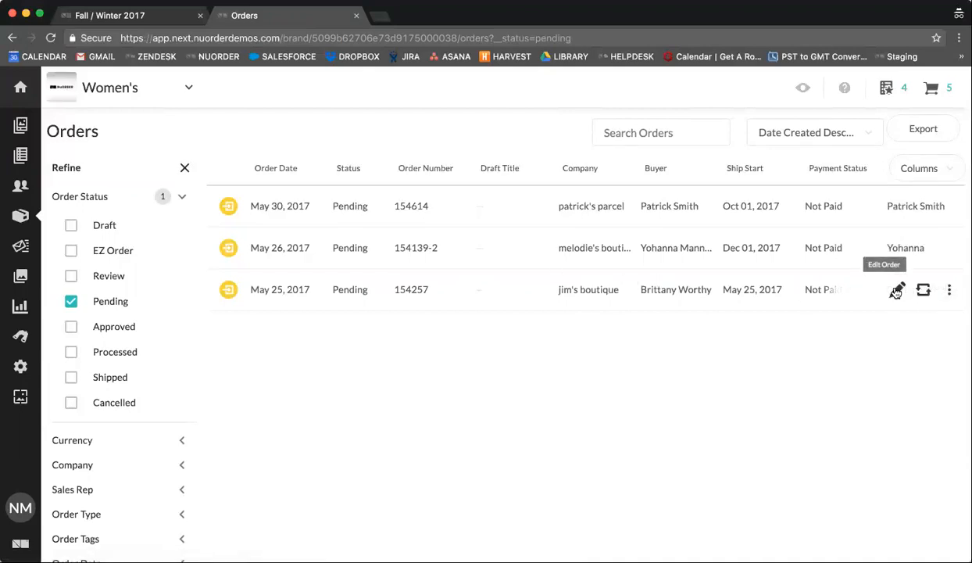
mouse_move(723, 350)
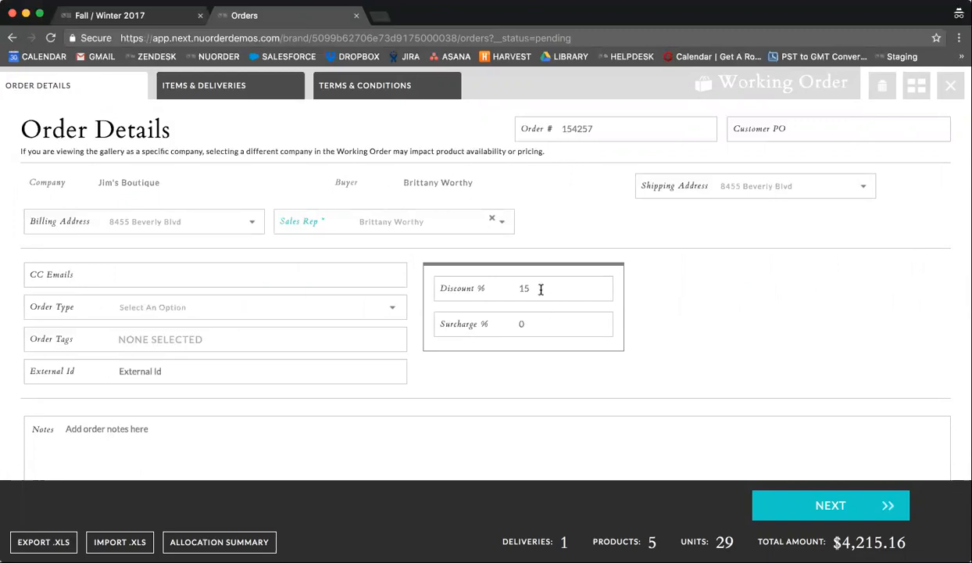
- Set order 154257's discount to 10%, bringing the total to $4,463.01
key(backspace)
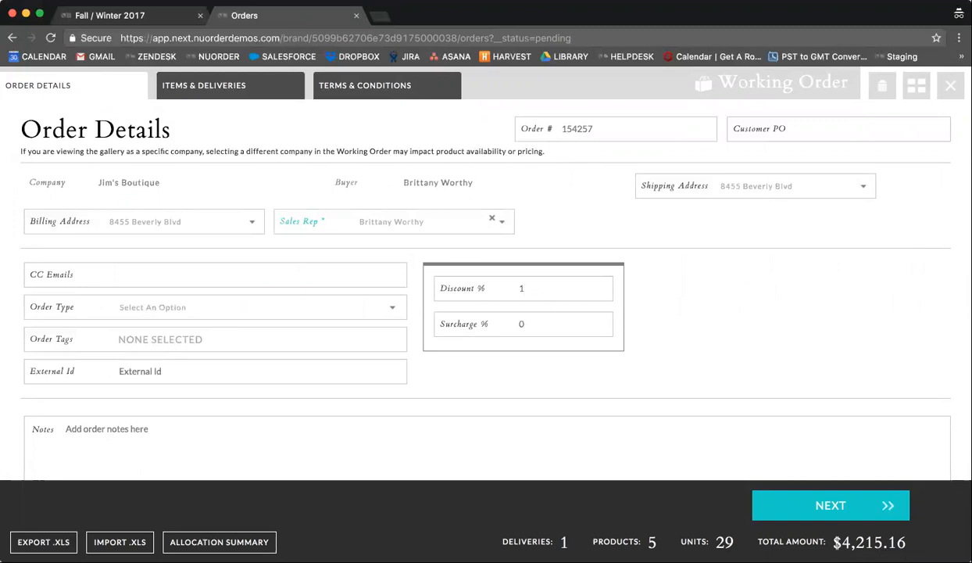
text(0)
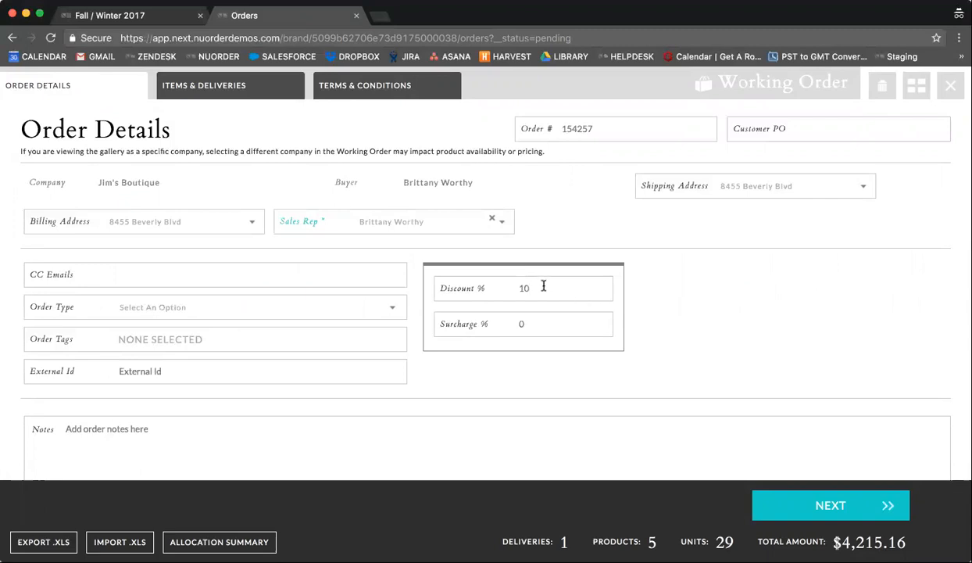
mouse_move(565, 292)
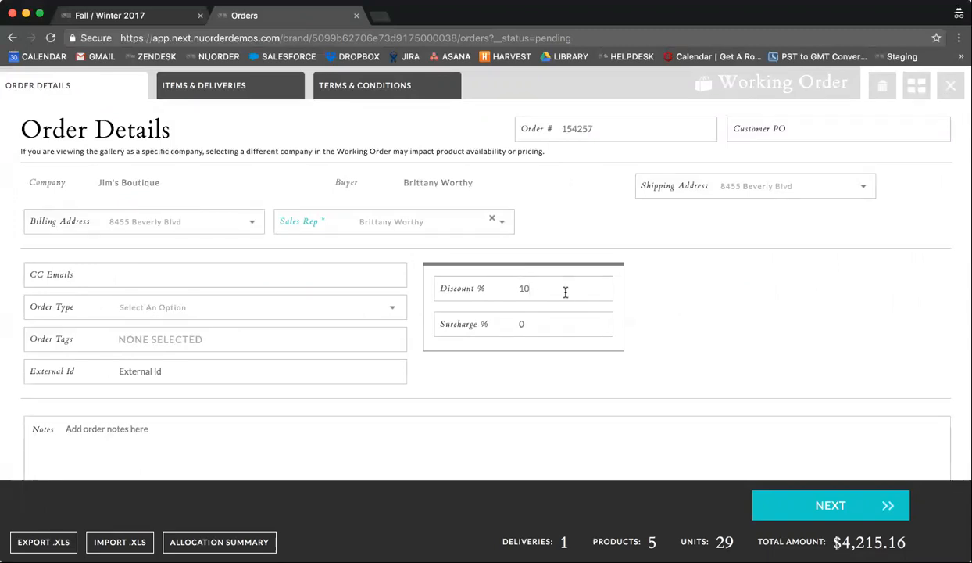
click(204, 85)
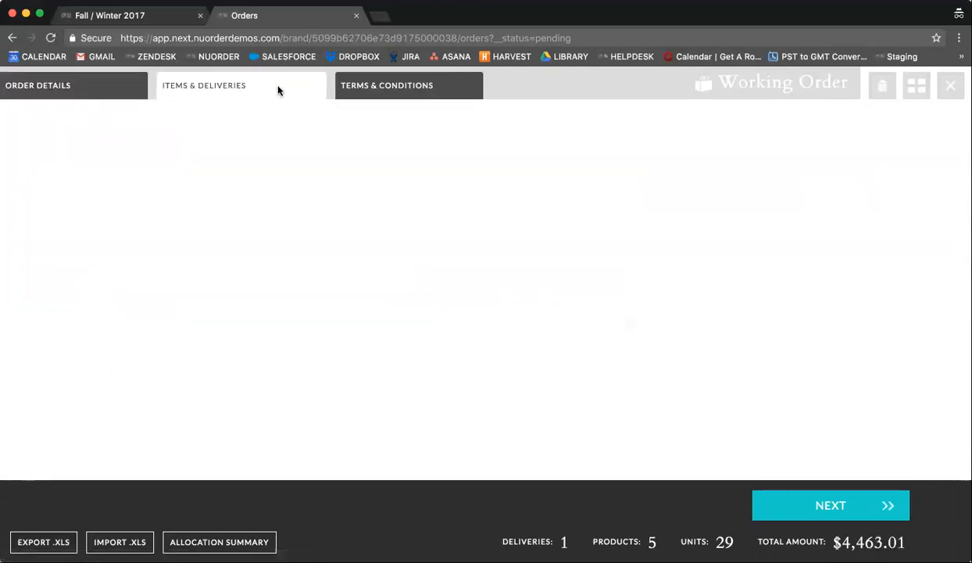
- Review Trentini Leggings at $264.69 and open the Allocation Summary
click(204, 86)
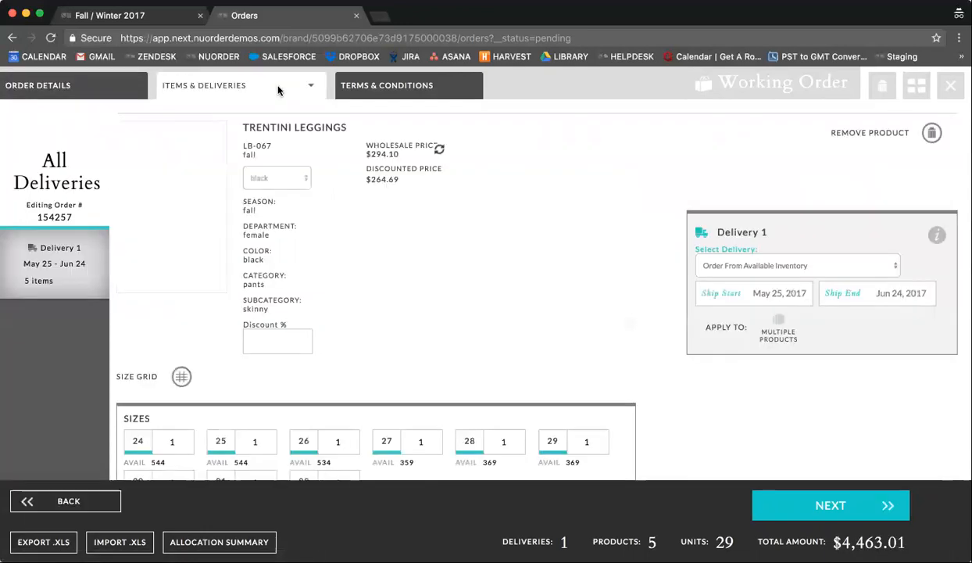
scroll(down, 3)
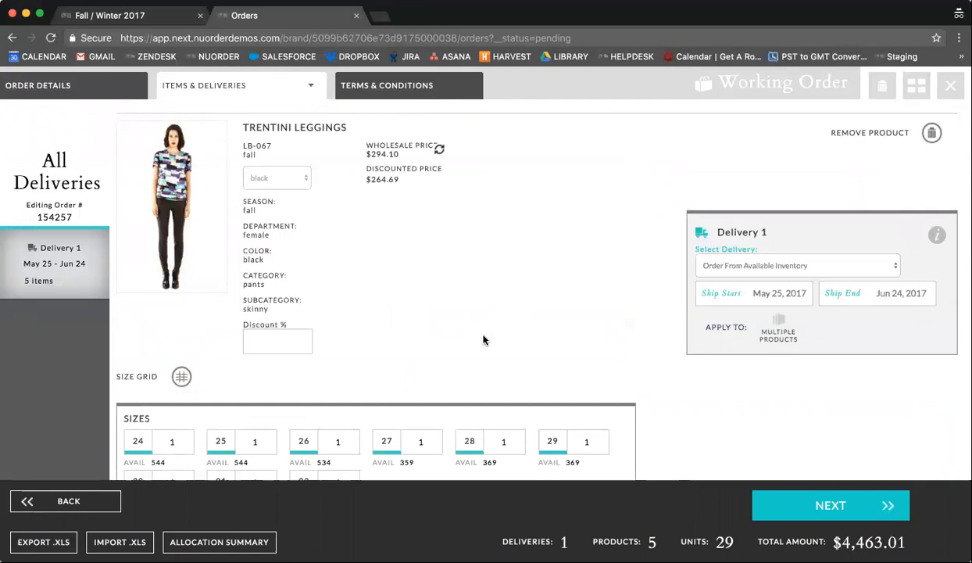
mouse_move(232, 529)
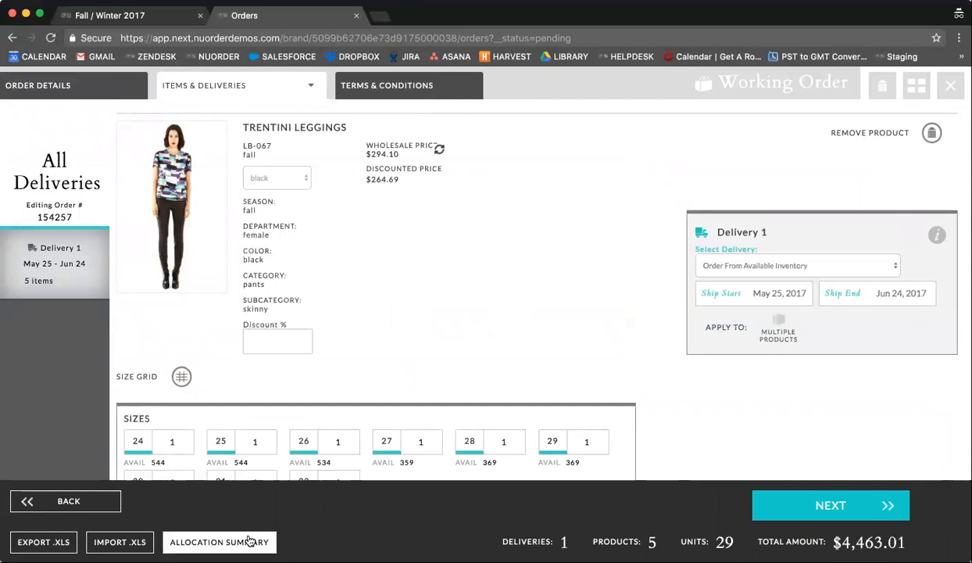
click(219, 541)
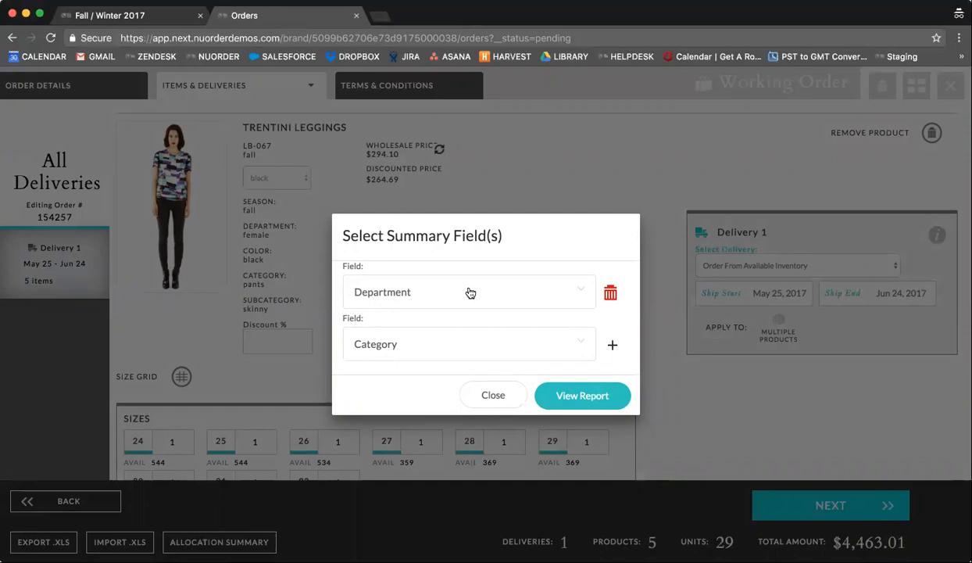
mouse_move(499, 338)
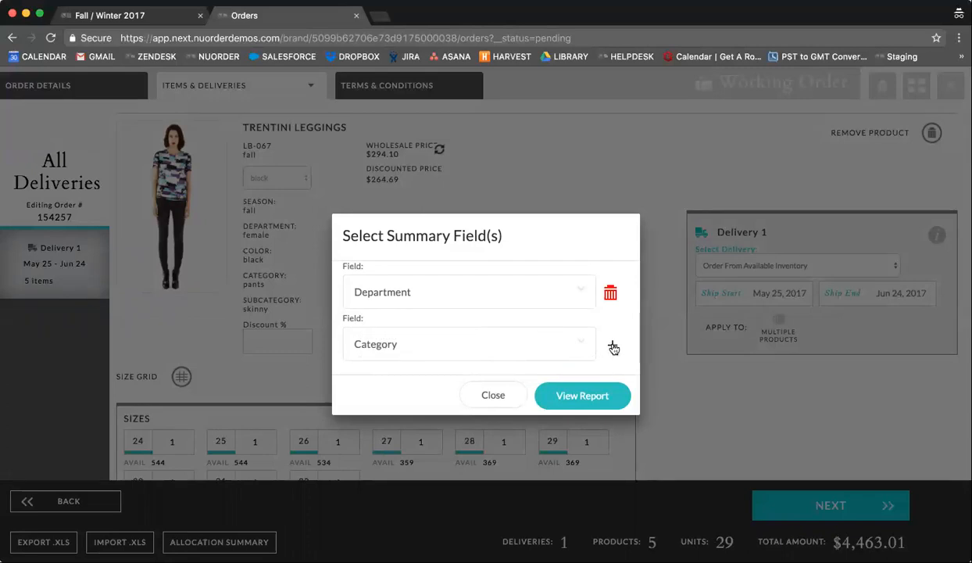
- Add Season and Subcategory summary fields and generate the allocation report
click(615, 347)
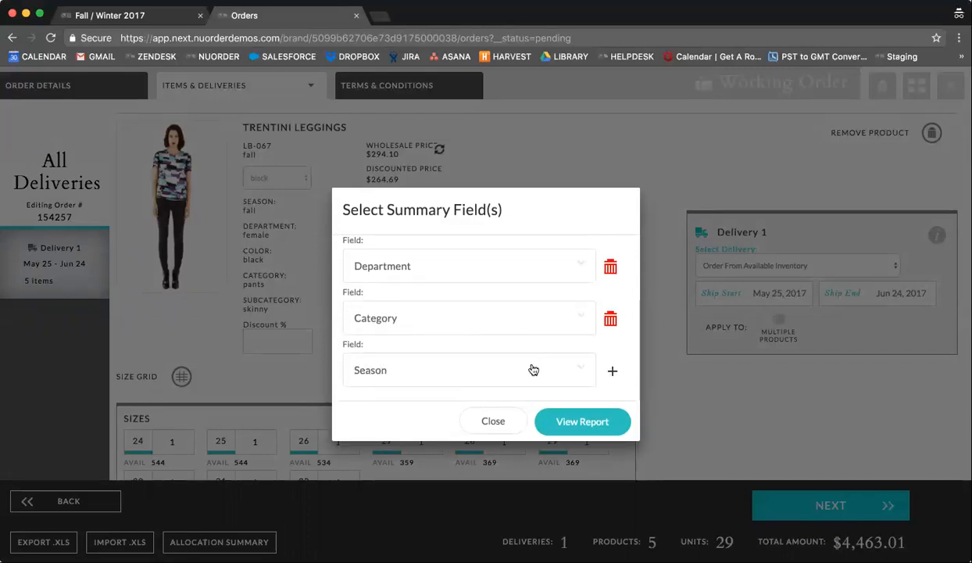
mouse_move(615, 378)
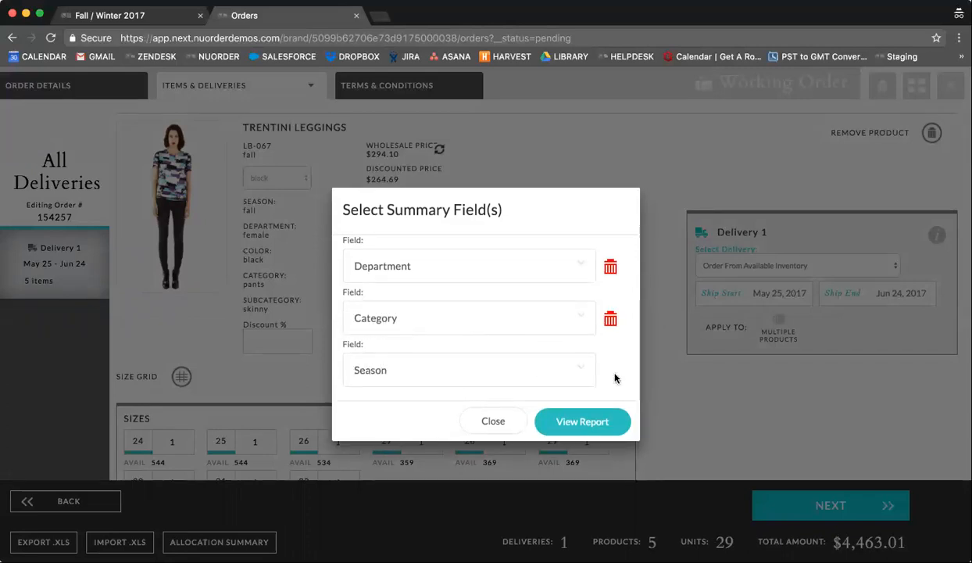
click(612, 370)
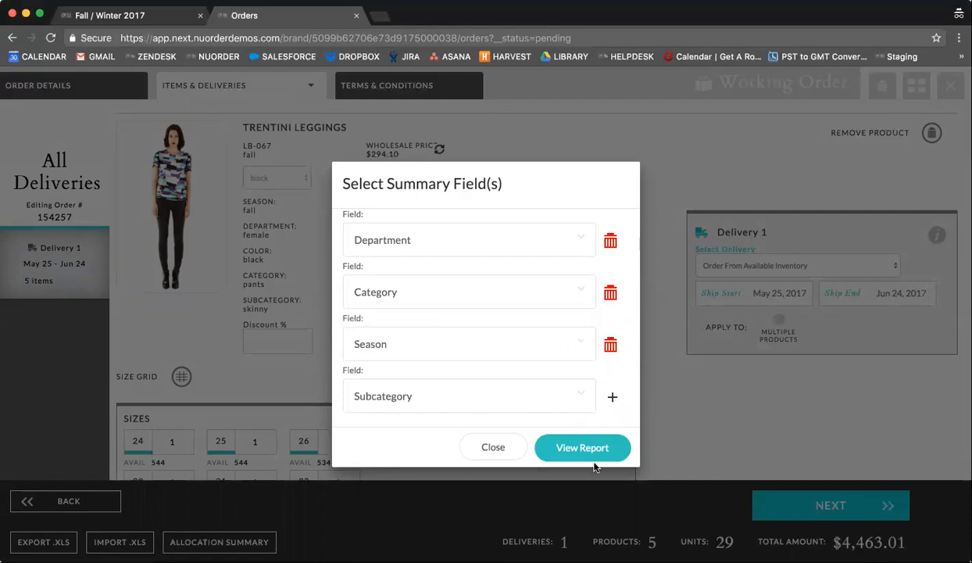
click(582, 447)
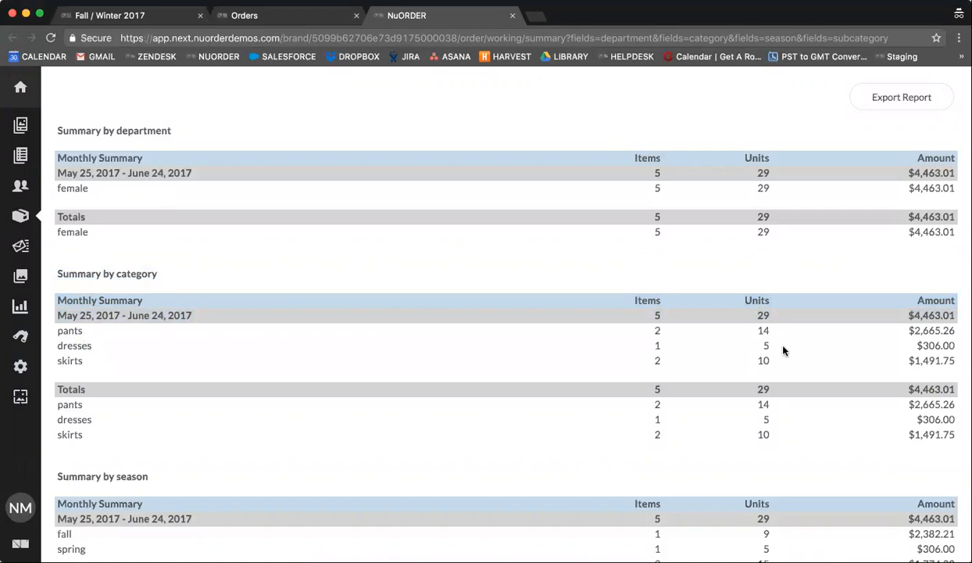
mouse_move(55, 349)
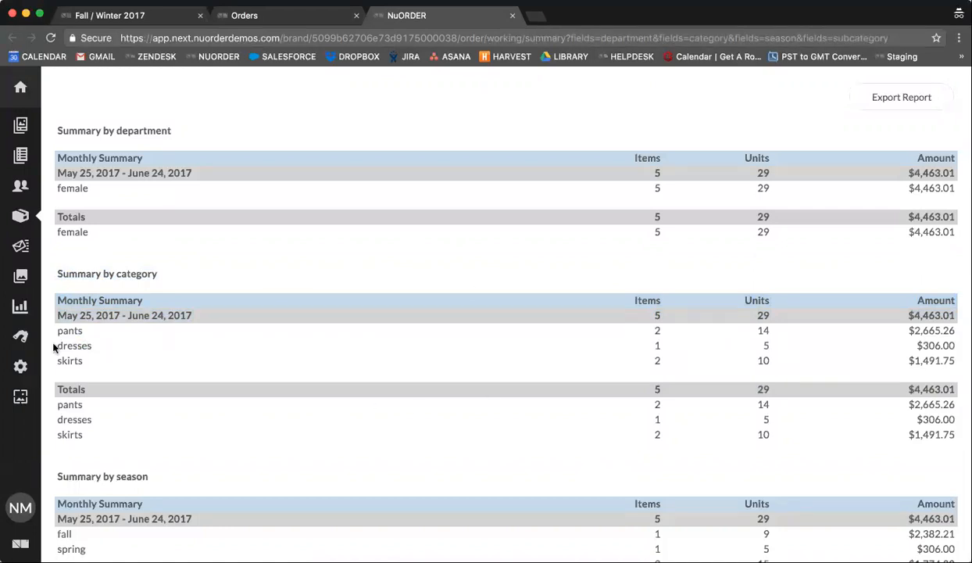
- Scroll through the allocation report's department, category, season and subcategory totals
scroll(down, 3)
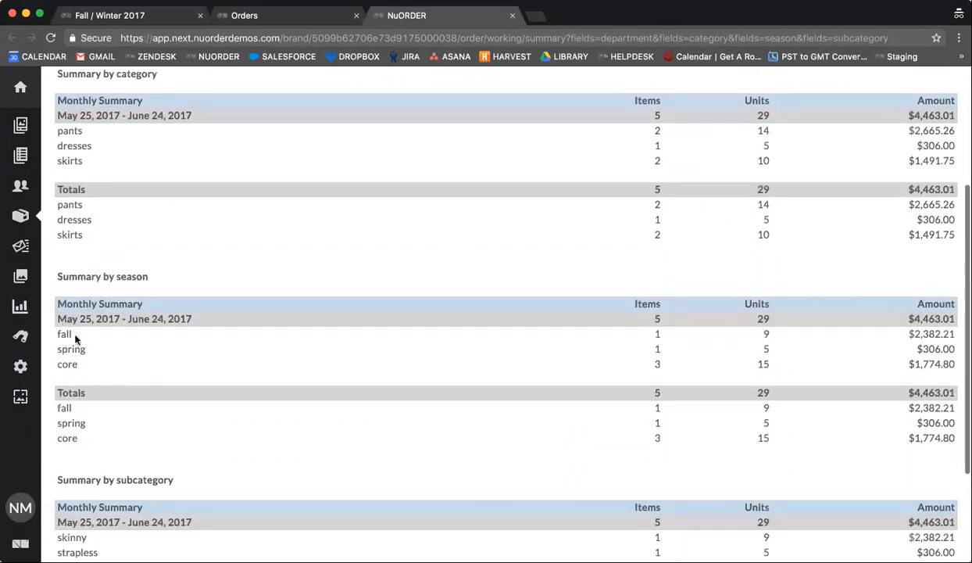
scroll(down, 3)
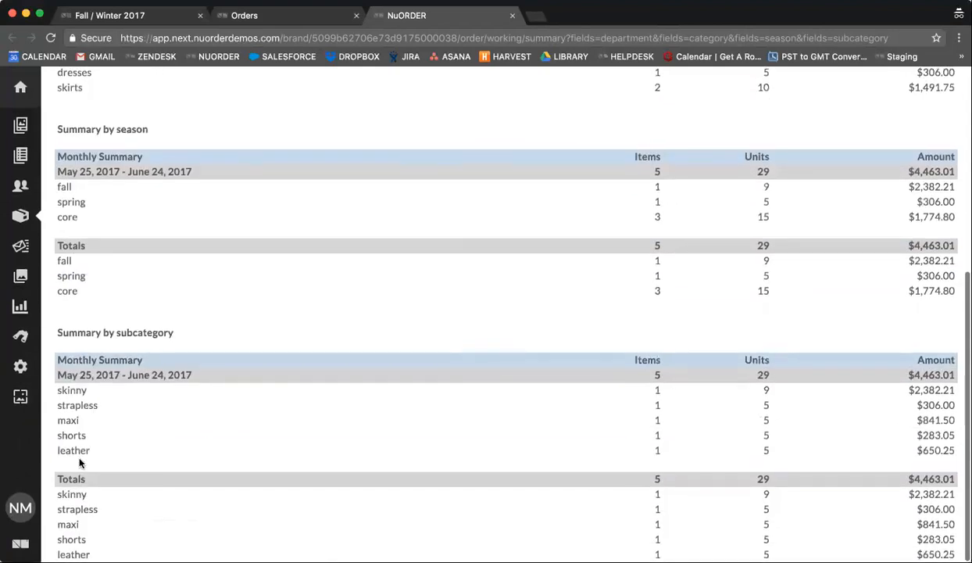
scroll(up, 3)
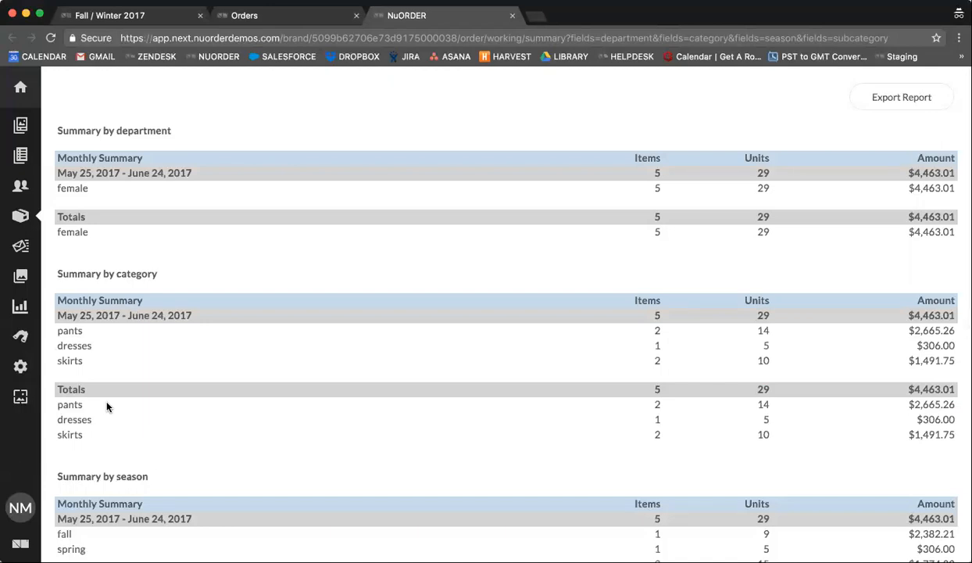
scroll(down, 3)
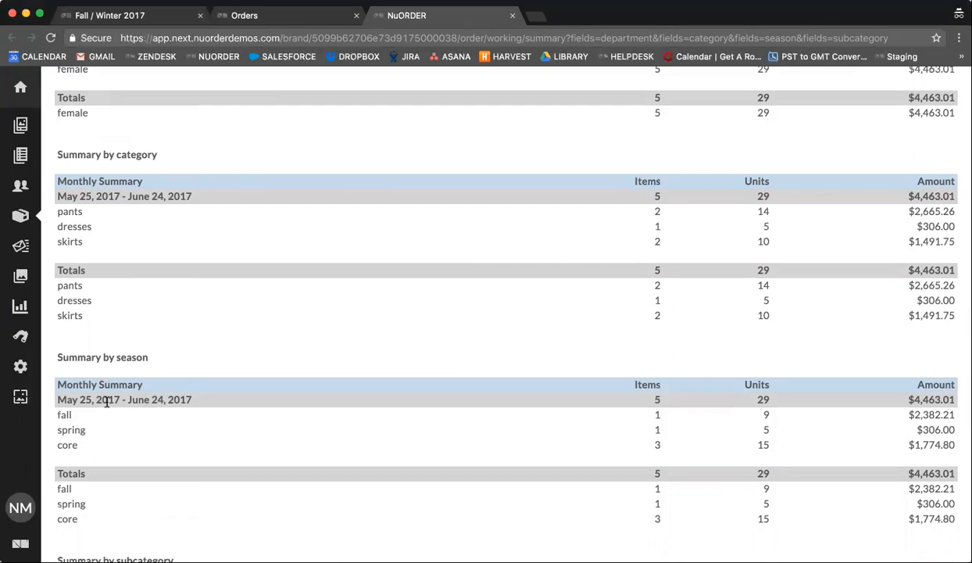
scroll(down, 3)
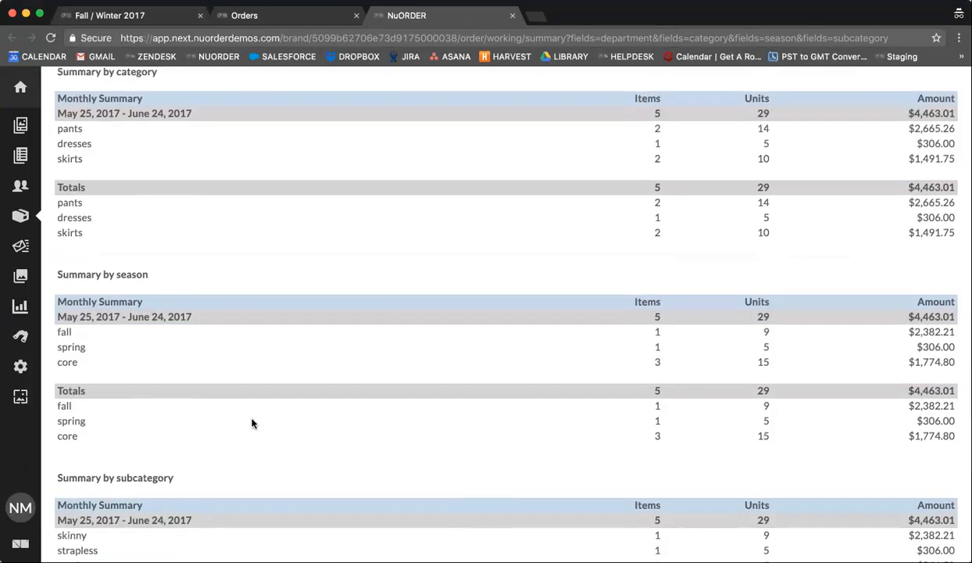
scroll(down, 3)
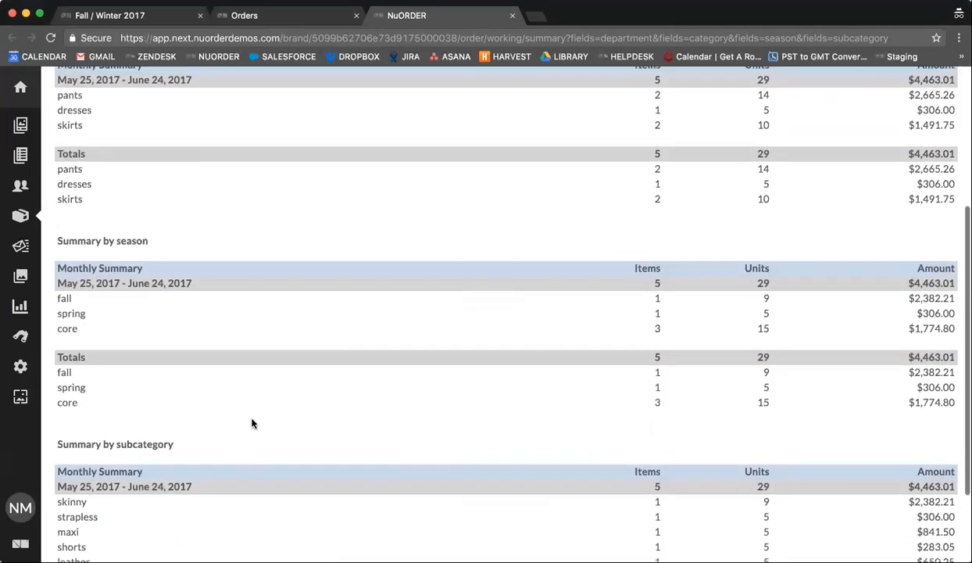
scroll(down, 3)
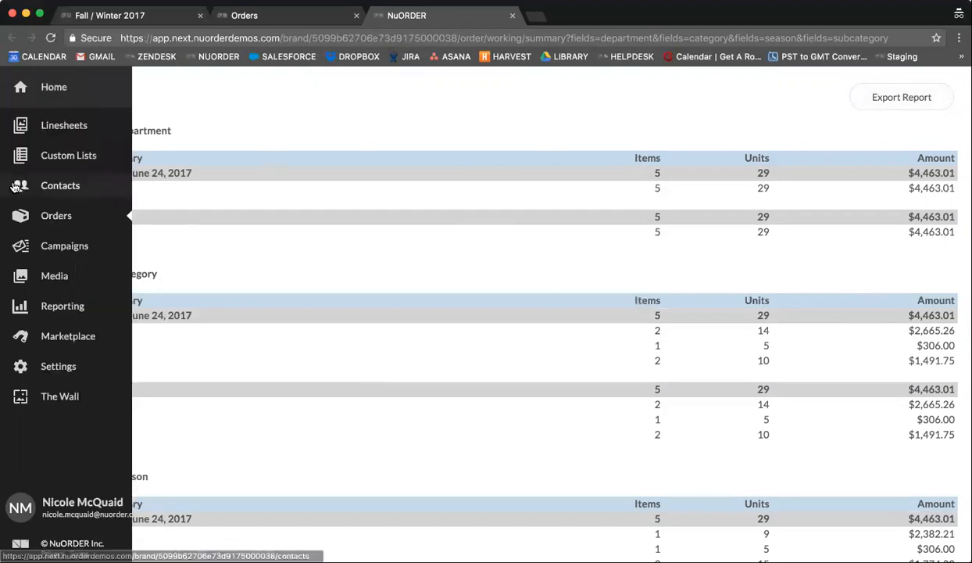
mouse_move(63, 306)
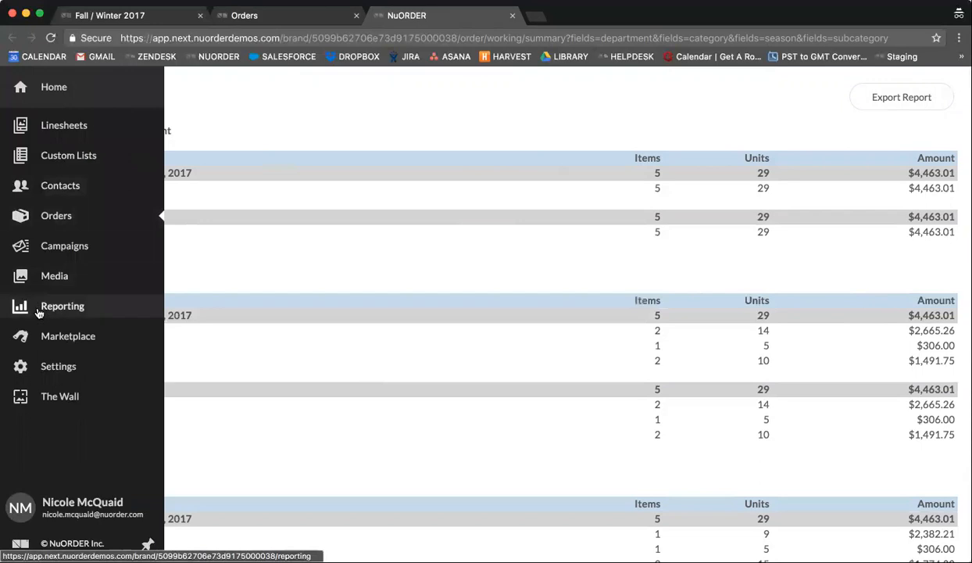
- Open the Reporting page from the left sidebar
click(62, 306)
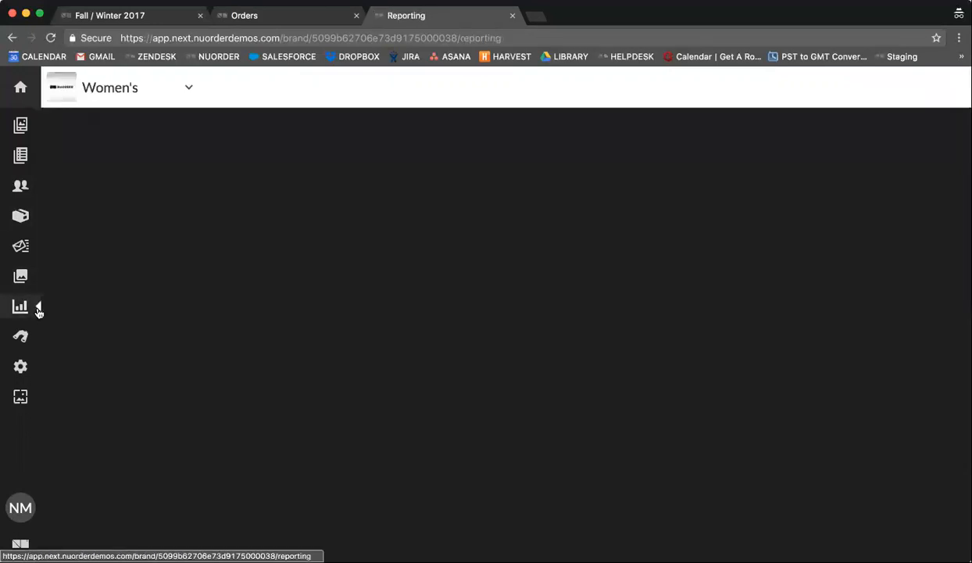
click(20, 305)
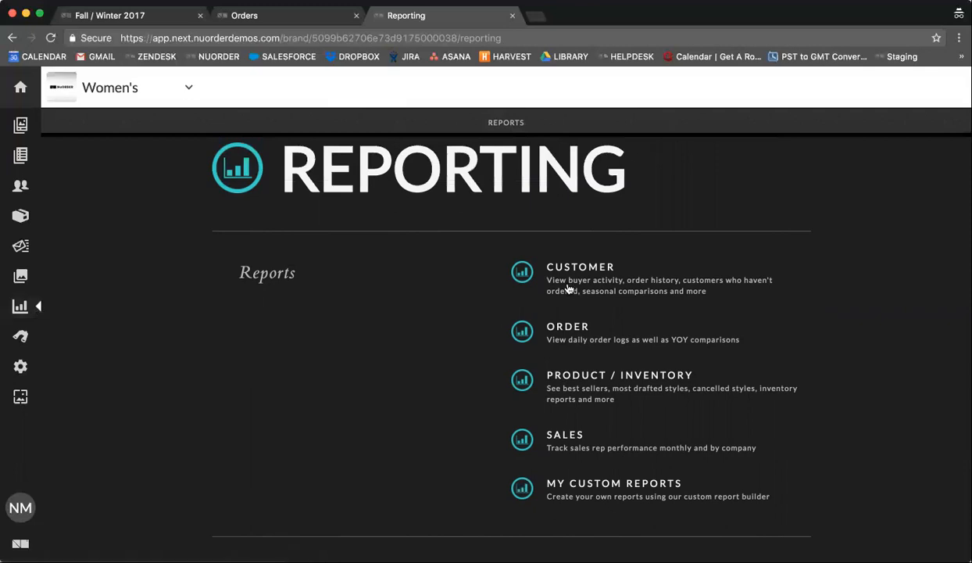
- Open Customer reports and scroll down to the Total Bookings reports
click(580, 266)
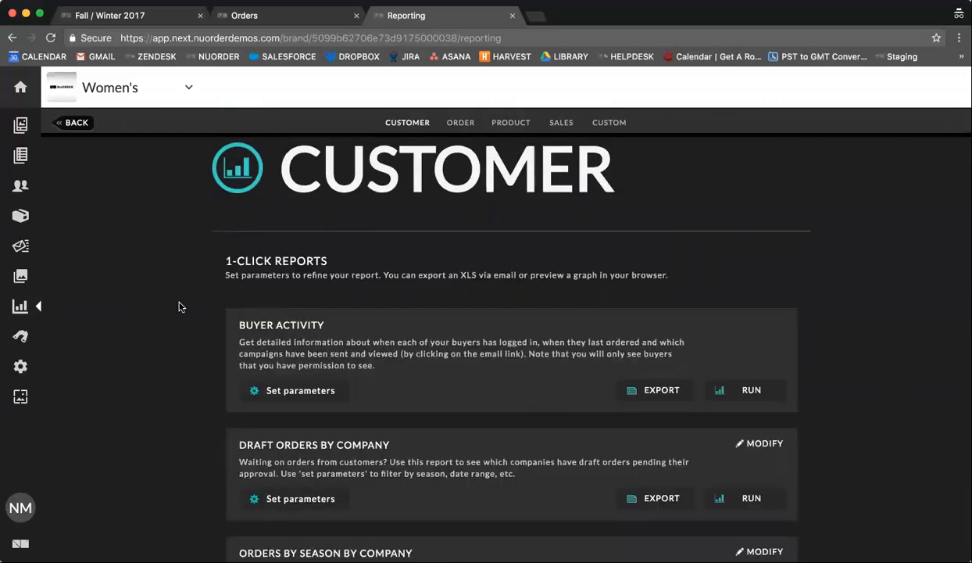
scroll(down, 3)
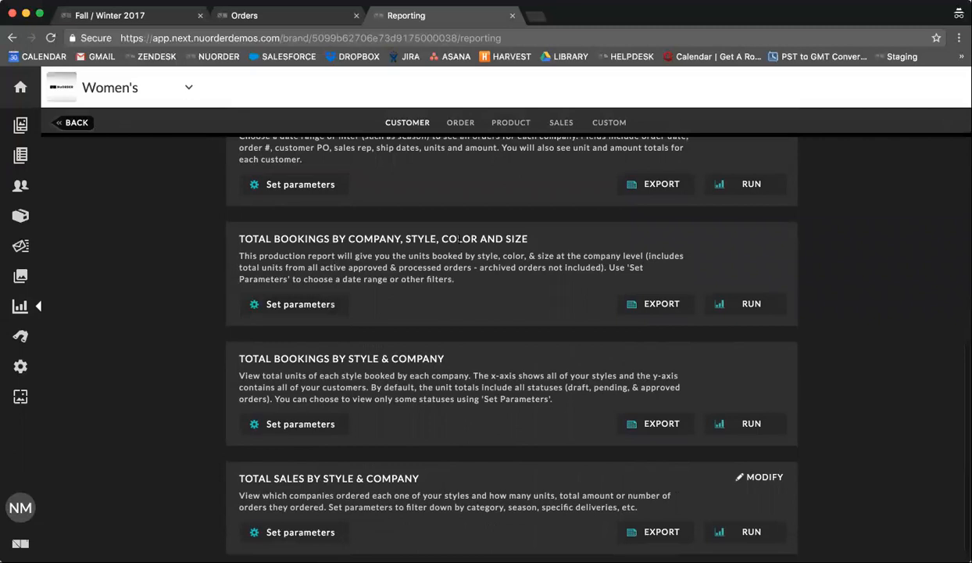
mouse_move(414, 101)
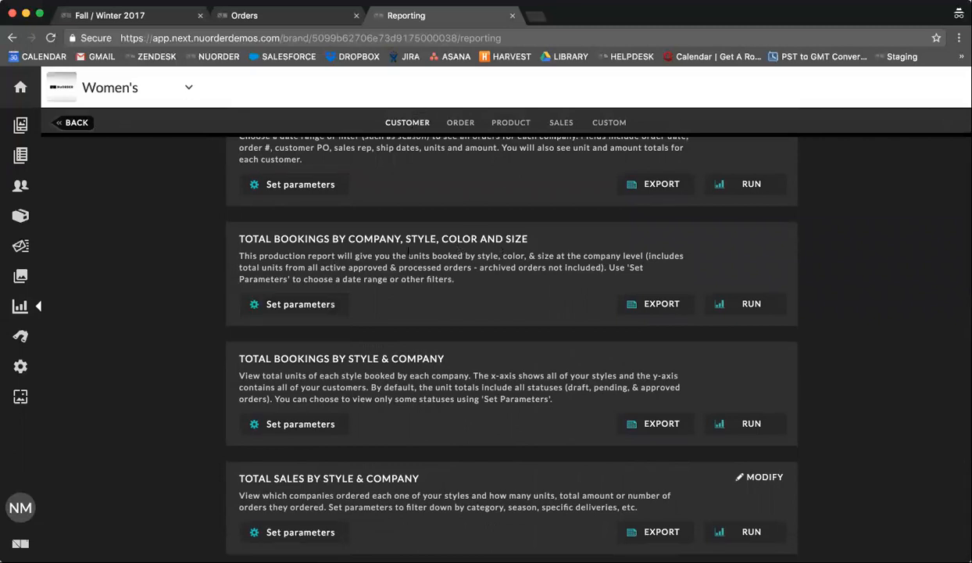
- Preview the Total Bookings by Retailer, Style, Color and Size report, then close it
click(300, 304)
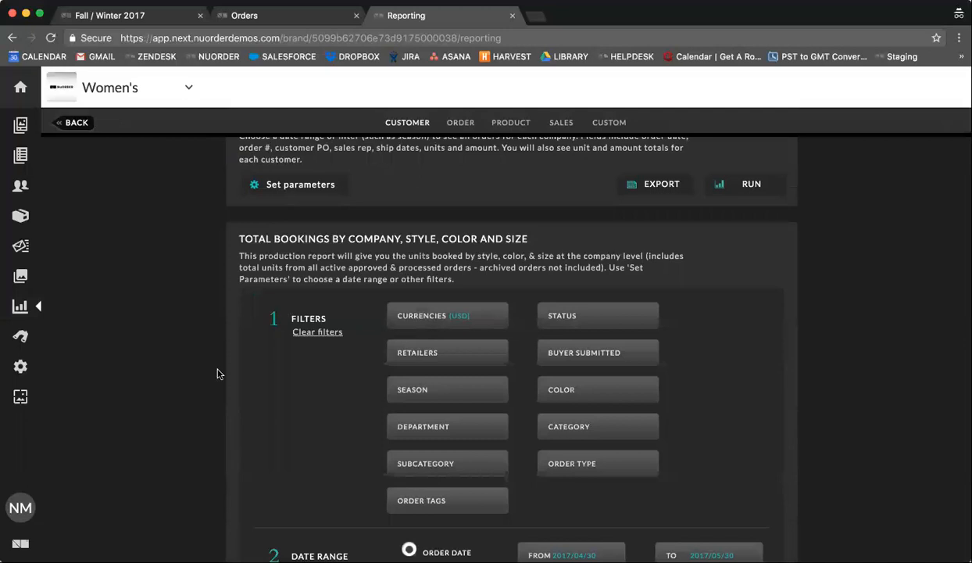
scroll(down, 3)
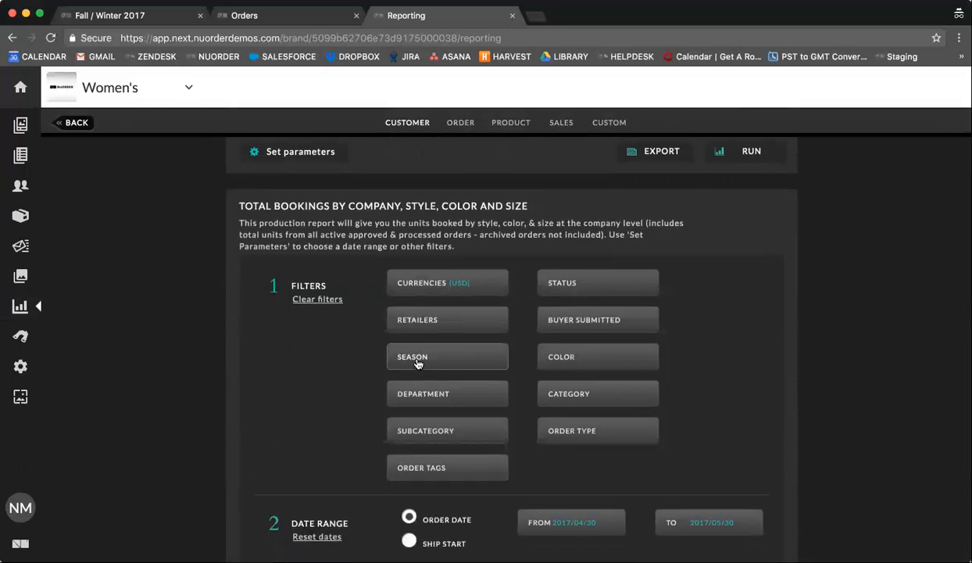
mouse_move(598, 319)
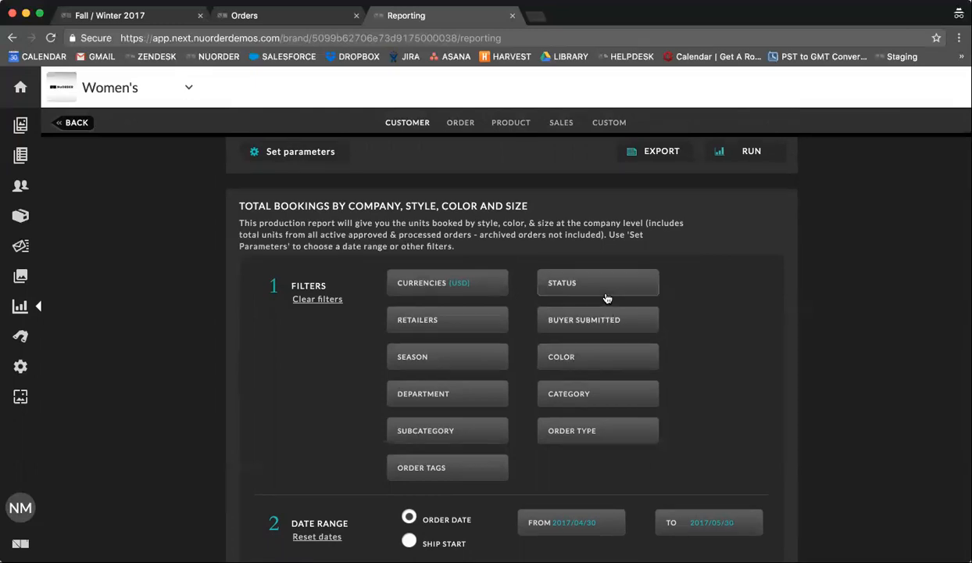
click(597, 282)
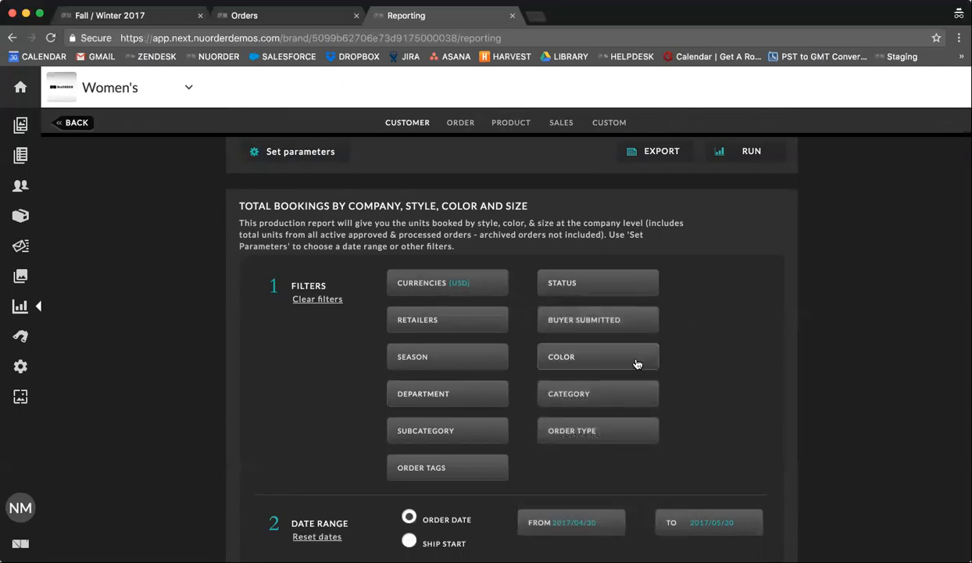
click(598, 357)
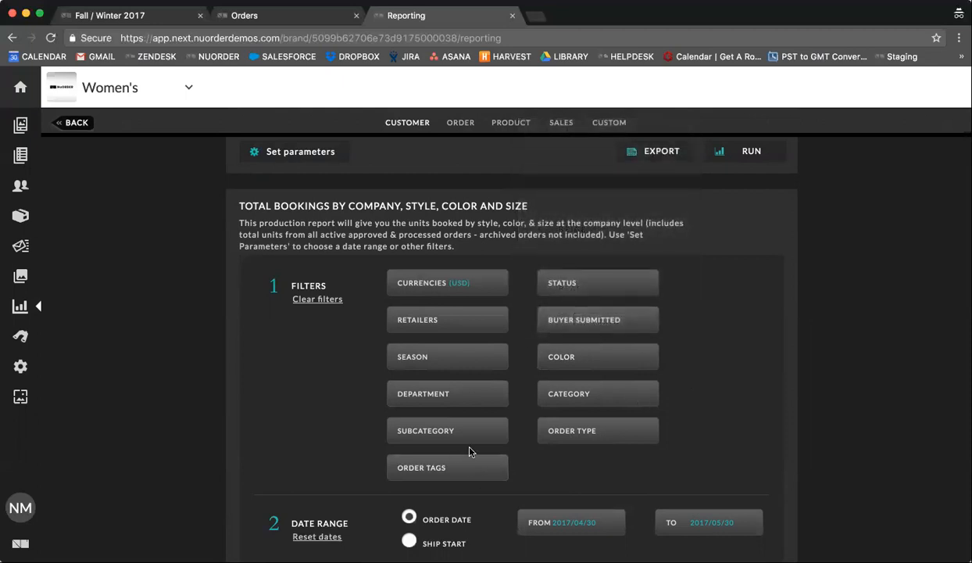
scroll(down, 3)
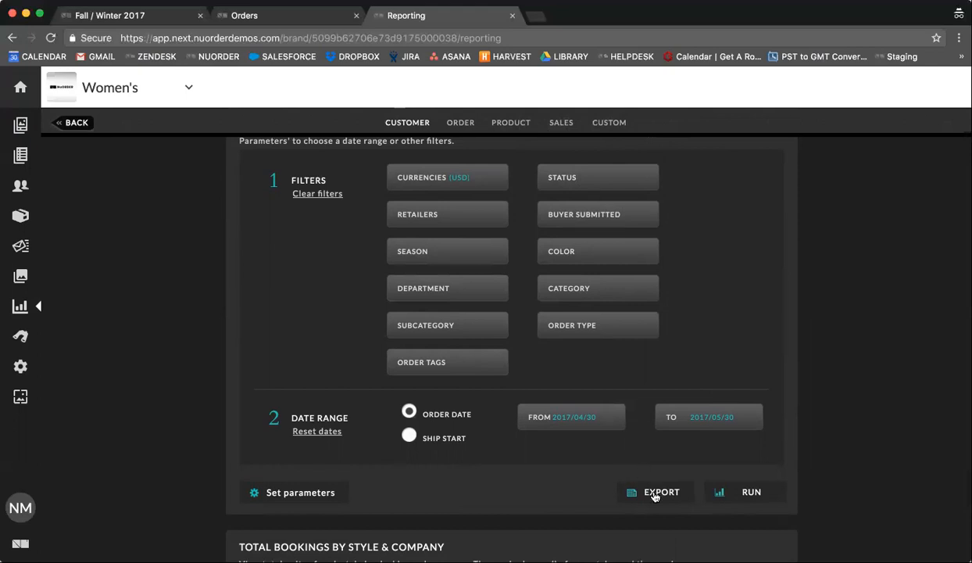
mouse_move(722, 491)
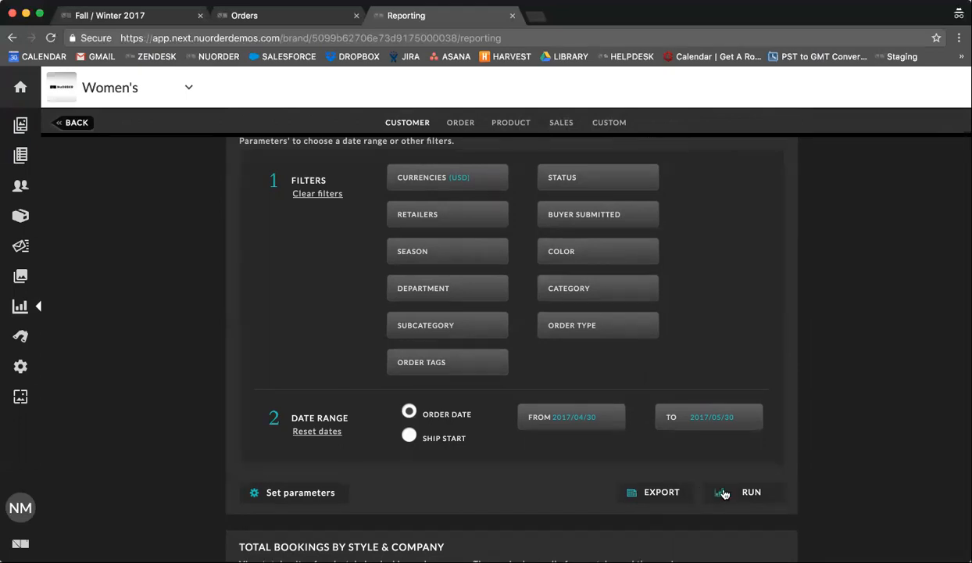
click(751, 492)
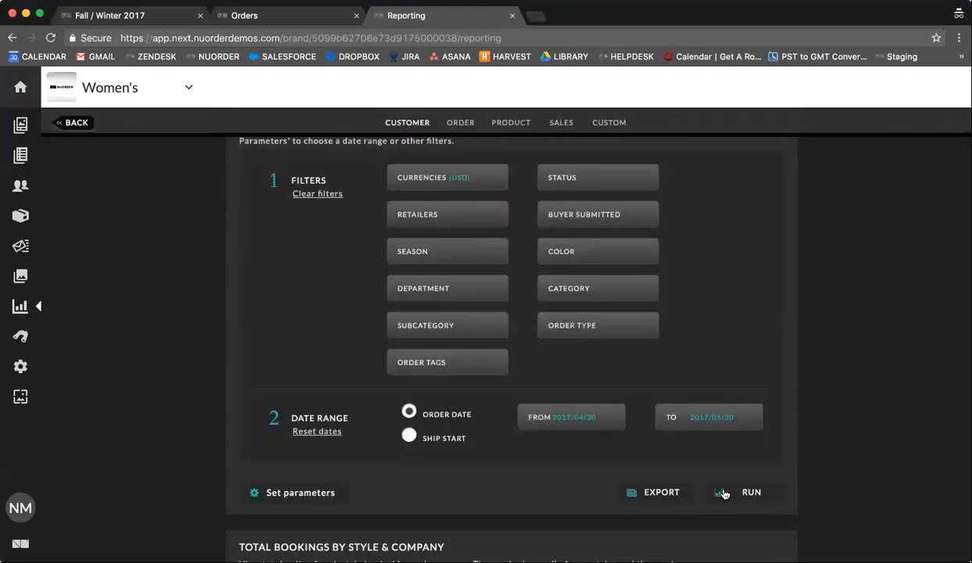
click(751, 491)
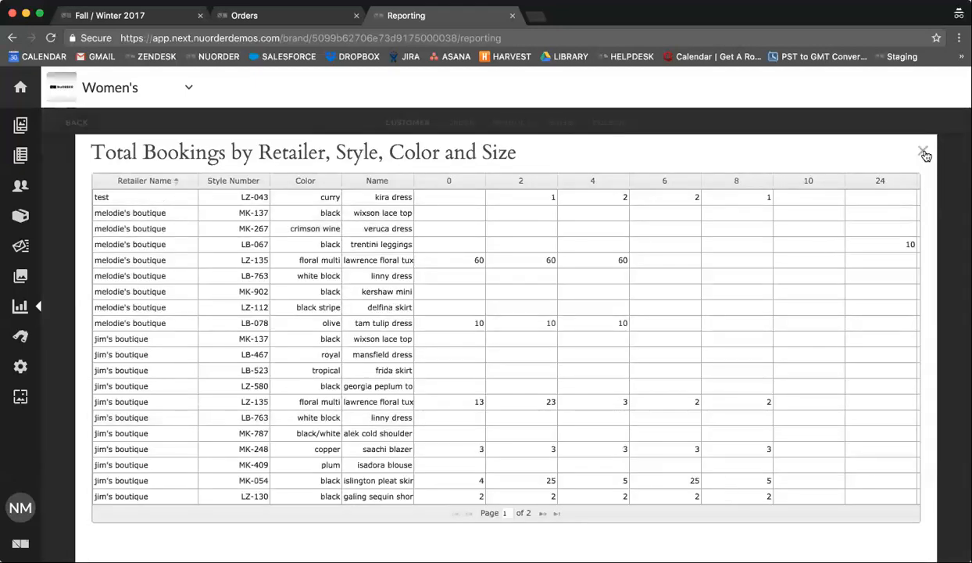
click(924, 150)
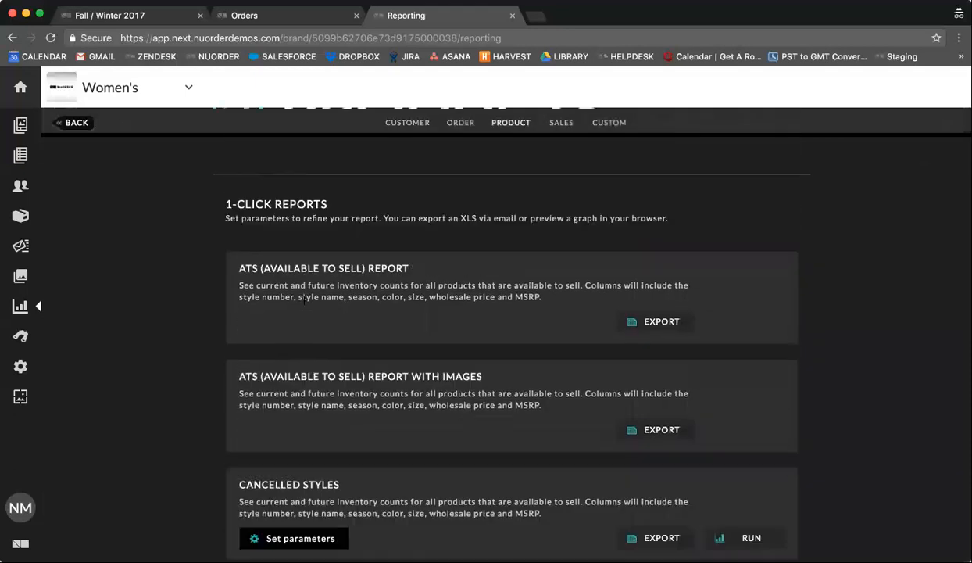
- Open Top 20 Bestsellers parameters, keeping Total Value results after toggling Units Sold off
scroll(down, 3)
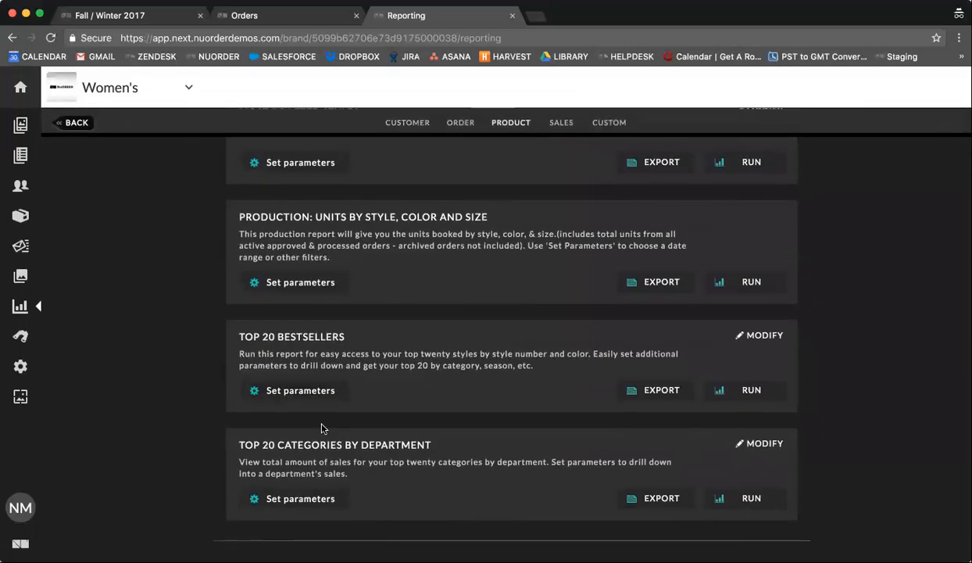
click(300, 390)
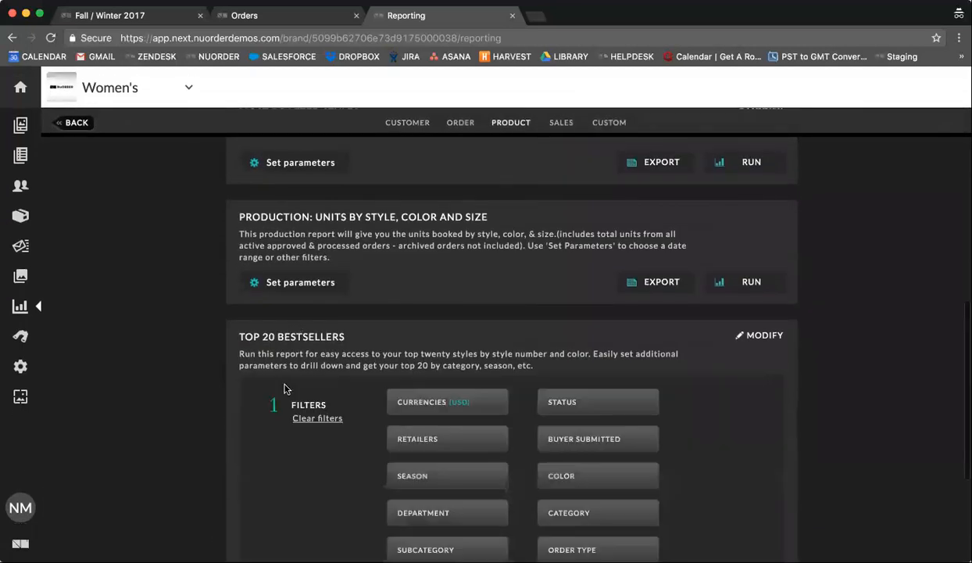
scroll(down, 3)
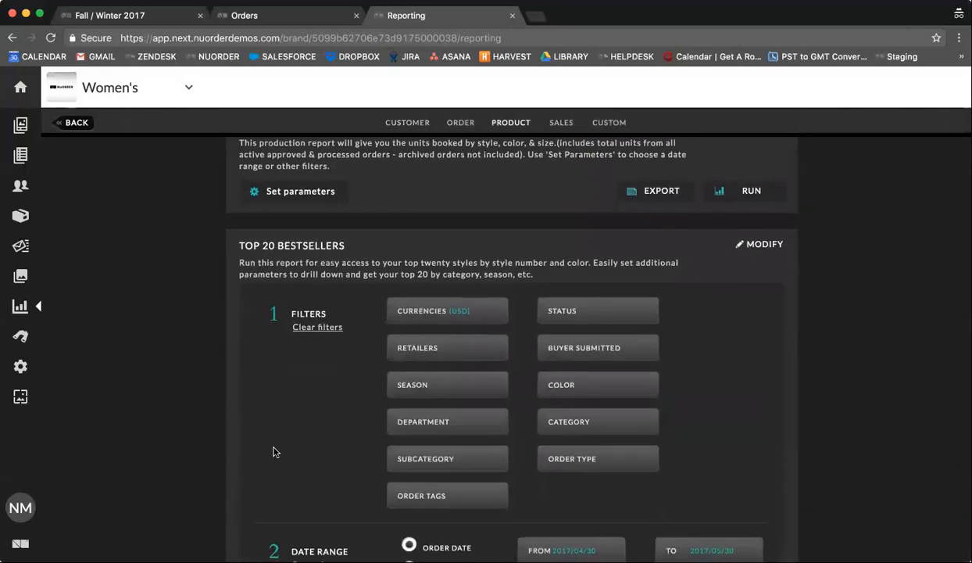
scroll(down, 3)
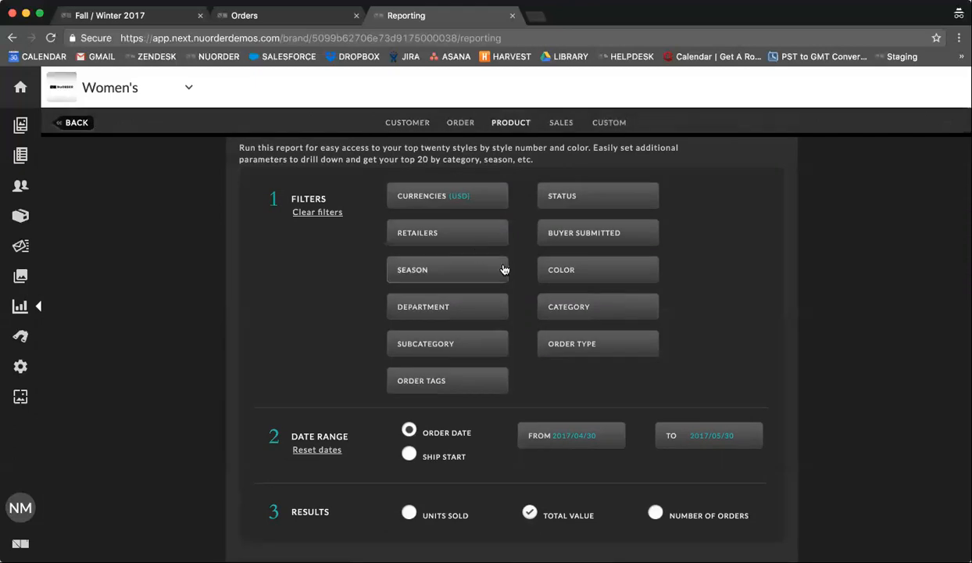
mouse_move(466, 281)
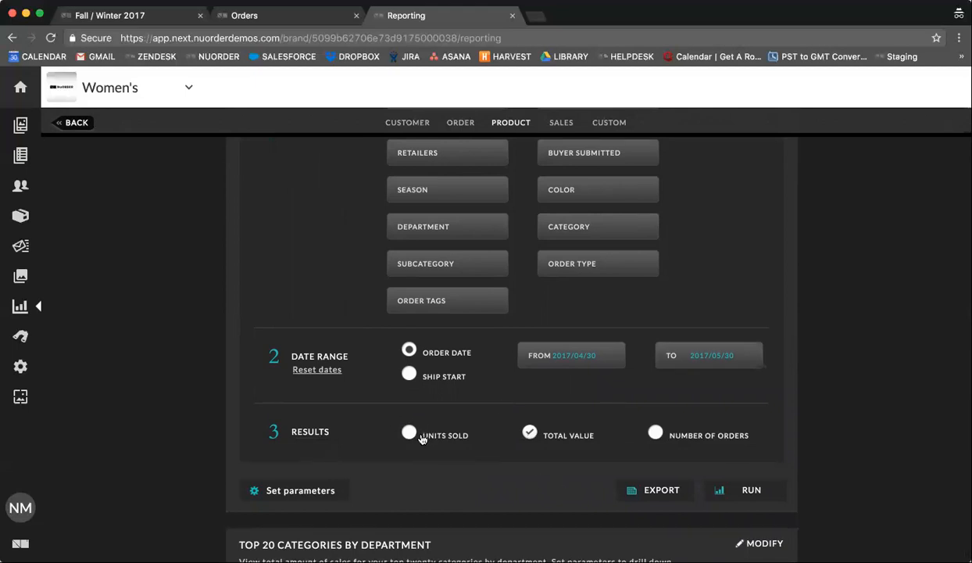
click(409, 431)
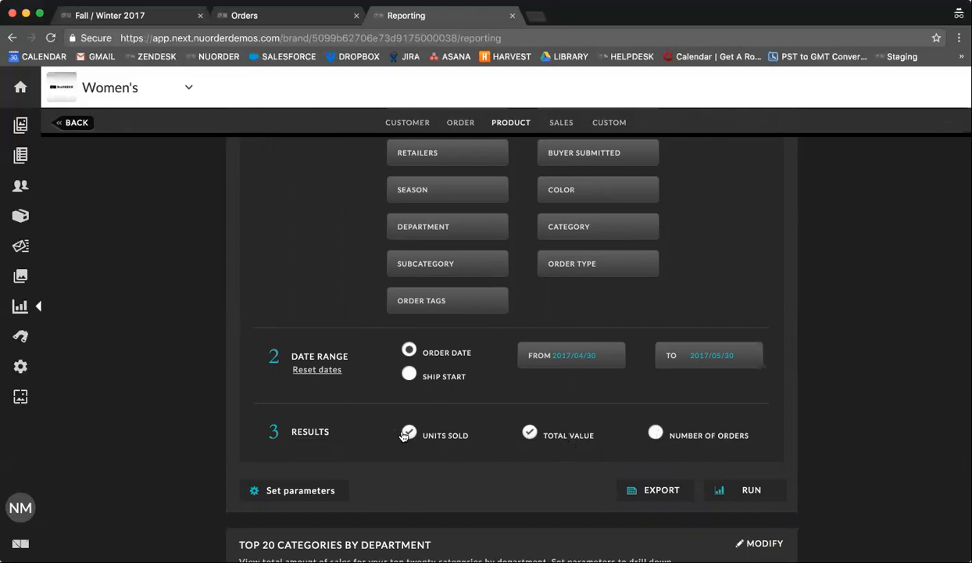
click(529, 430)
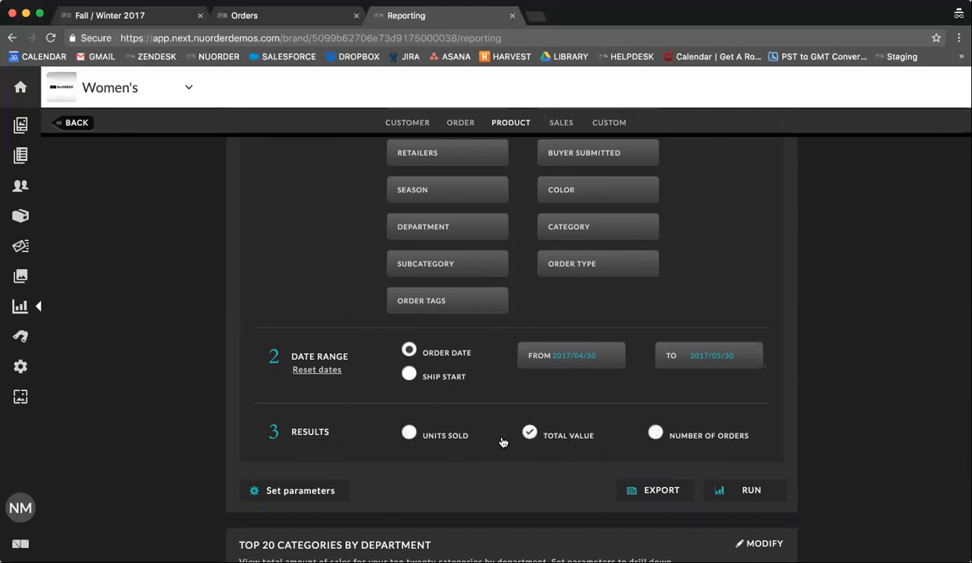
mouse_move(656, 489)
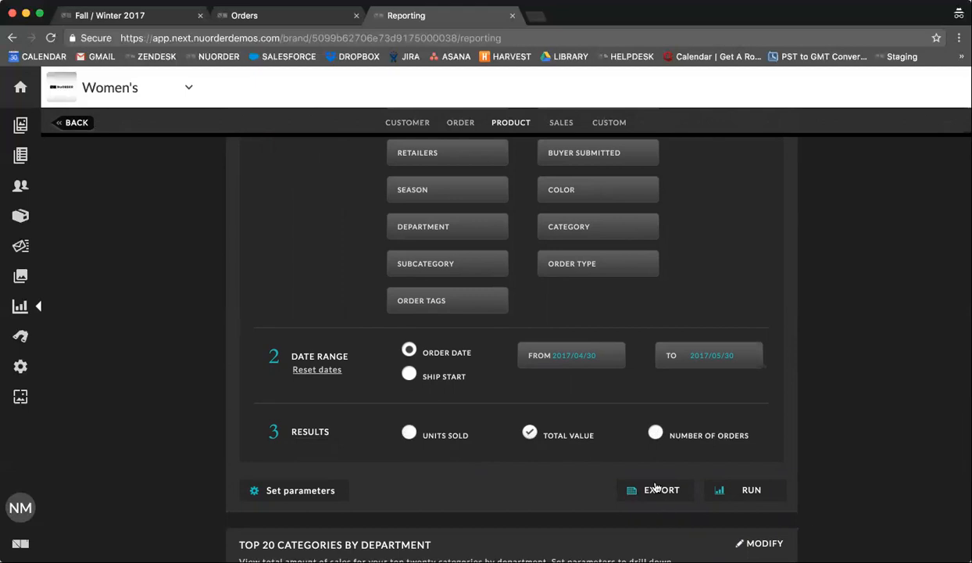
mouse_move(750, 492)
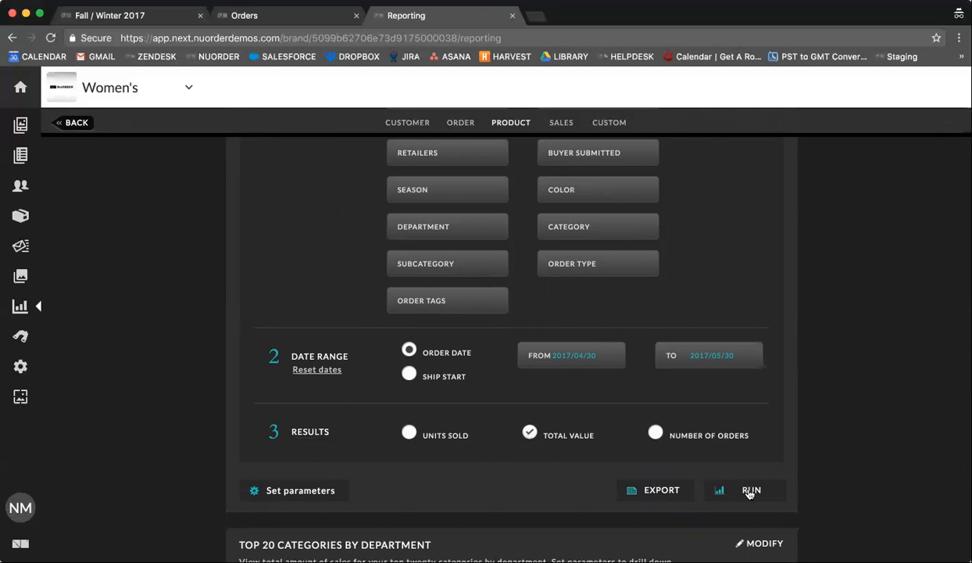
scroll(down, 3)
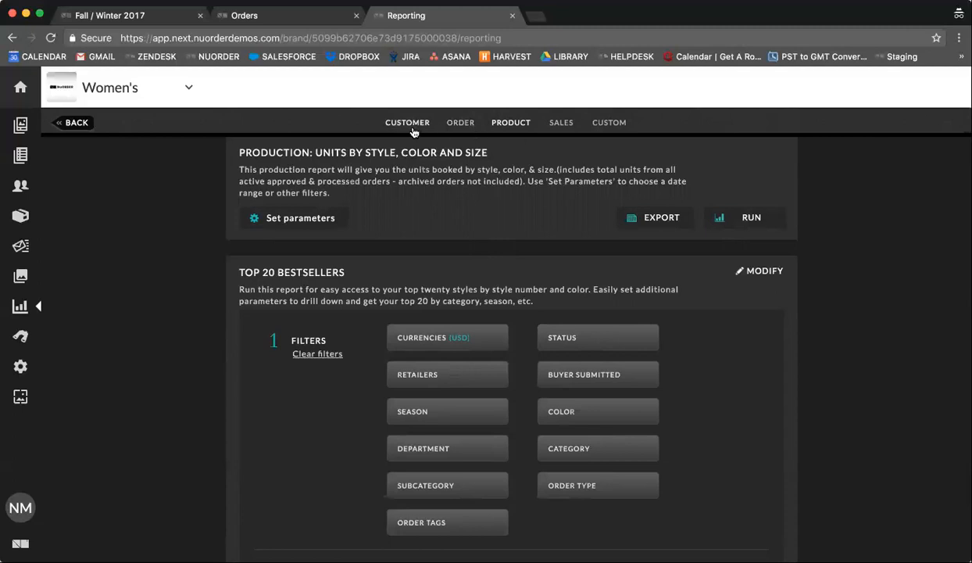
- Open the Who Didn't Buy the Top 20 Best Sellers parameters under customer reports and review them
click(407, 122)
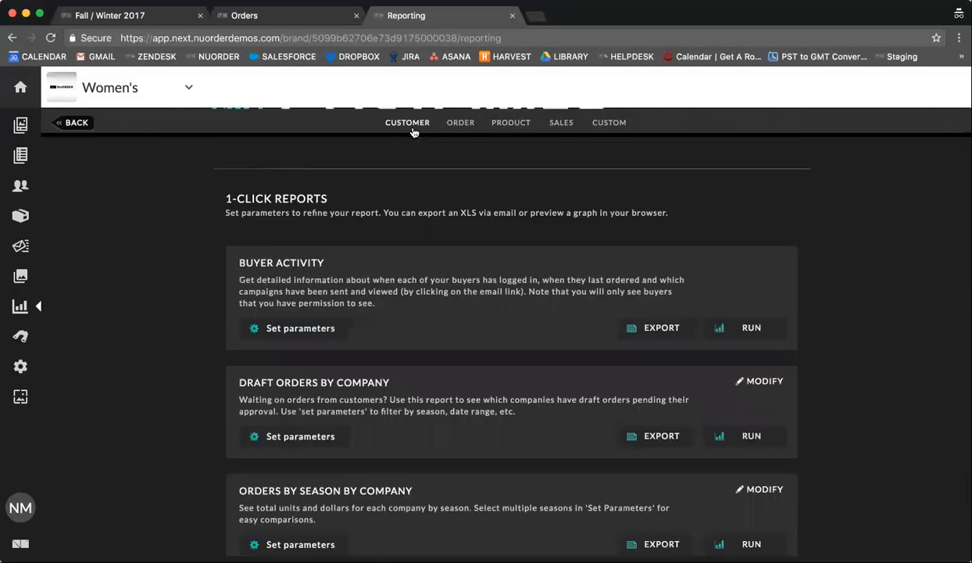
scroll(down, 3)
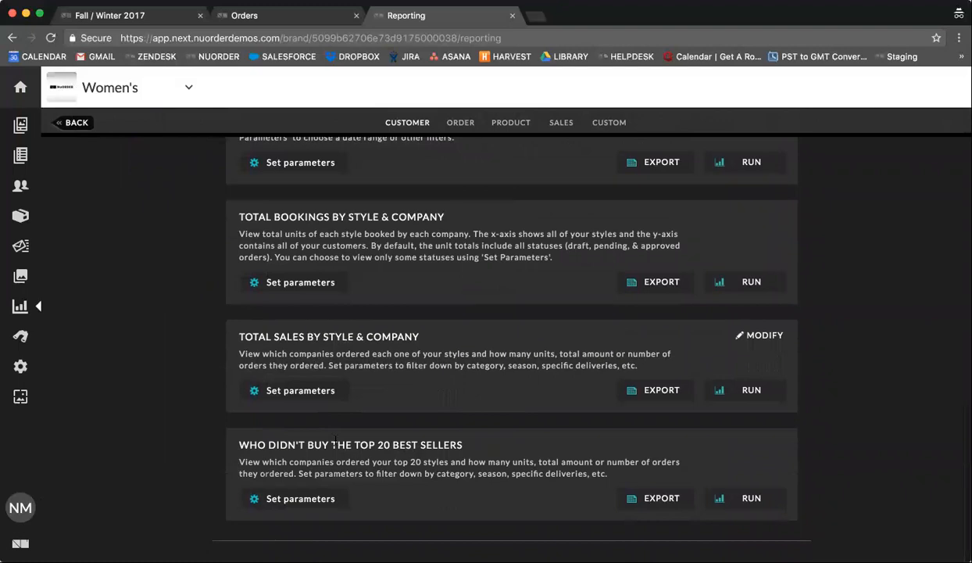
click(300, 498)
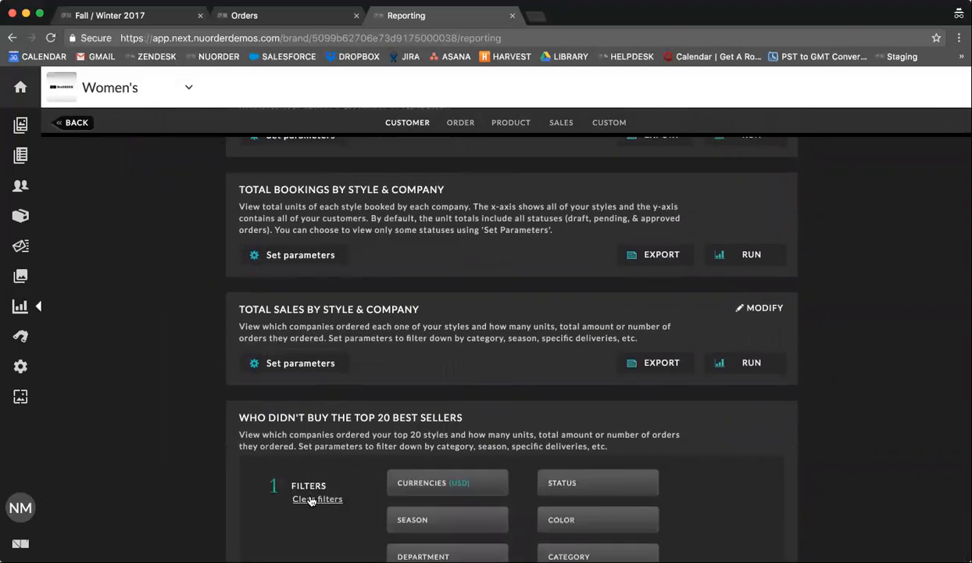
scroll(down, 3)
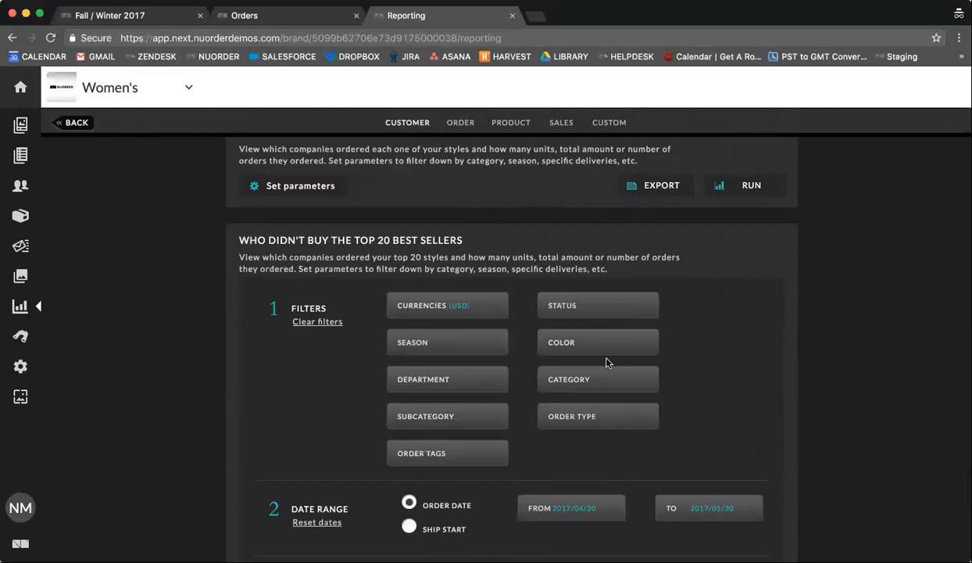
scroll(down, 3)
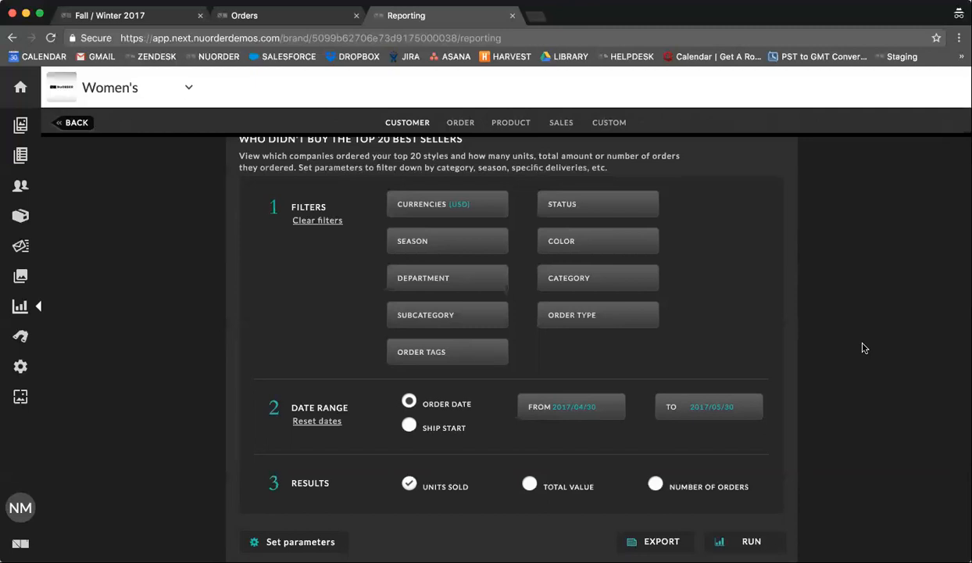
scroll(down, 3)
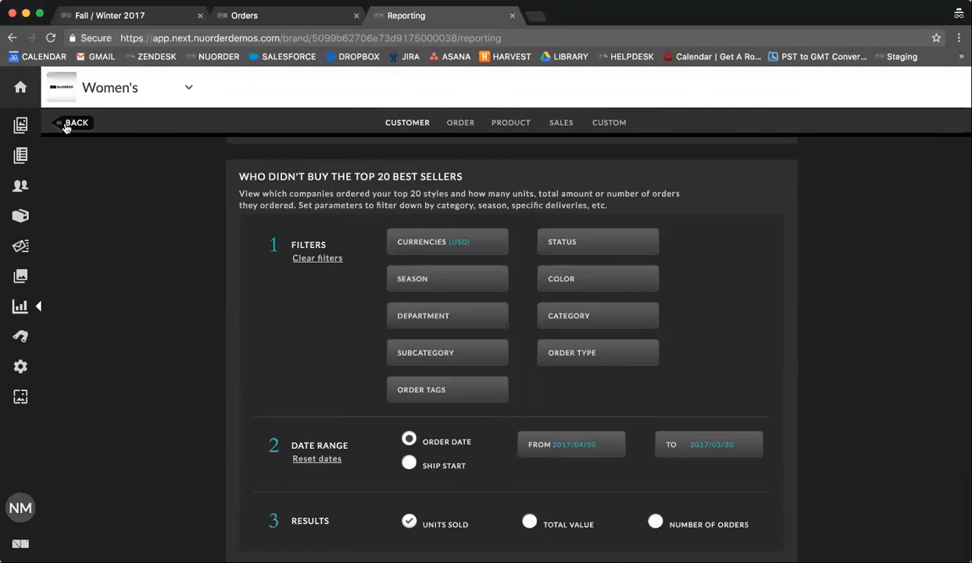
- Go back from the report parameters to the Reporting overview
click(72, 123)
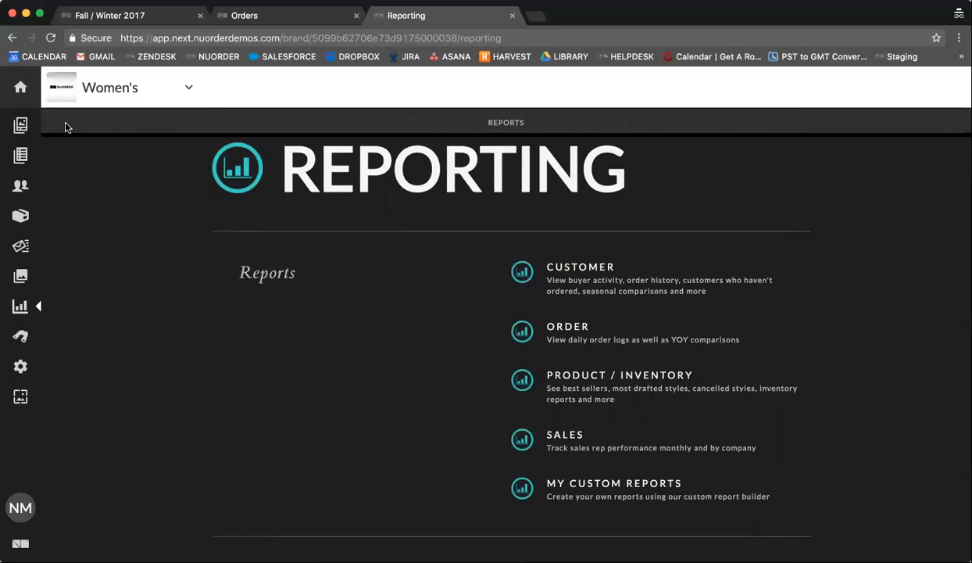
mouse_move(450, 81)
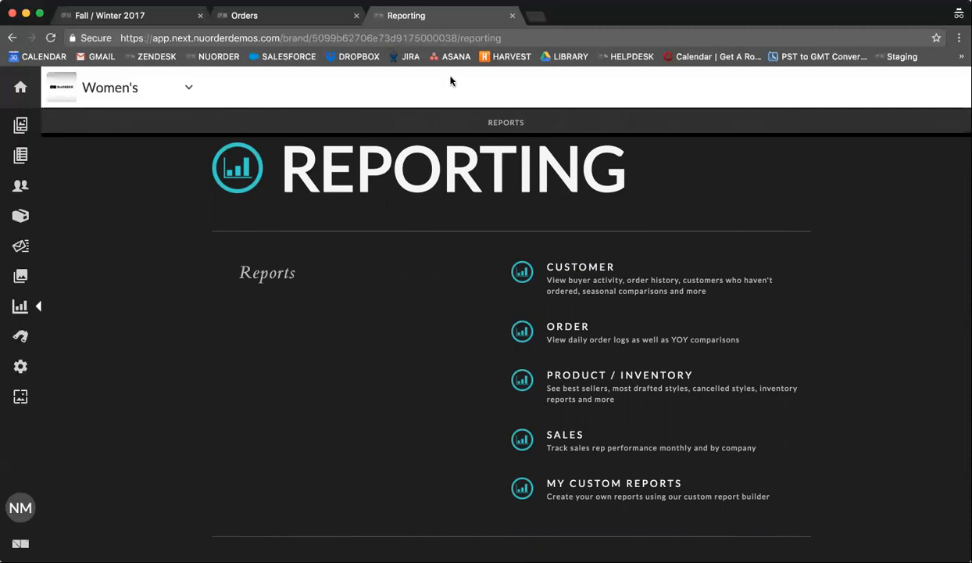